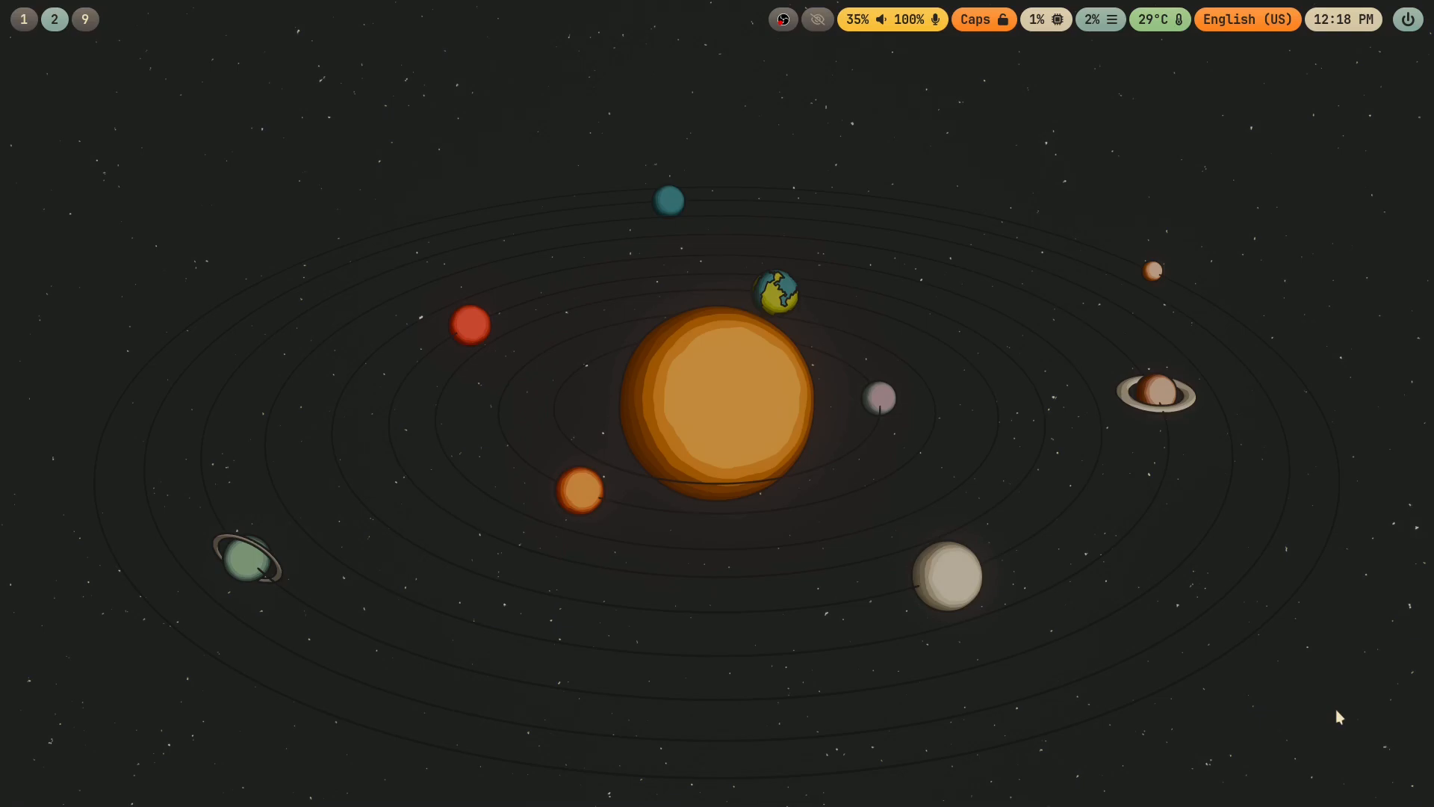
Launch a terminal window showing a shell prompt in the home directory.
click(120, 20)
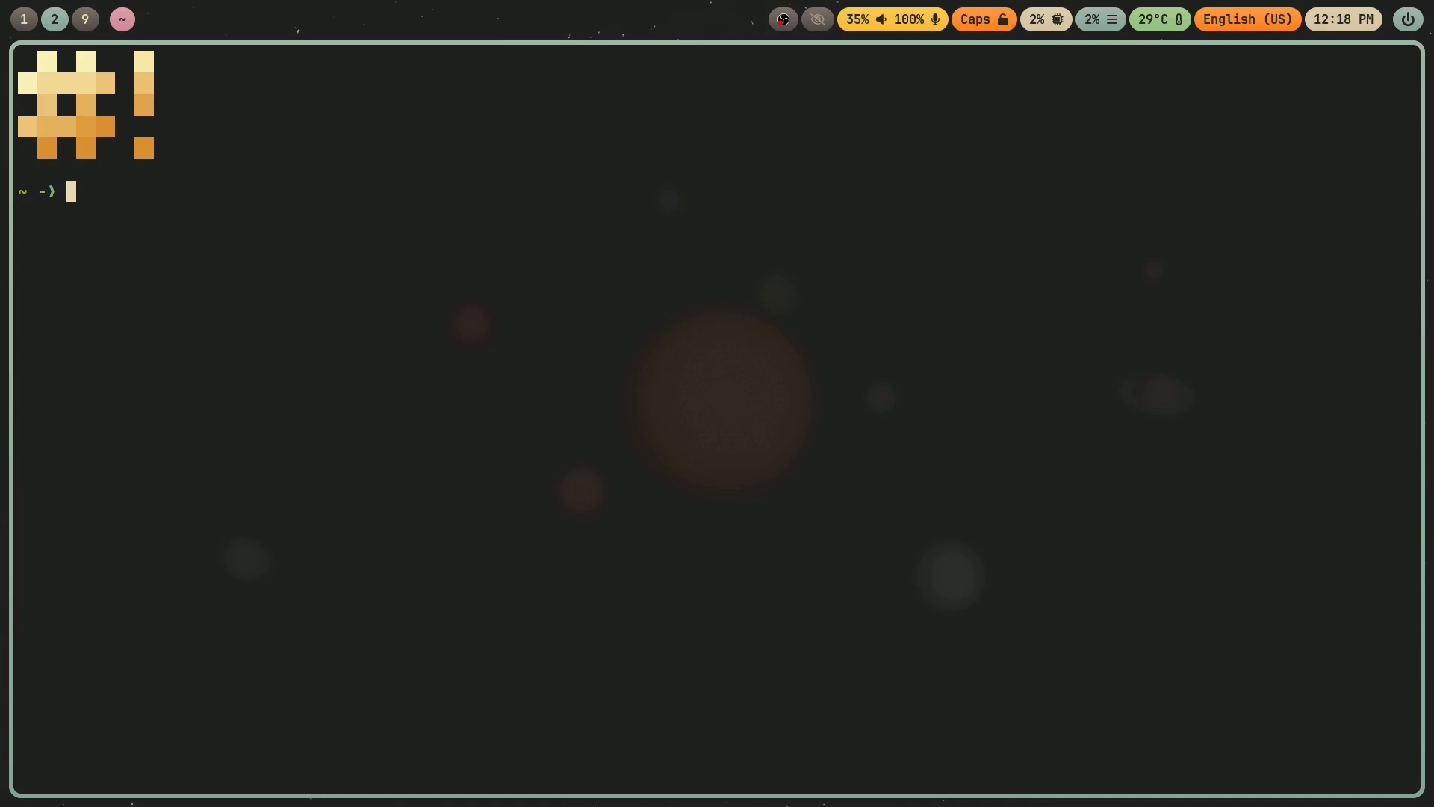
Create the linking folder with empty a.c, b.c, c.c, list it, and open a.c in Helix.
text(mmkdi)
text(touch)
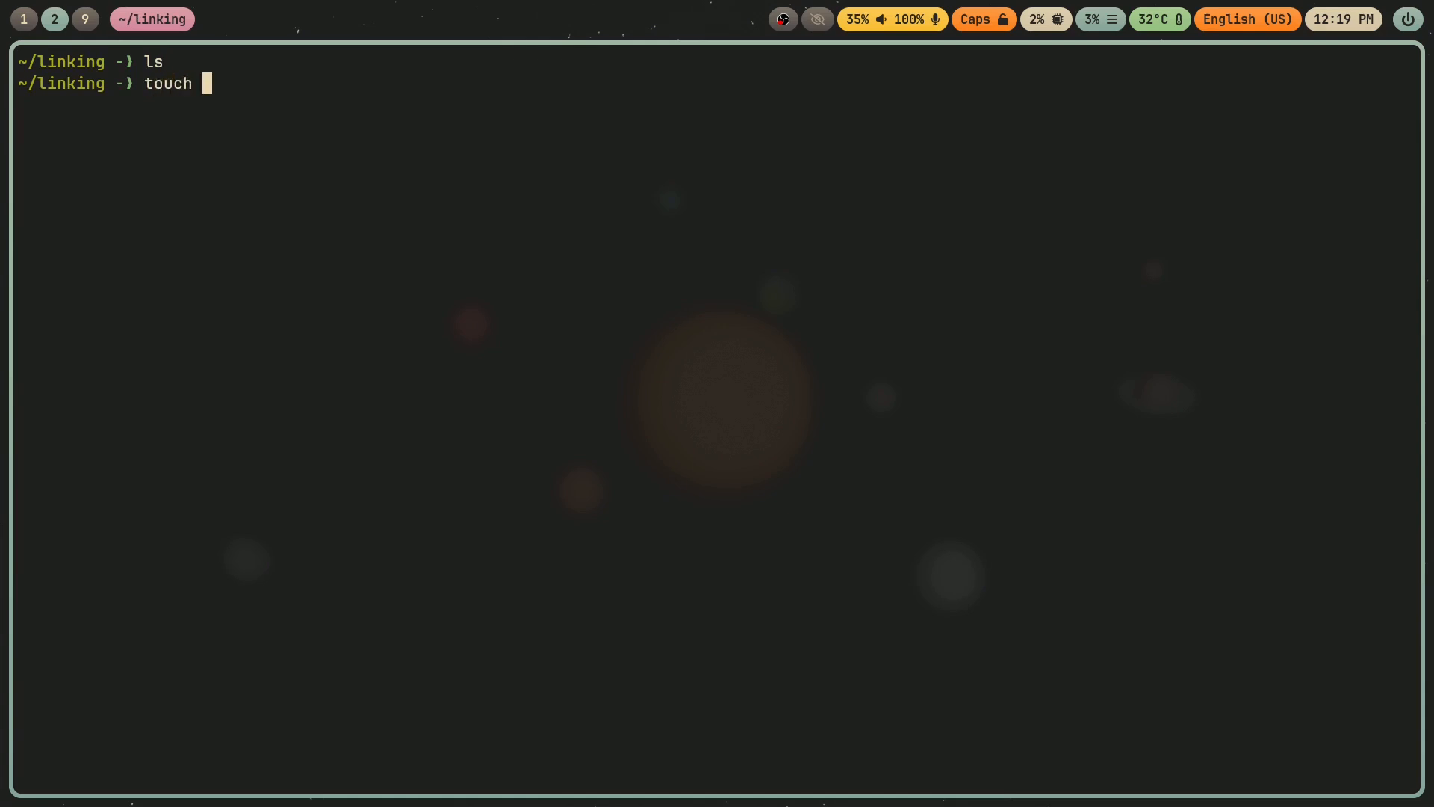
text(a.c)
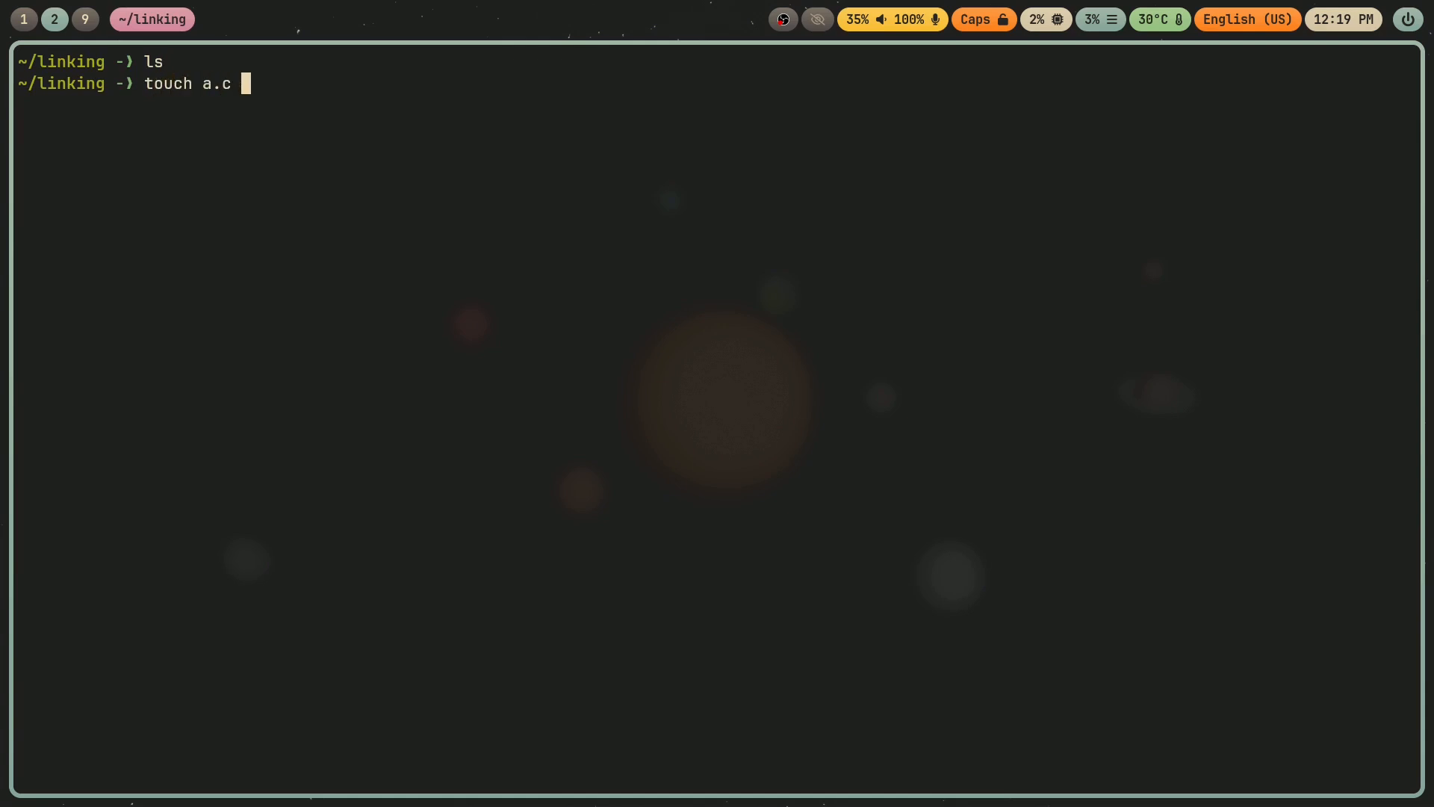
text(b.c c)
text(h)
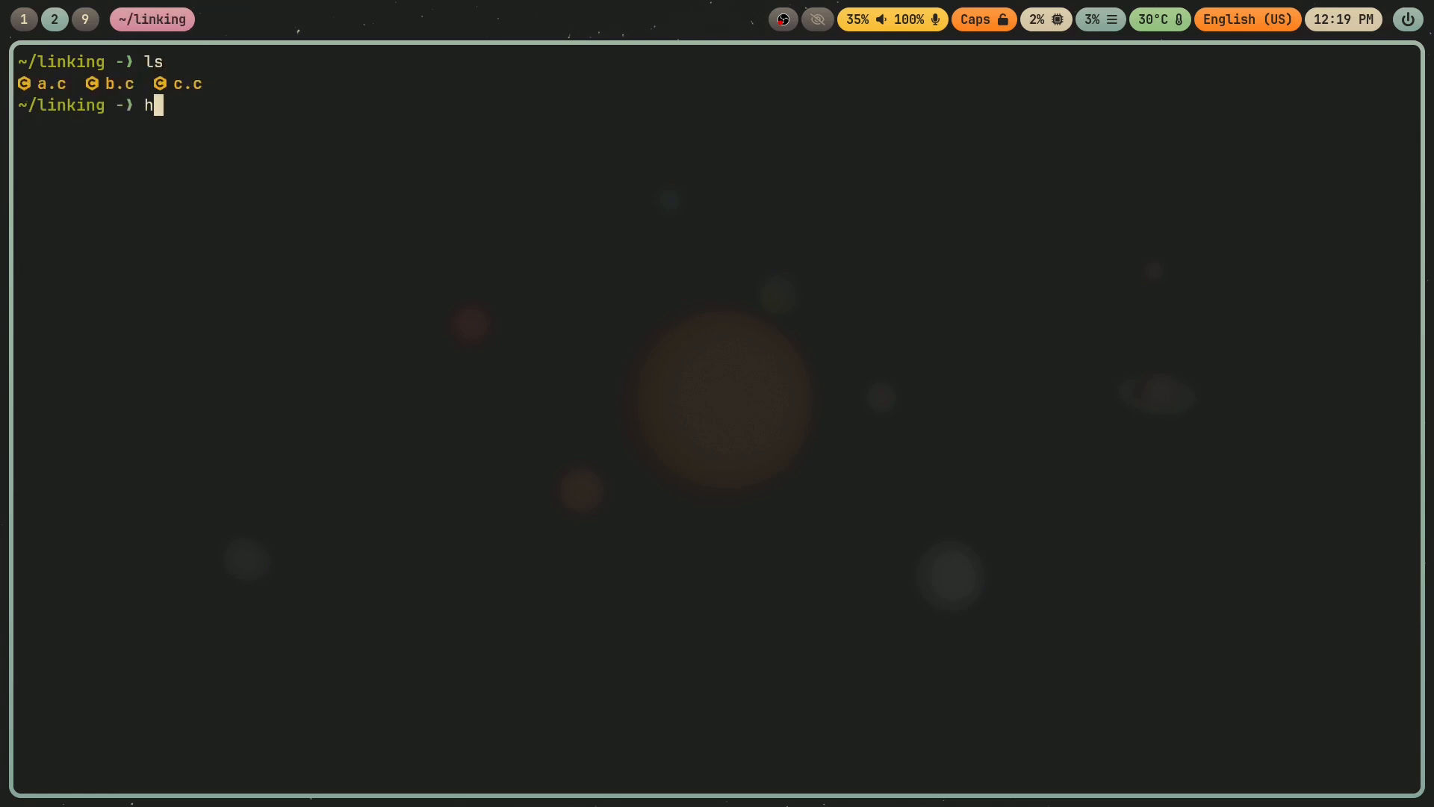
text(x a)
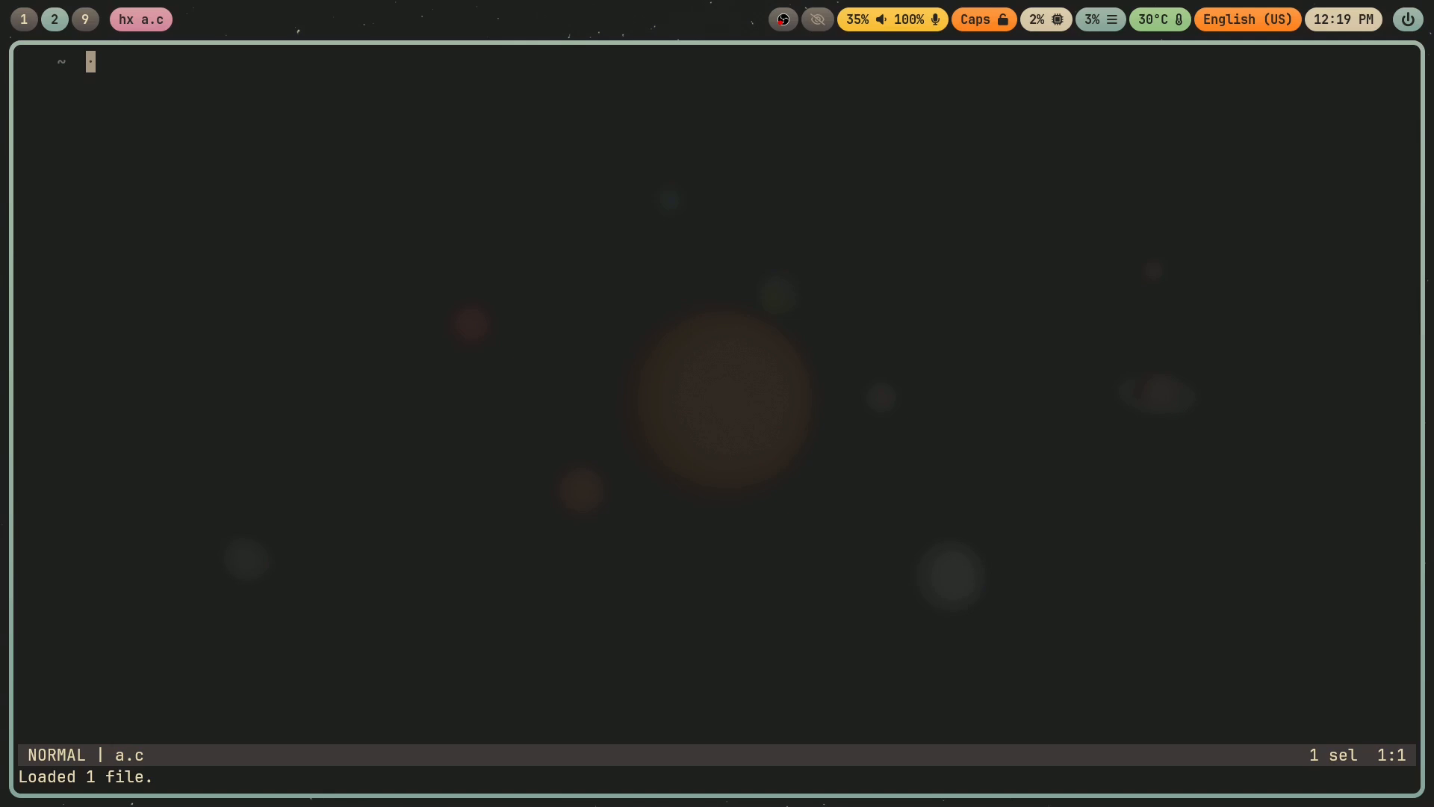
Write a.c with #include <stdio.h> and a main printing "Hello, world!", then save and quit.
key(i)
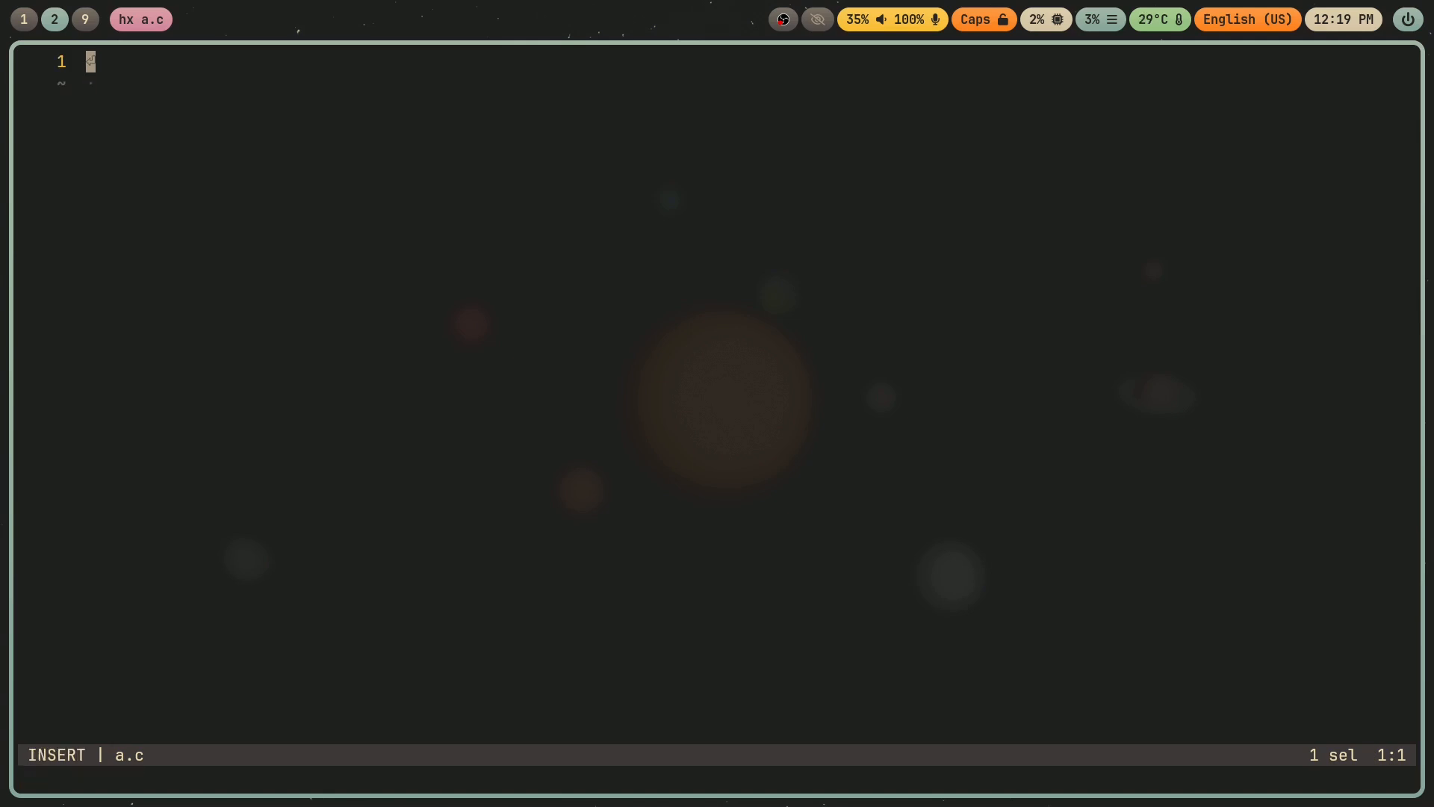
text(int main(vo))
text(return 0;)
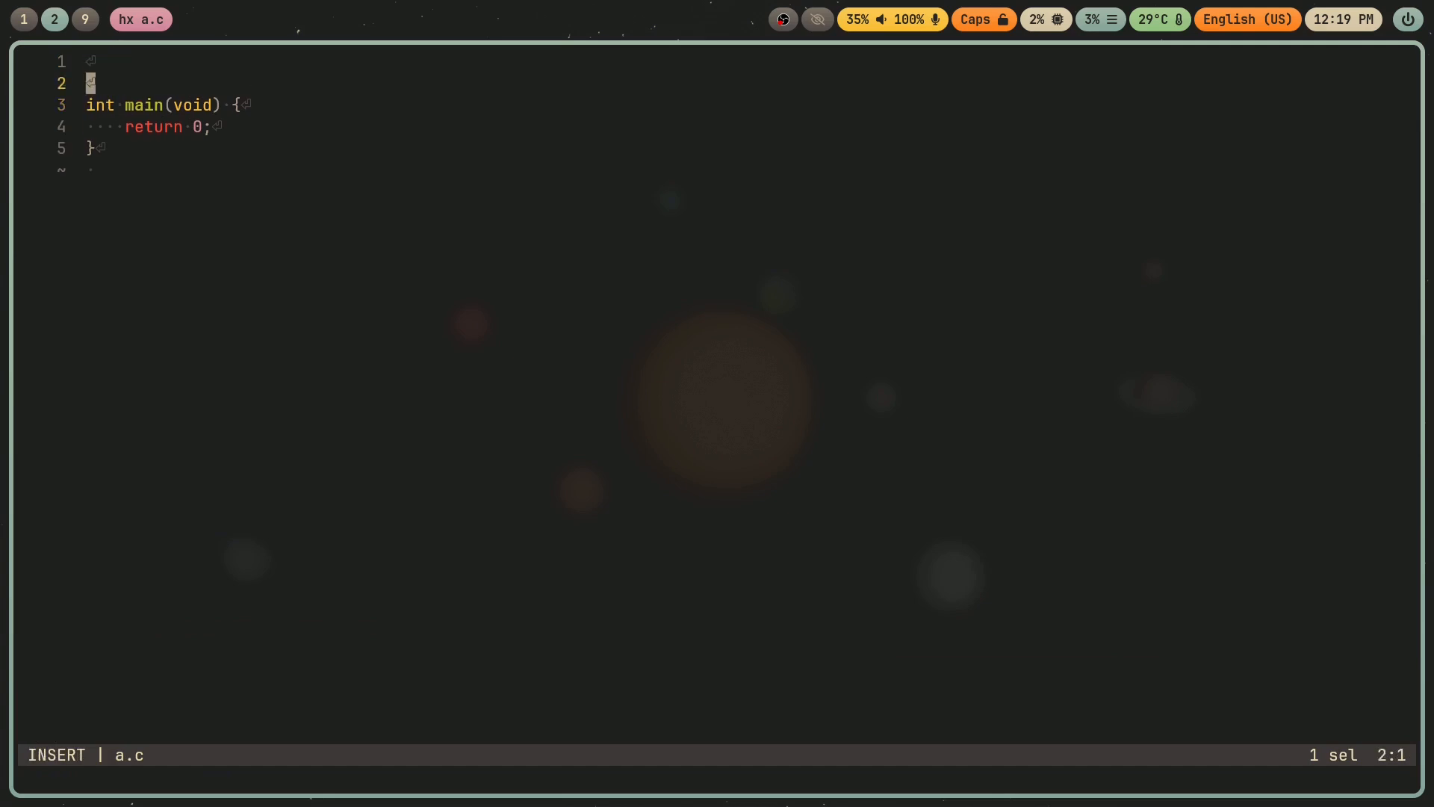
text(#include <stdio.h>)
text(pr)
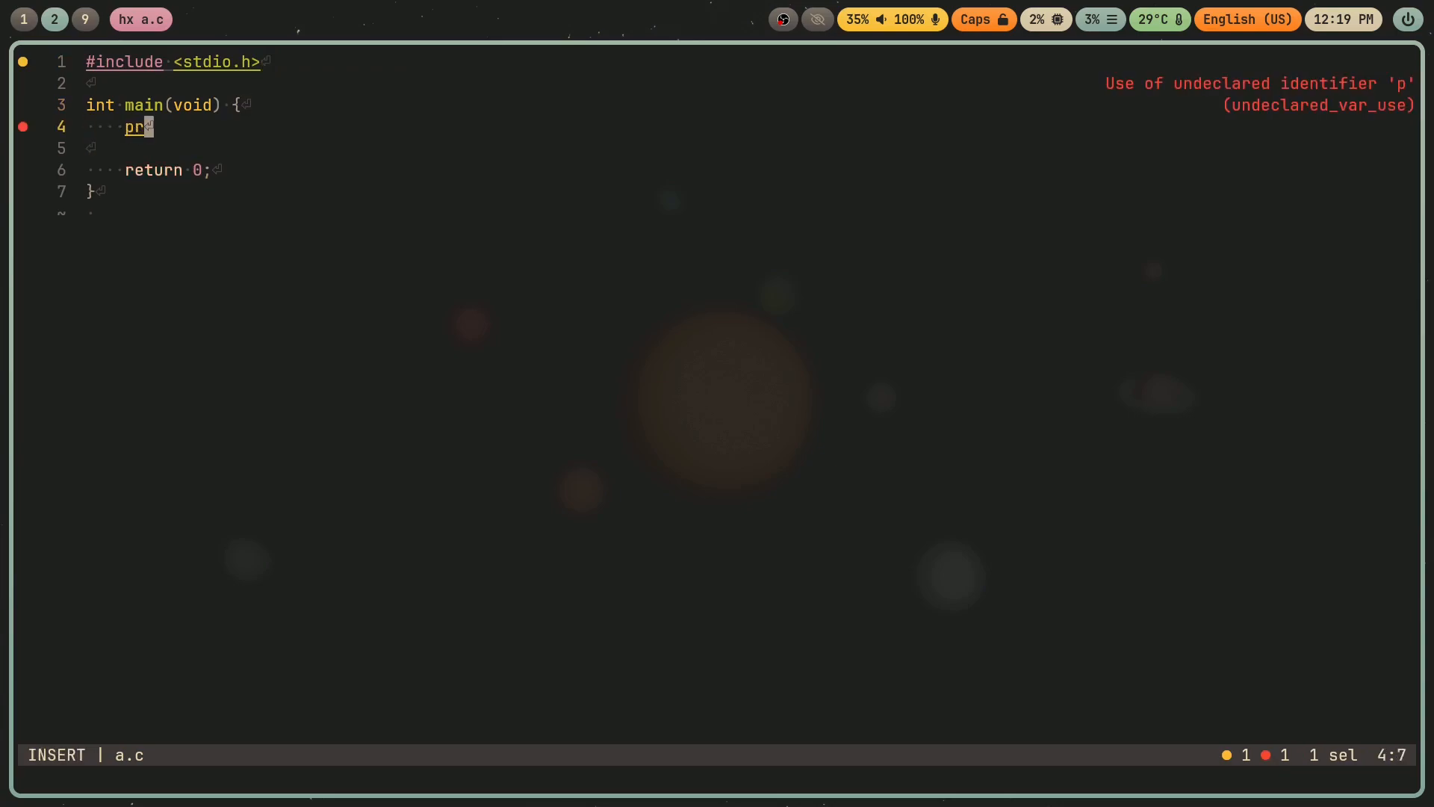
text(intf("");)
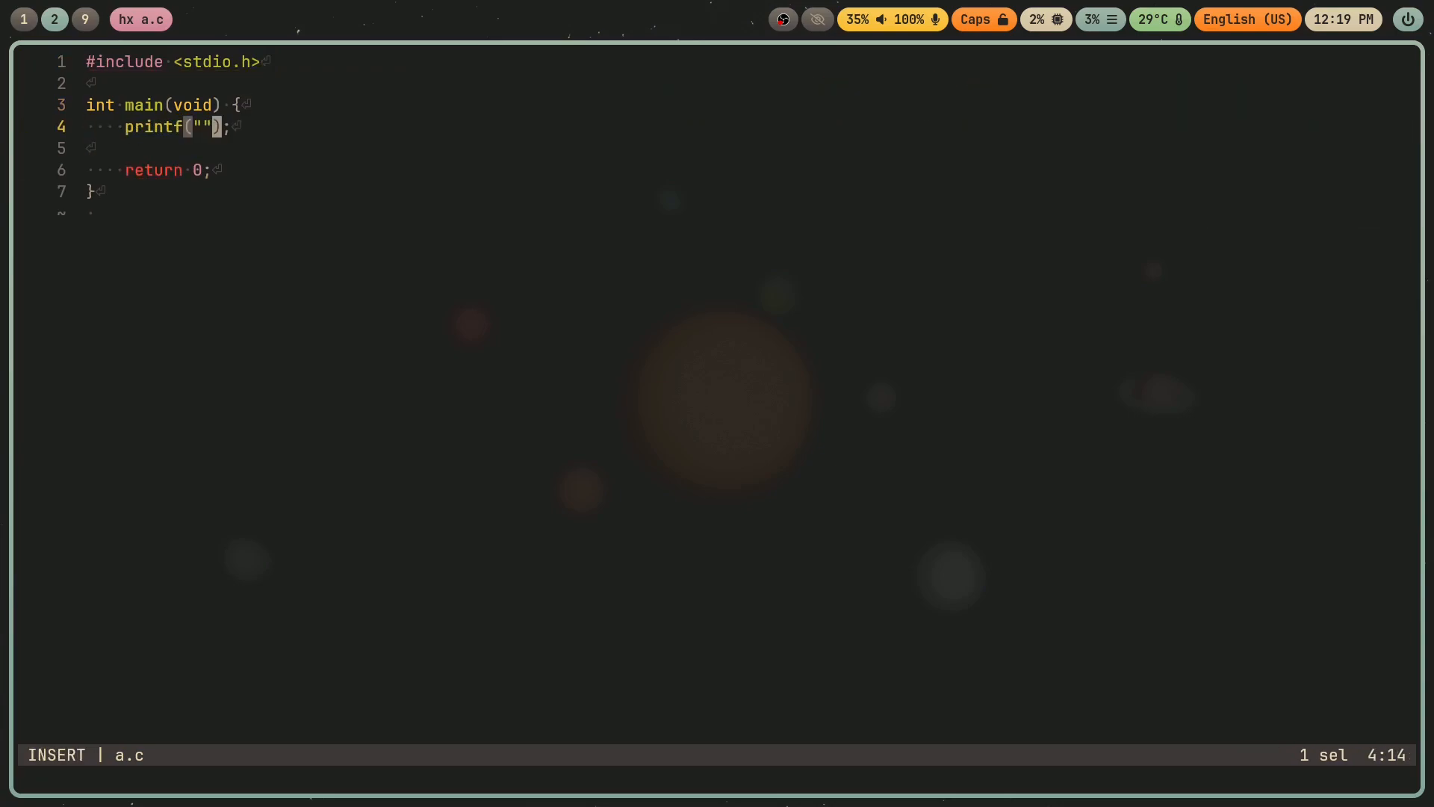
text(Hello, wo)
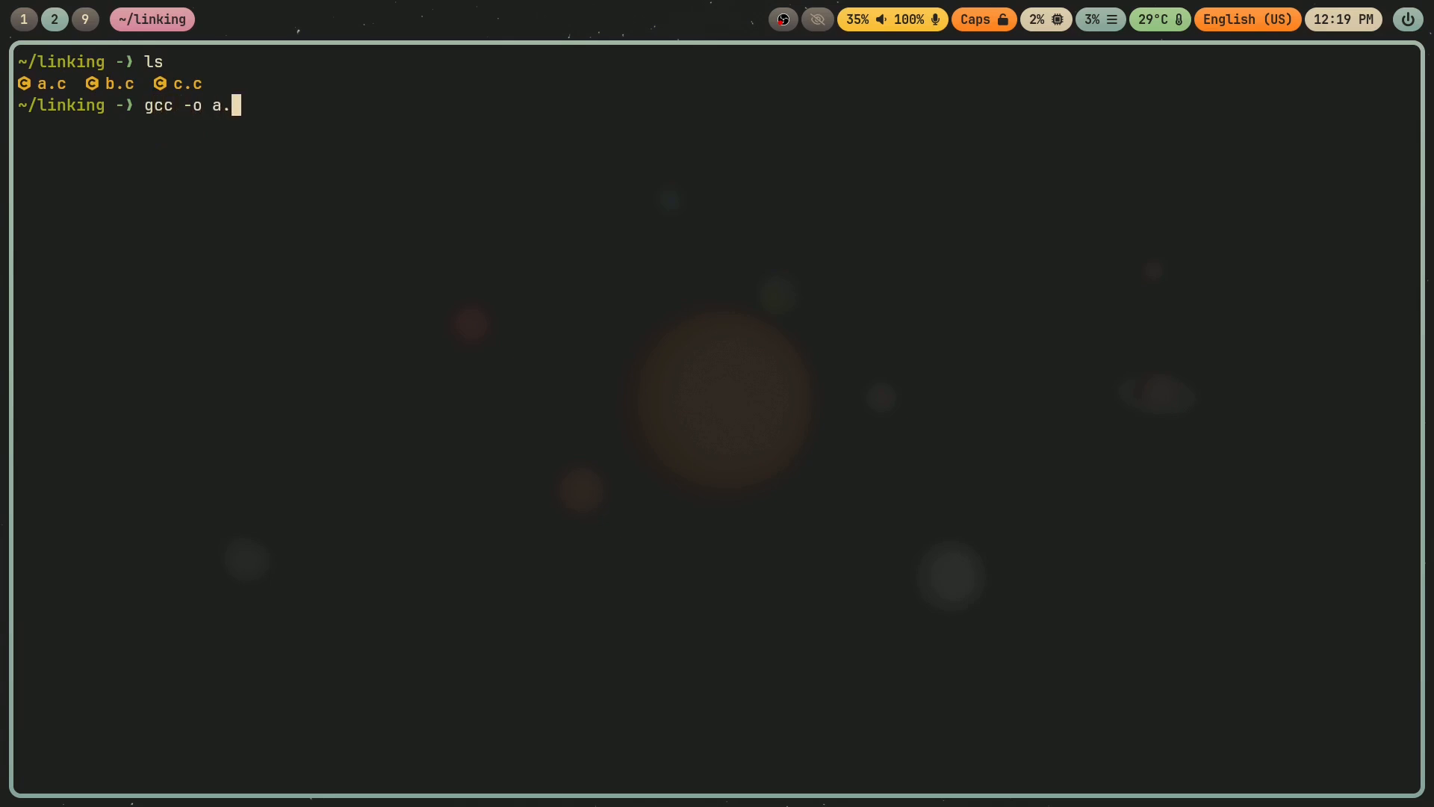
Build a.c into executable a with gcc, run it to print Hello, world!, then open b.c.
text(a.c)
text(./a)
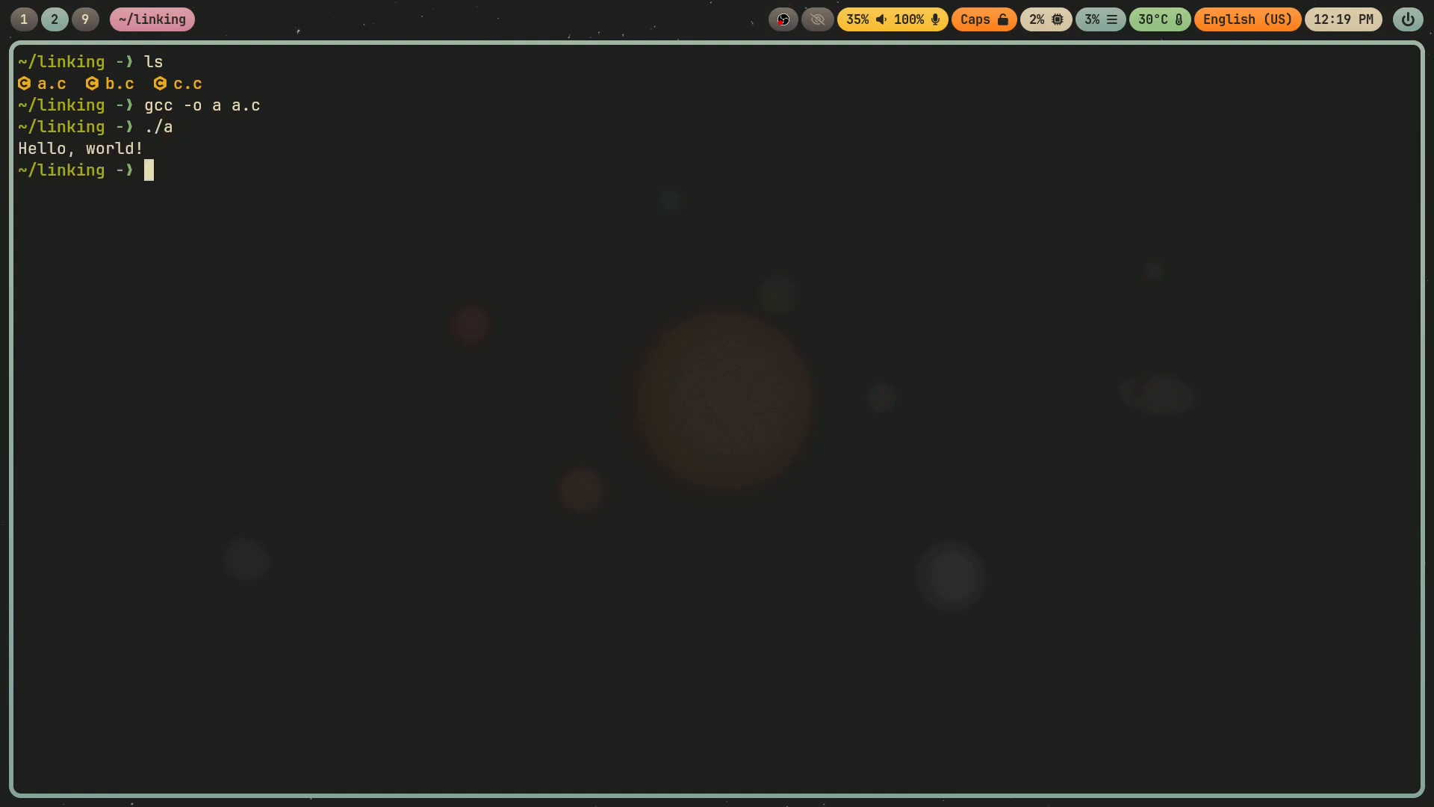
text(hx)
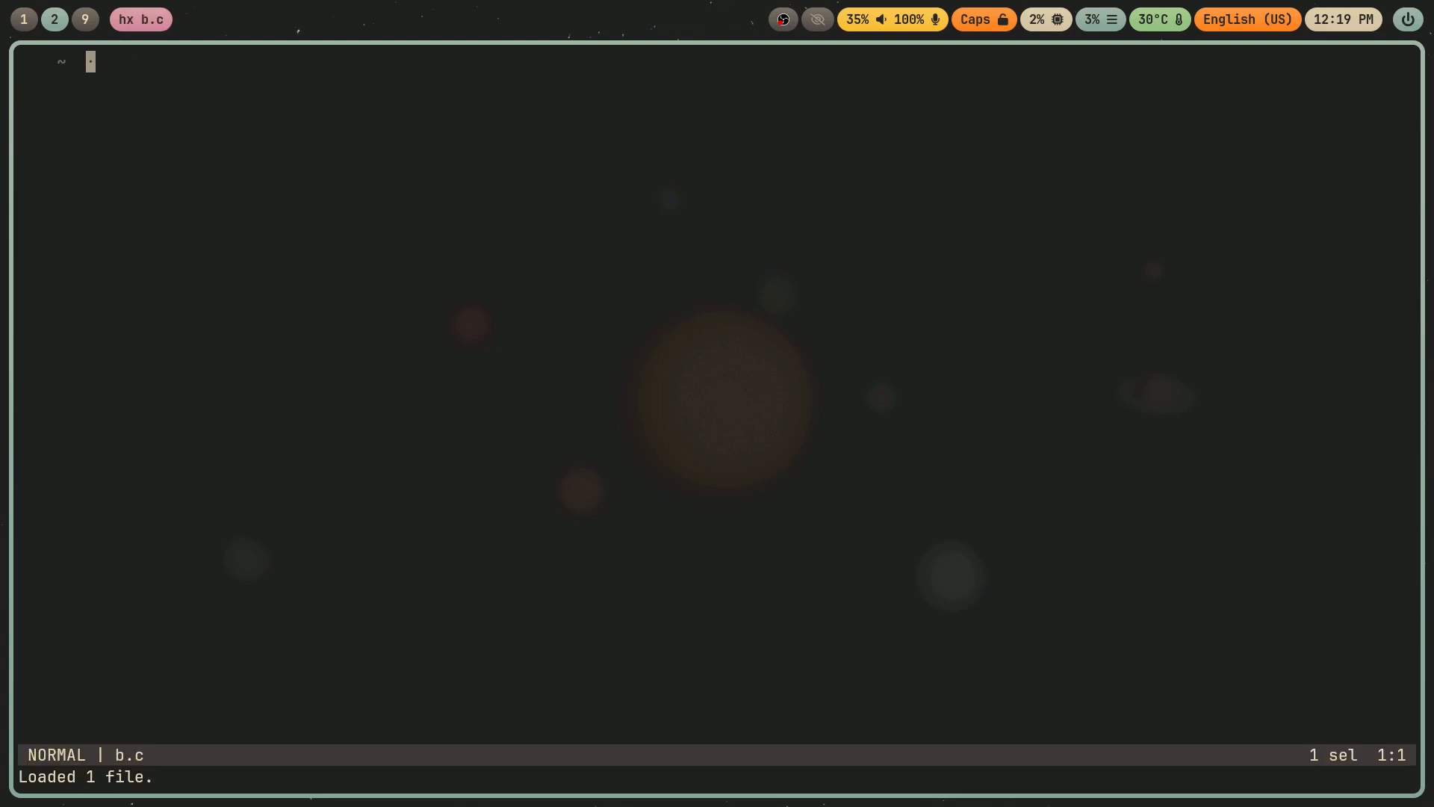
Define int math(int lhs, int rhs) returning lhs + rhs in b.c, then save and quit.
key(i)
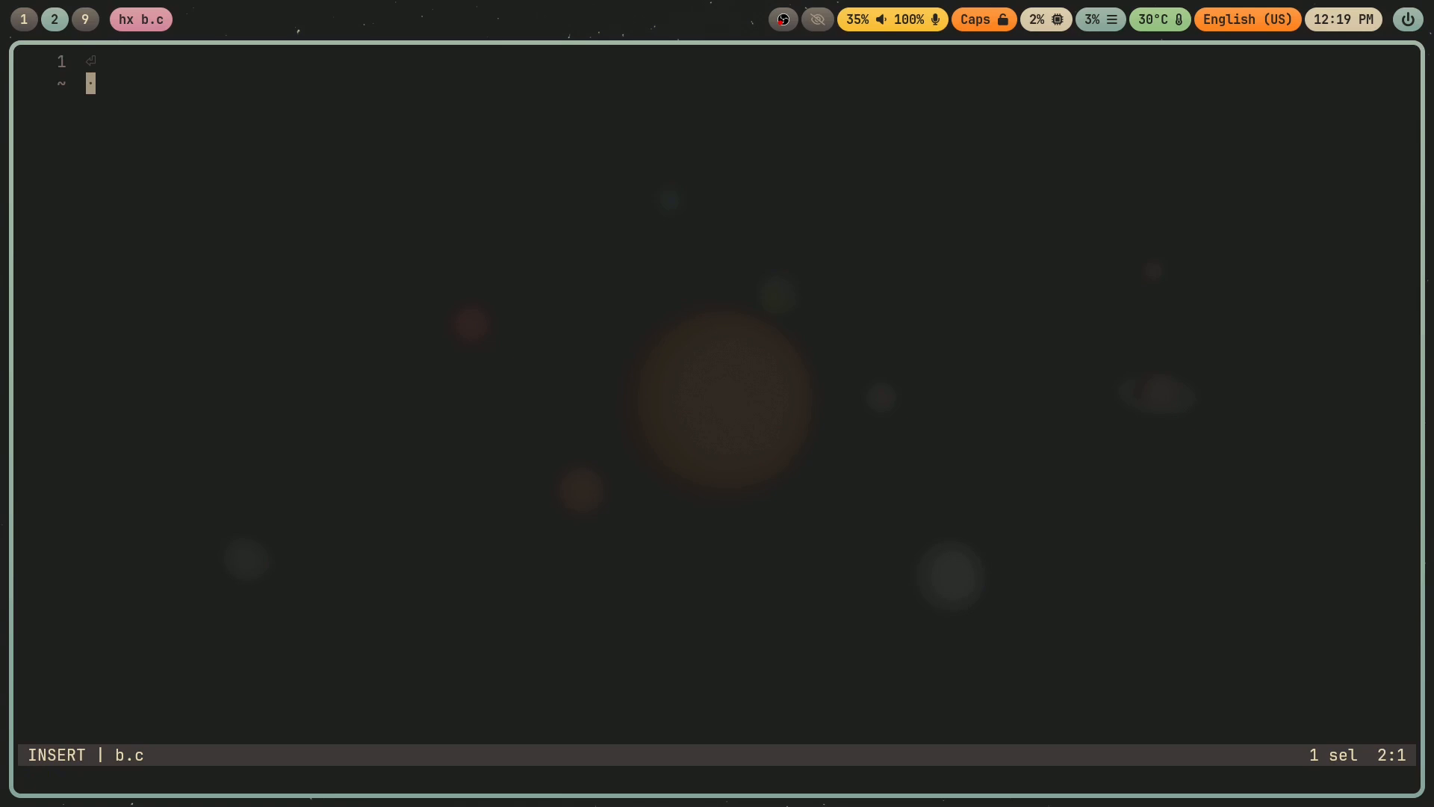
text(int ad)
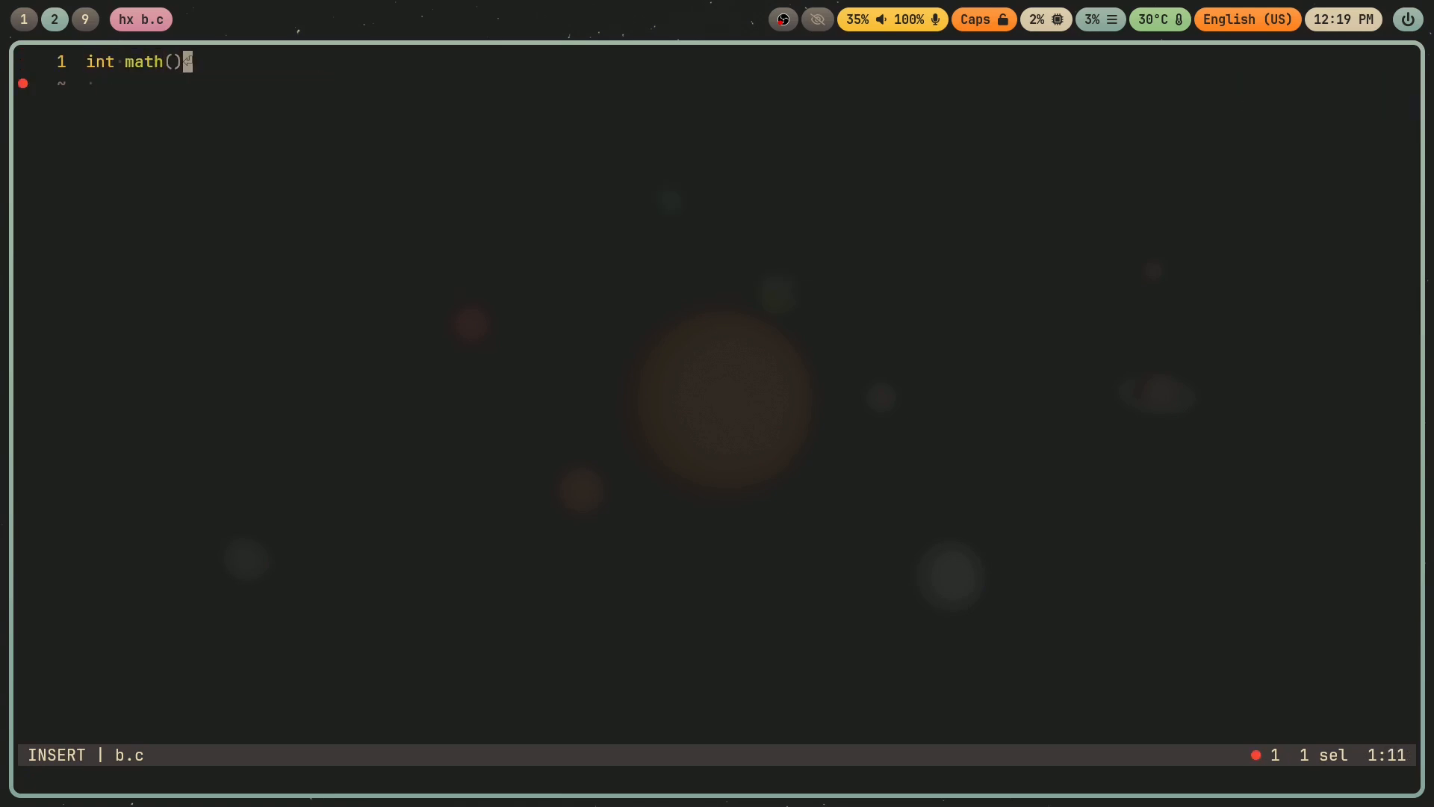
text({)
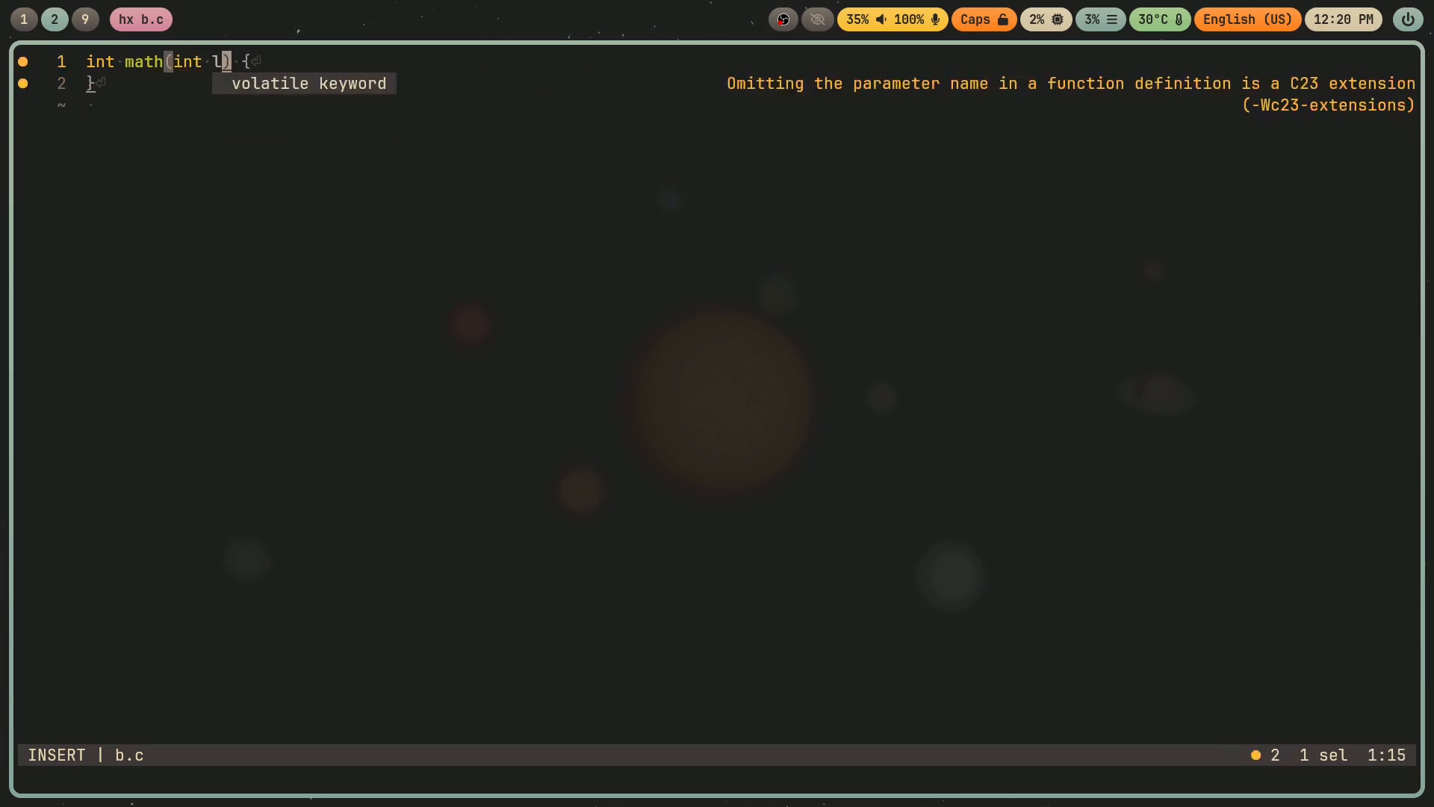
text(hs, int rhs)
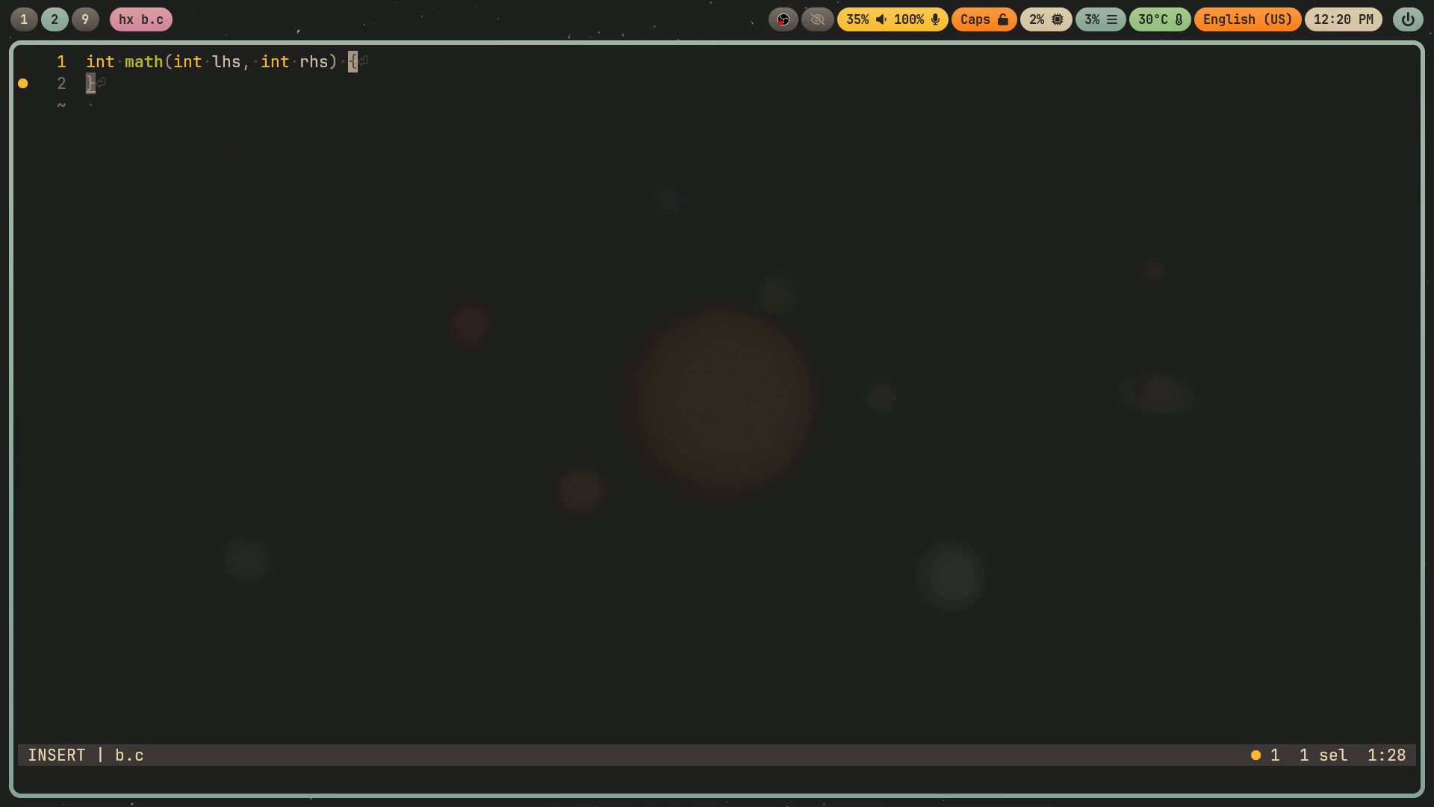
text(return)
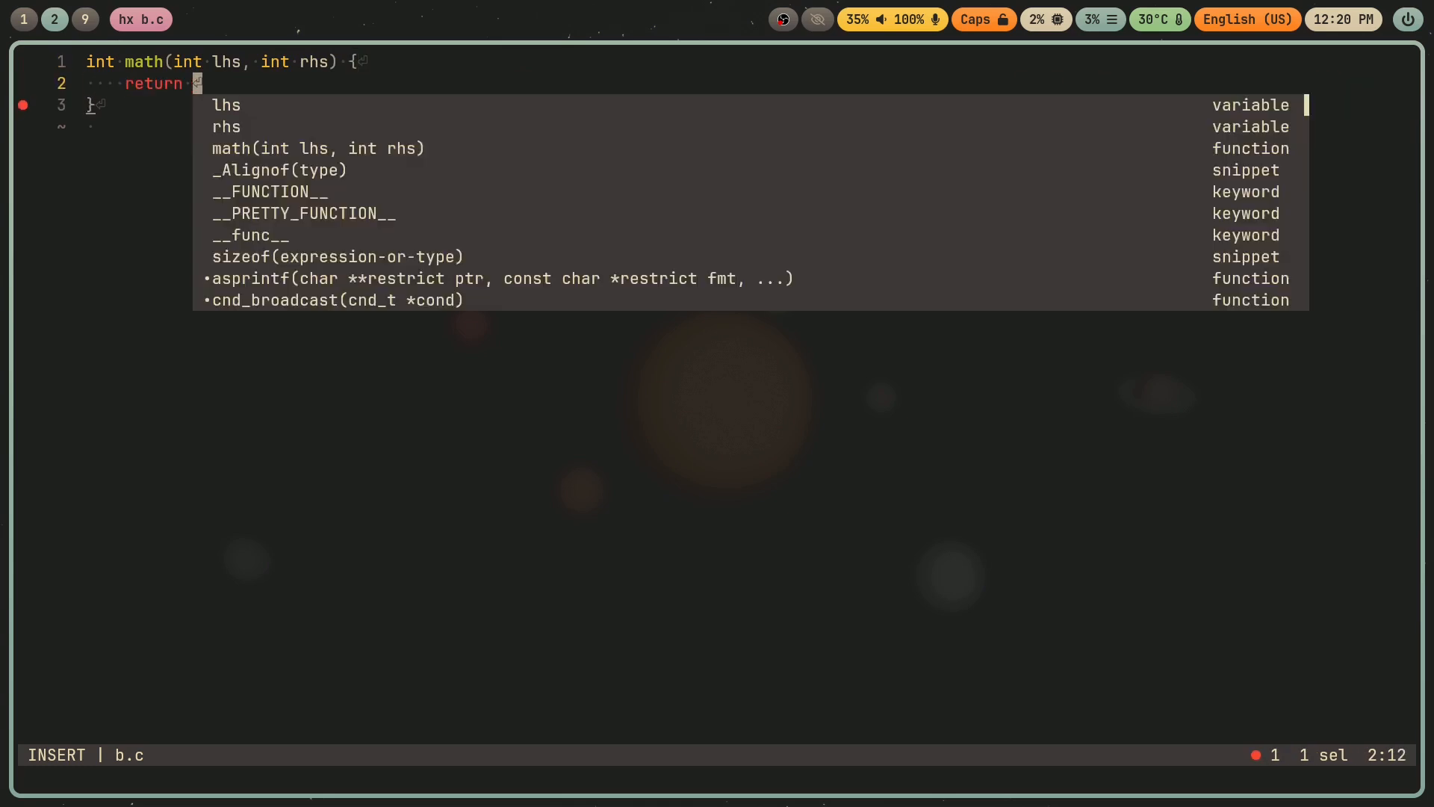
text(lhs + rhs;)
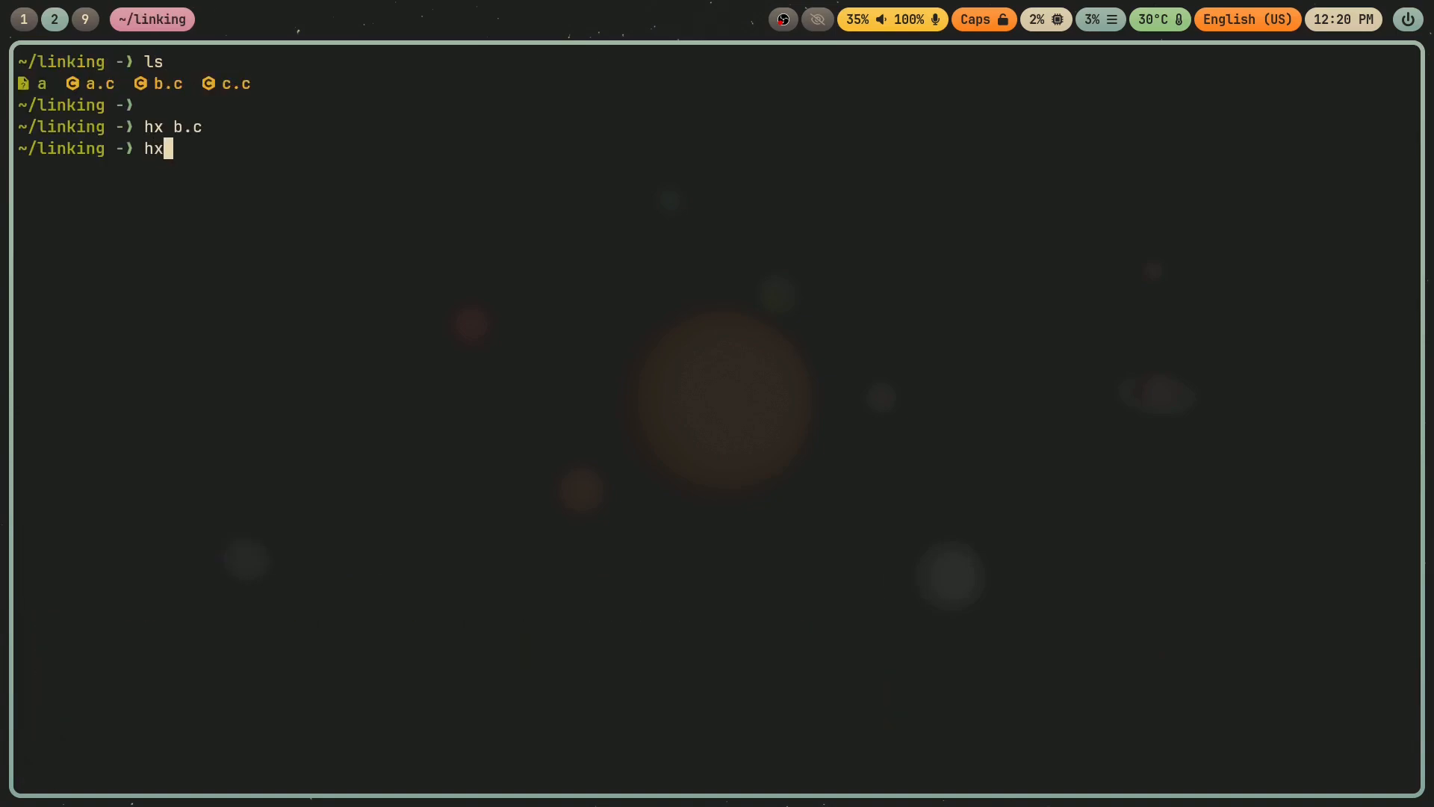
Open c.c and define int math(int lhs, int rhs) returning lhs * rhs, then save and quit.
text(c.c)
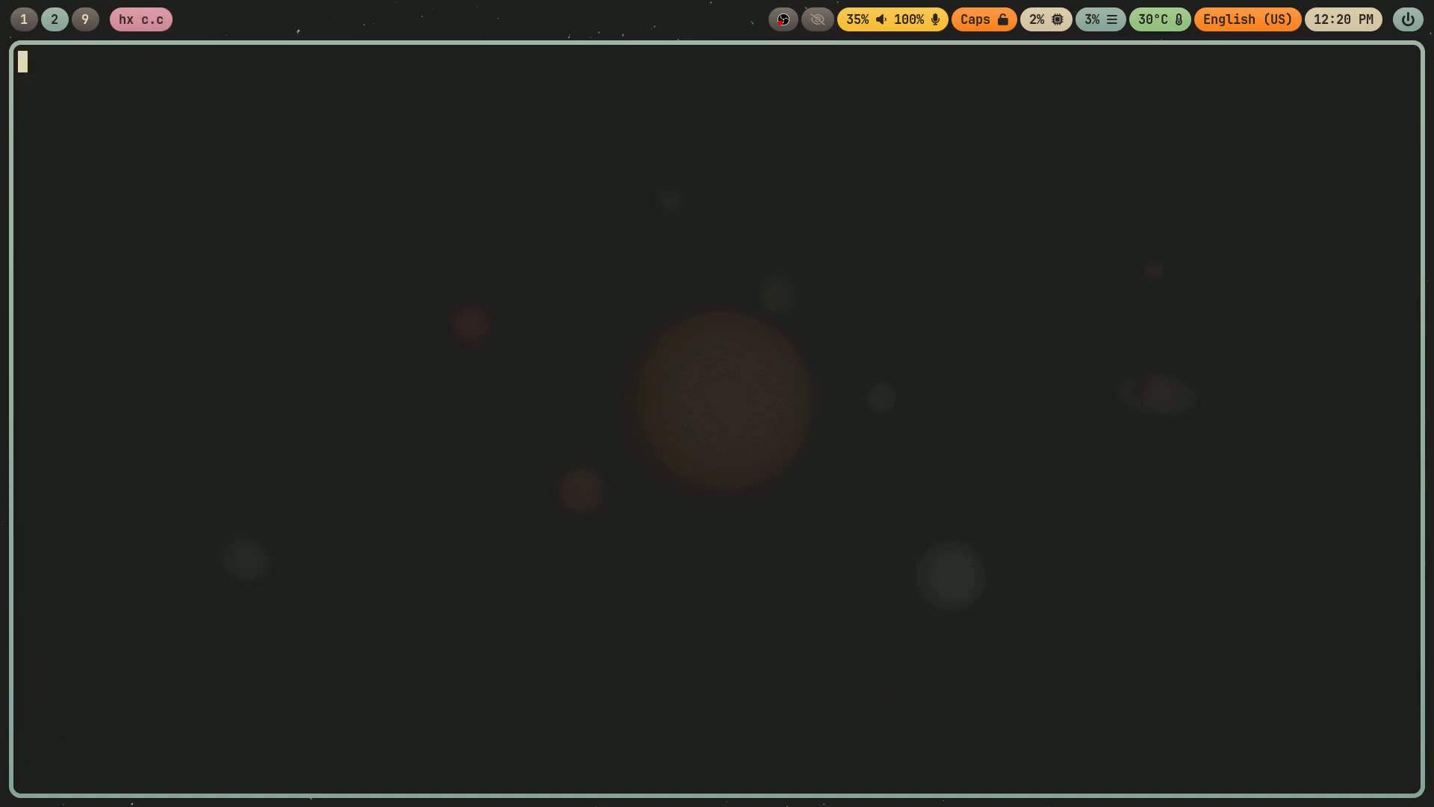
text(int math(int)
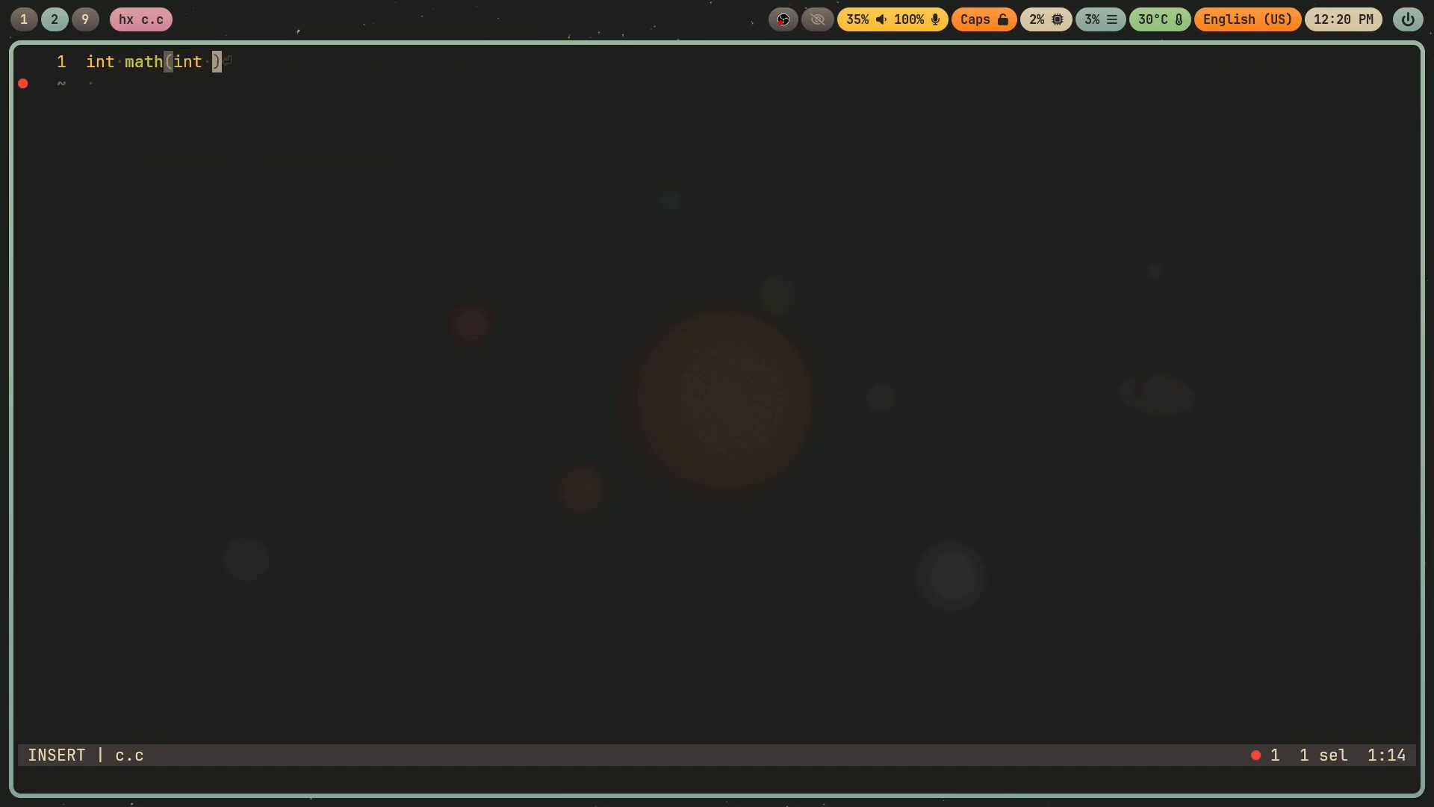
text(lhs, int r)
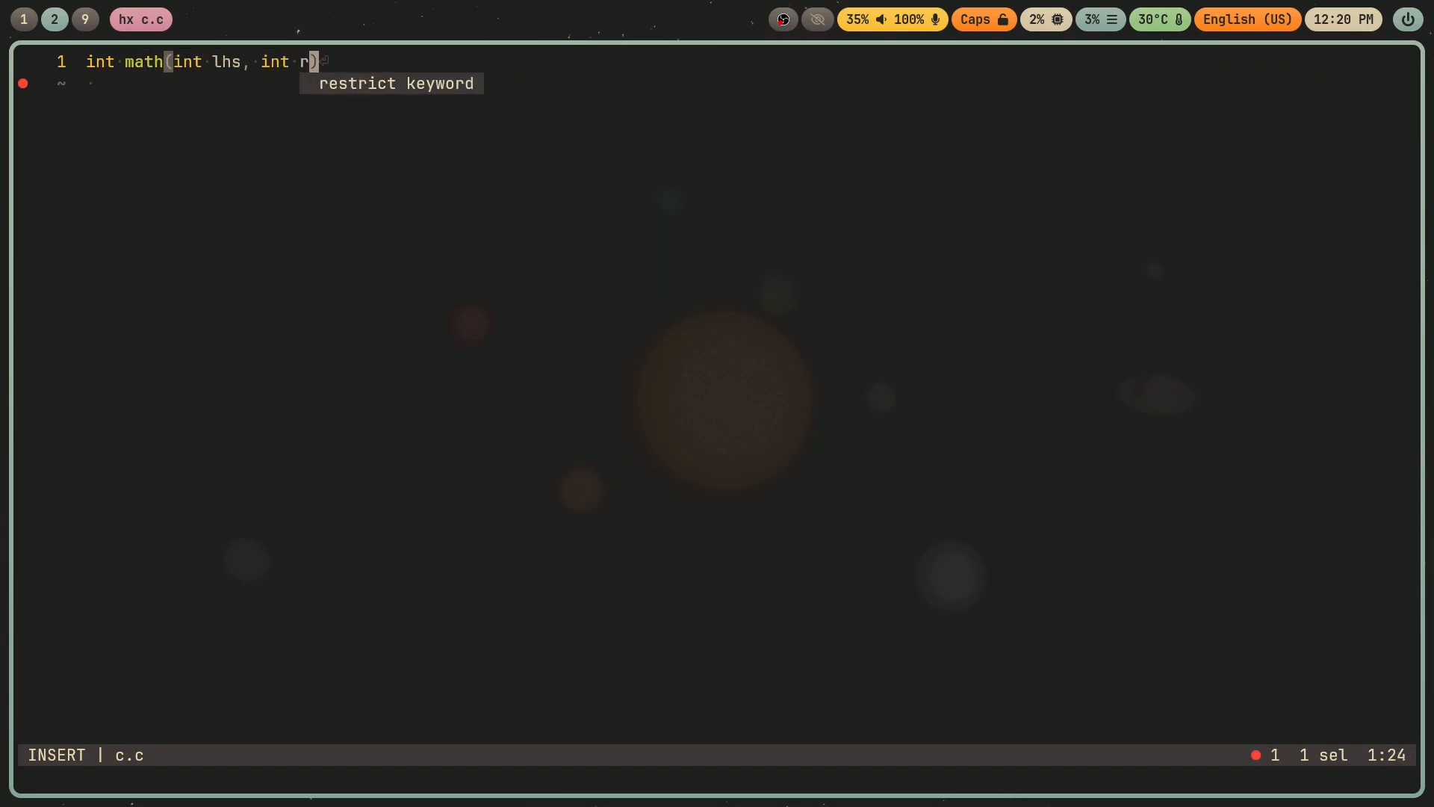
text(hs) {)
text(return lhs)
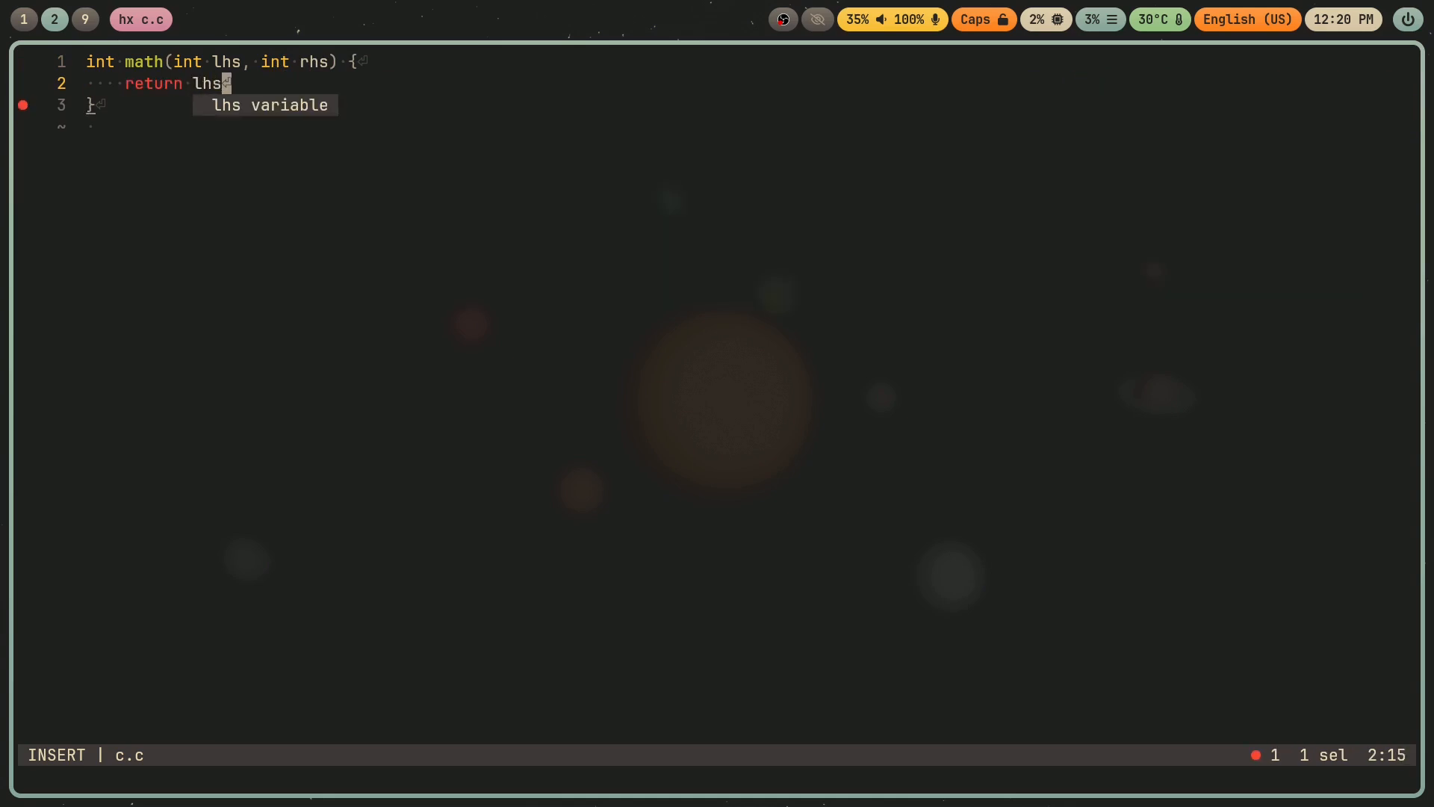
text(* rhs;)
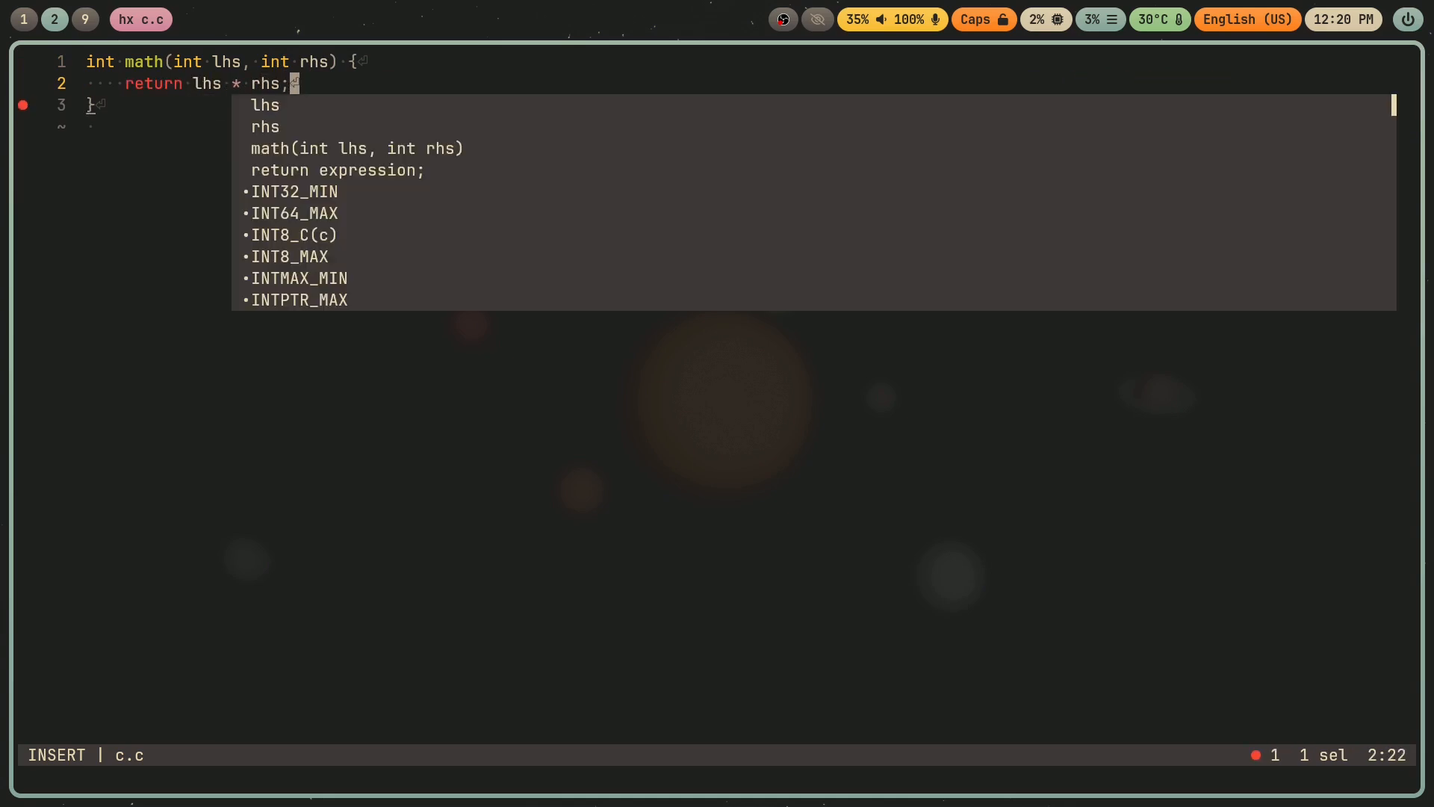
key(Escape)
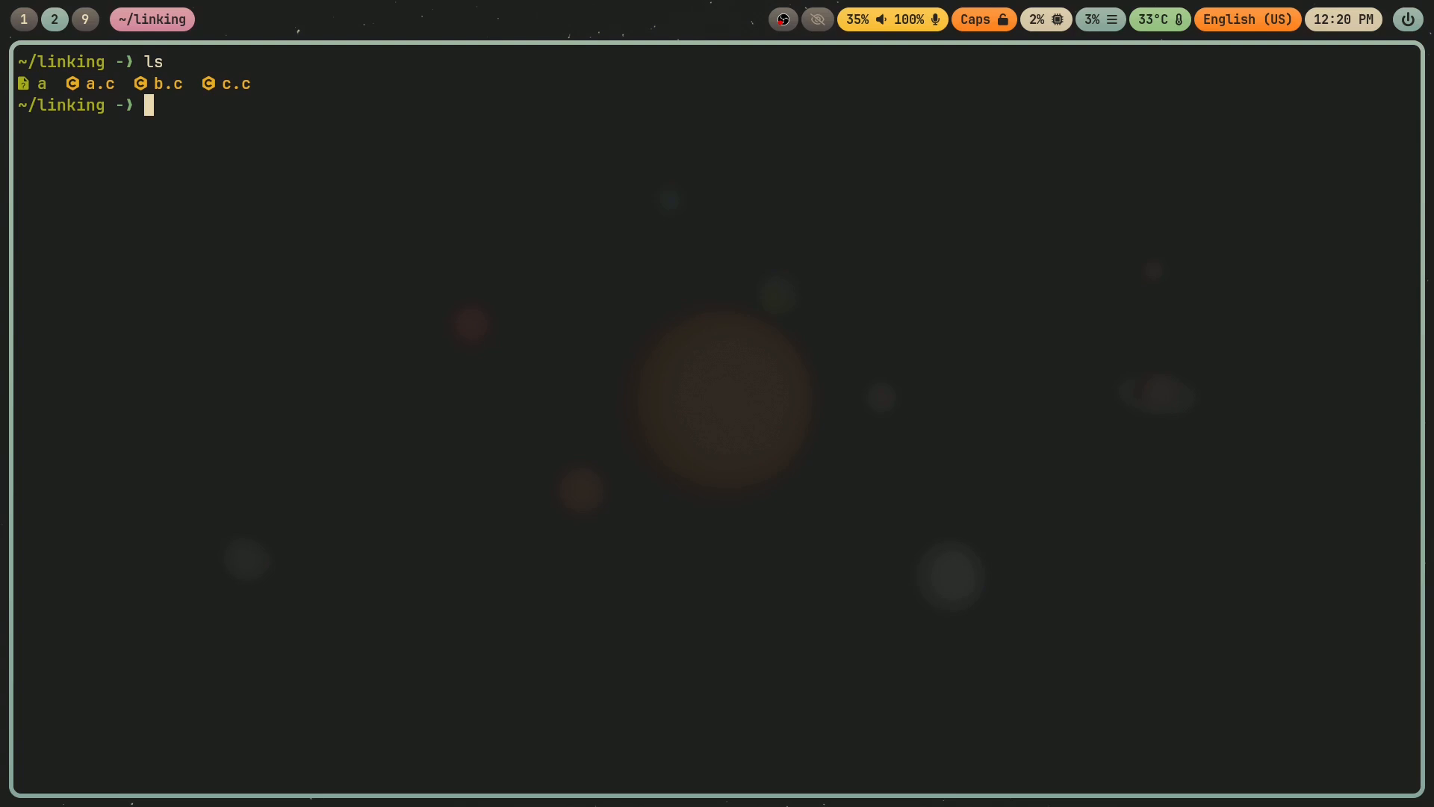
Compile b.c and c.c into object files b.o and c.o with gcc -c, then list the directory.
text(gcc -)
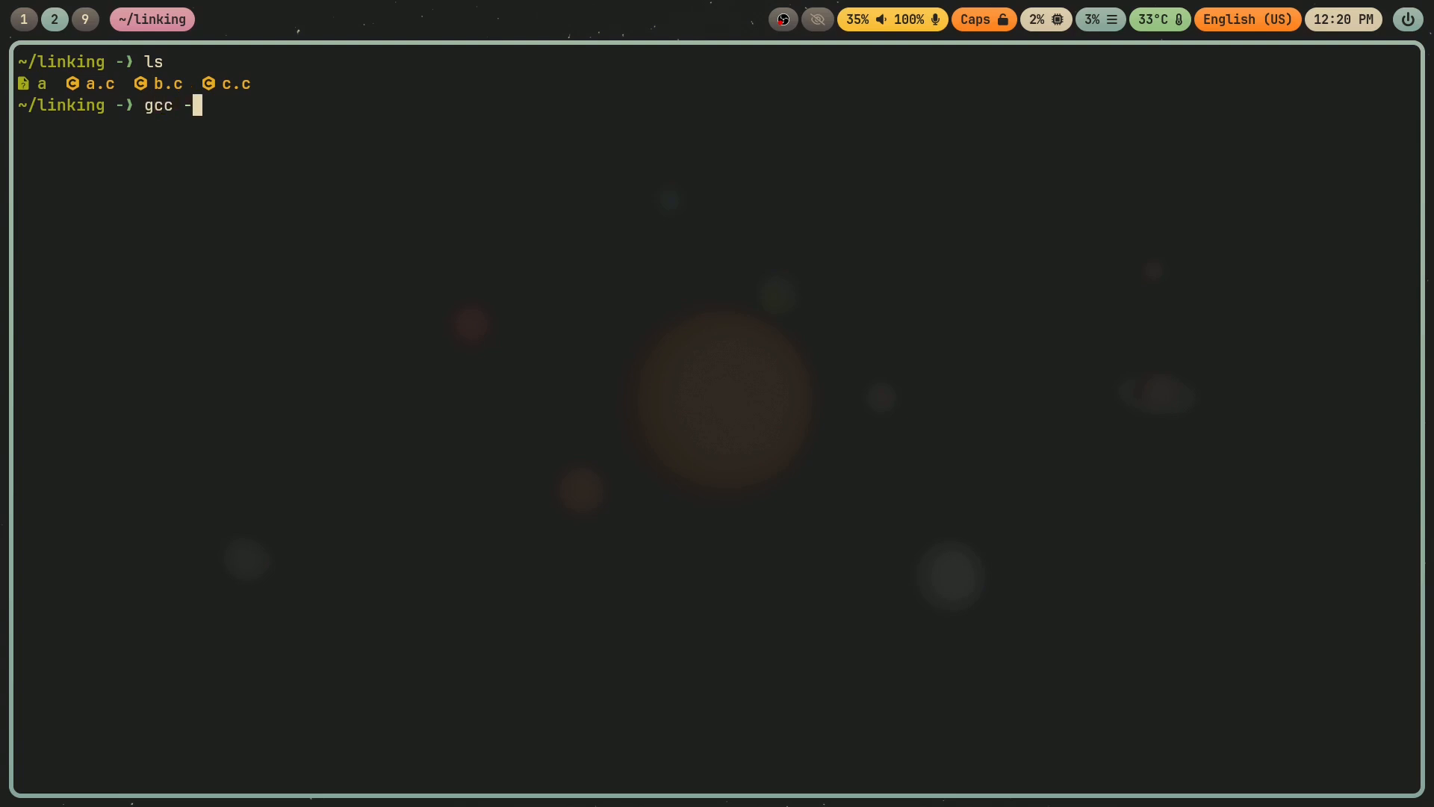
text(o b.o -c)
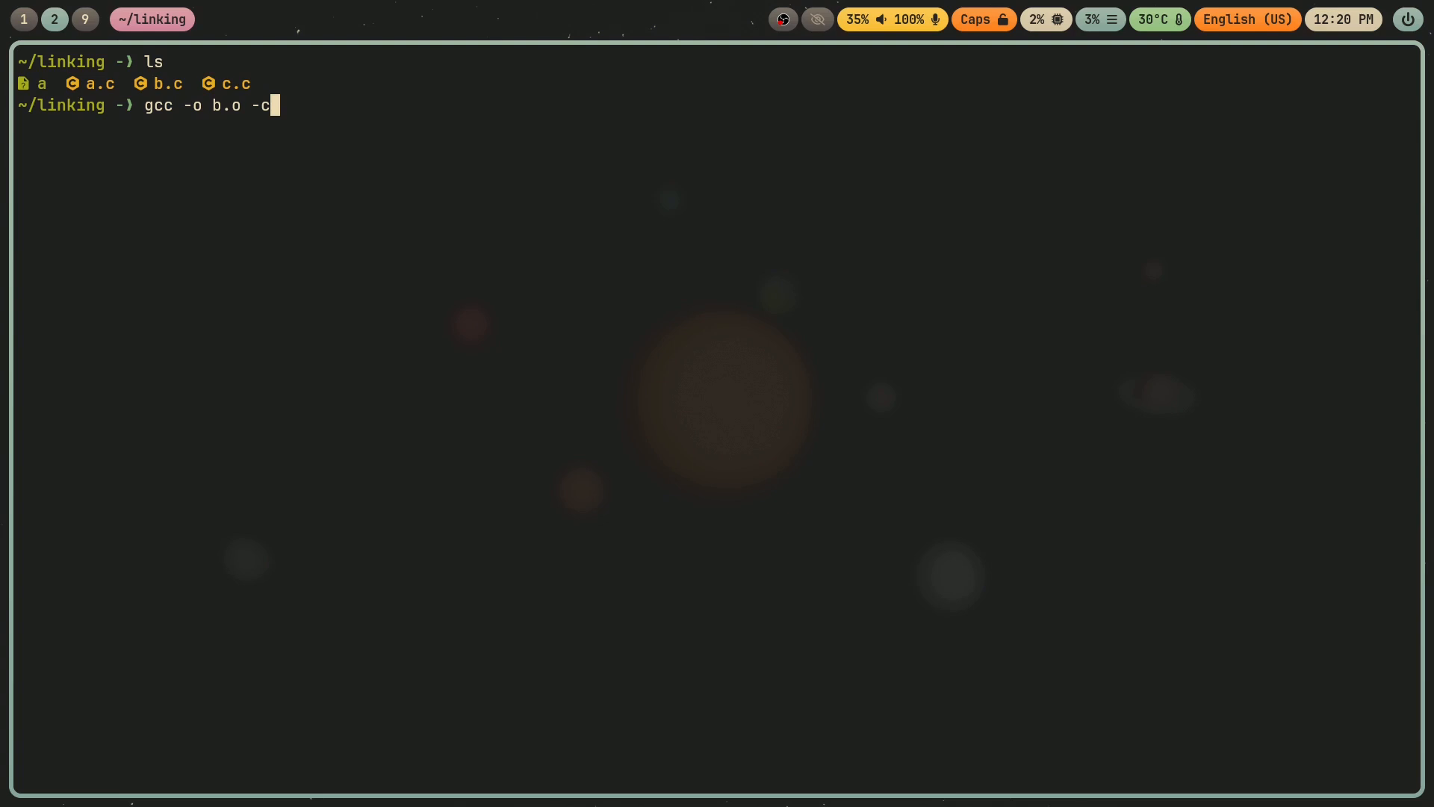
text(b)
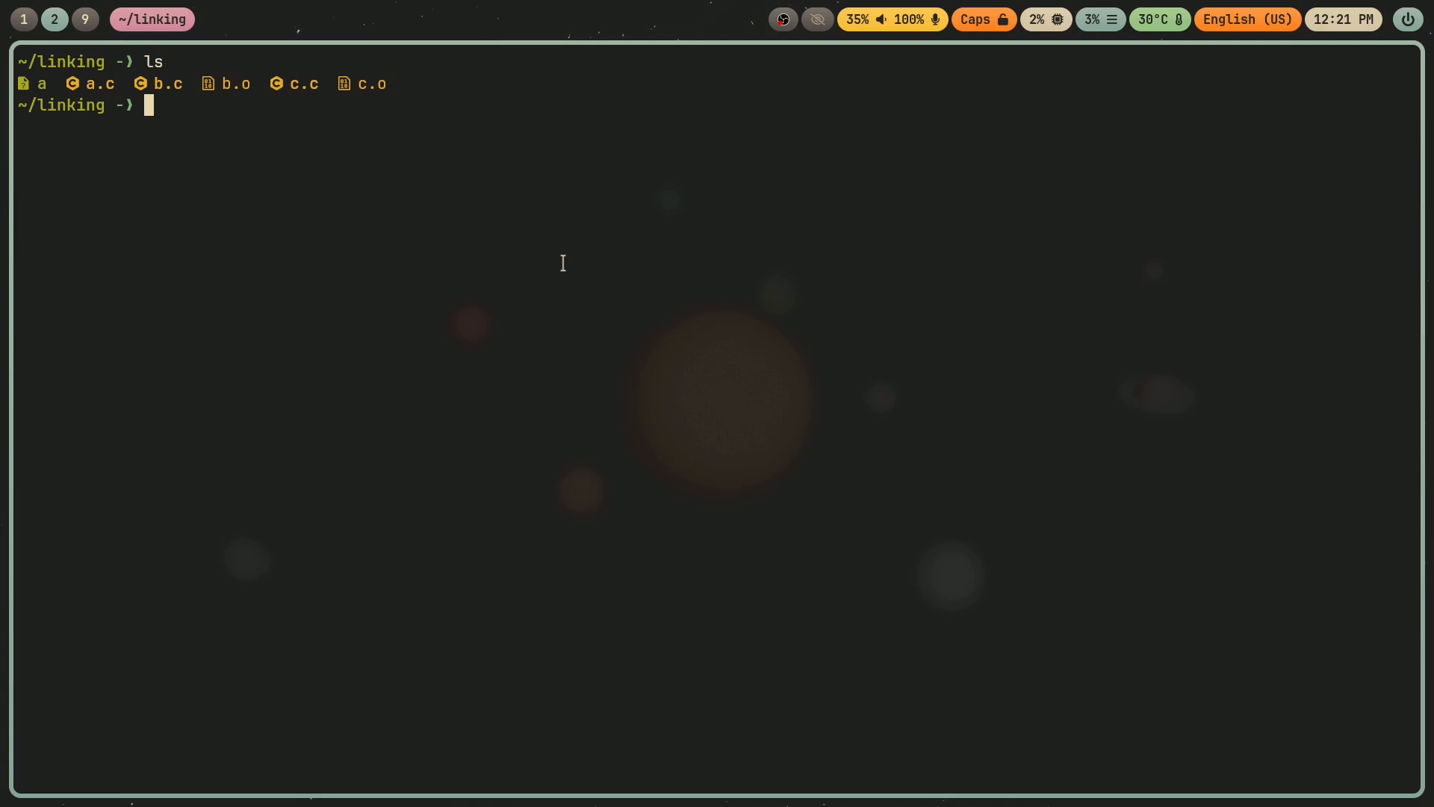
Remove executable a, add the int math(int lhs, int rhs) prototype to a.c, and save.
text(rm a)
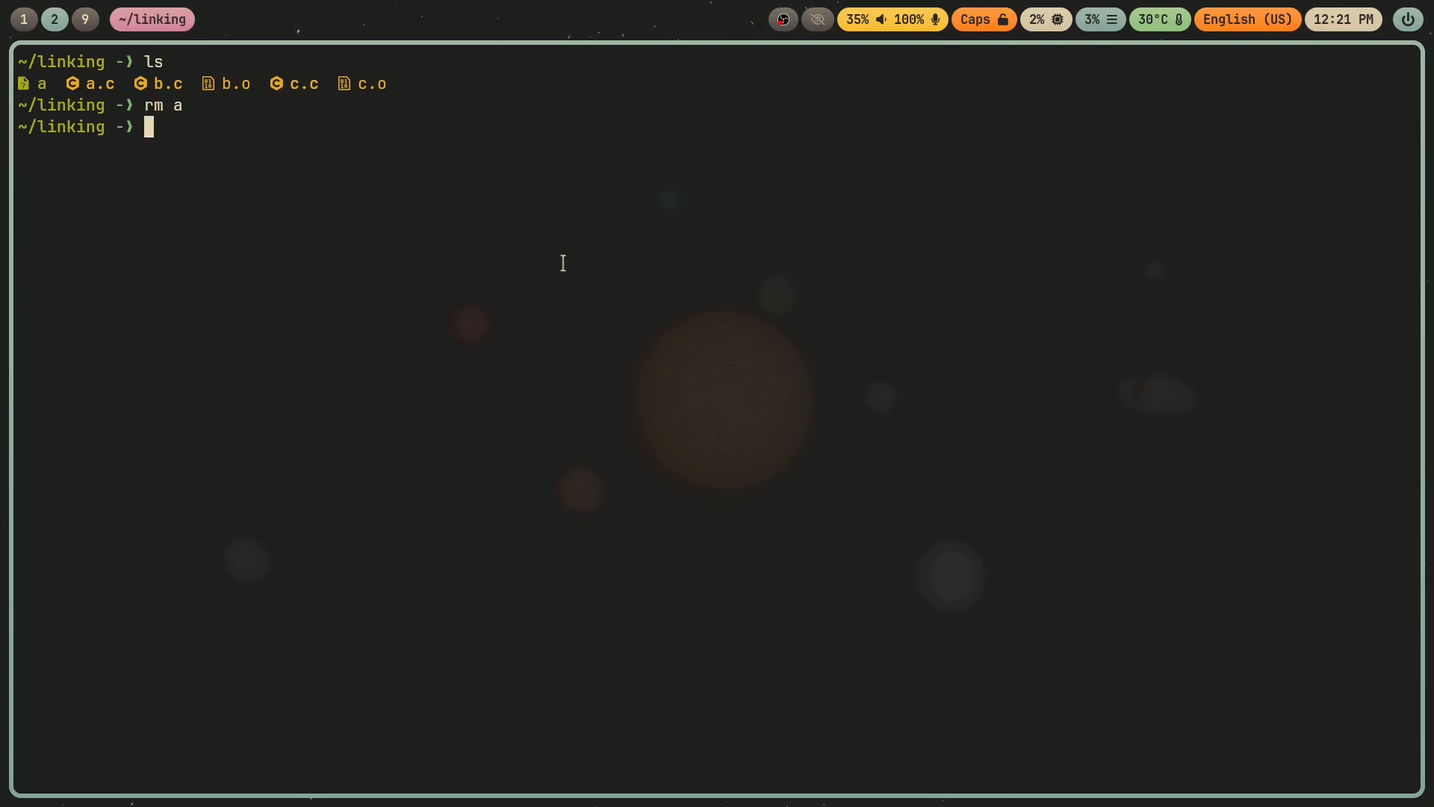
text(hx .a)
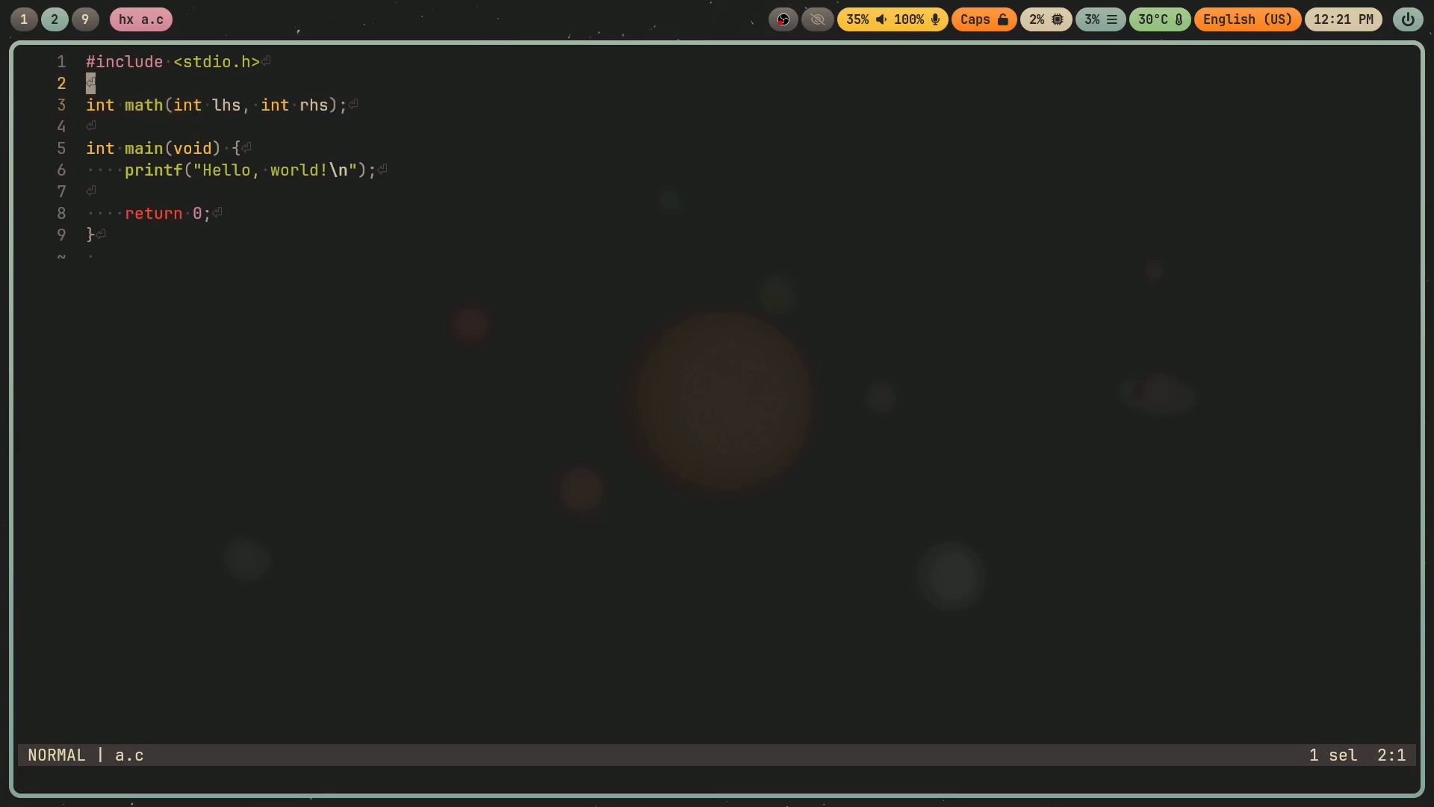
key(j)
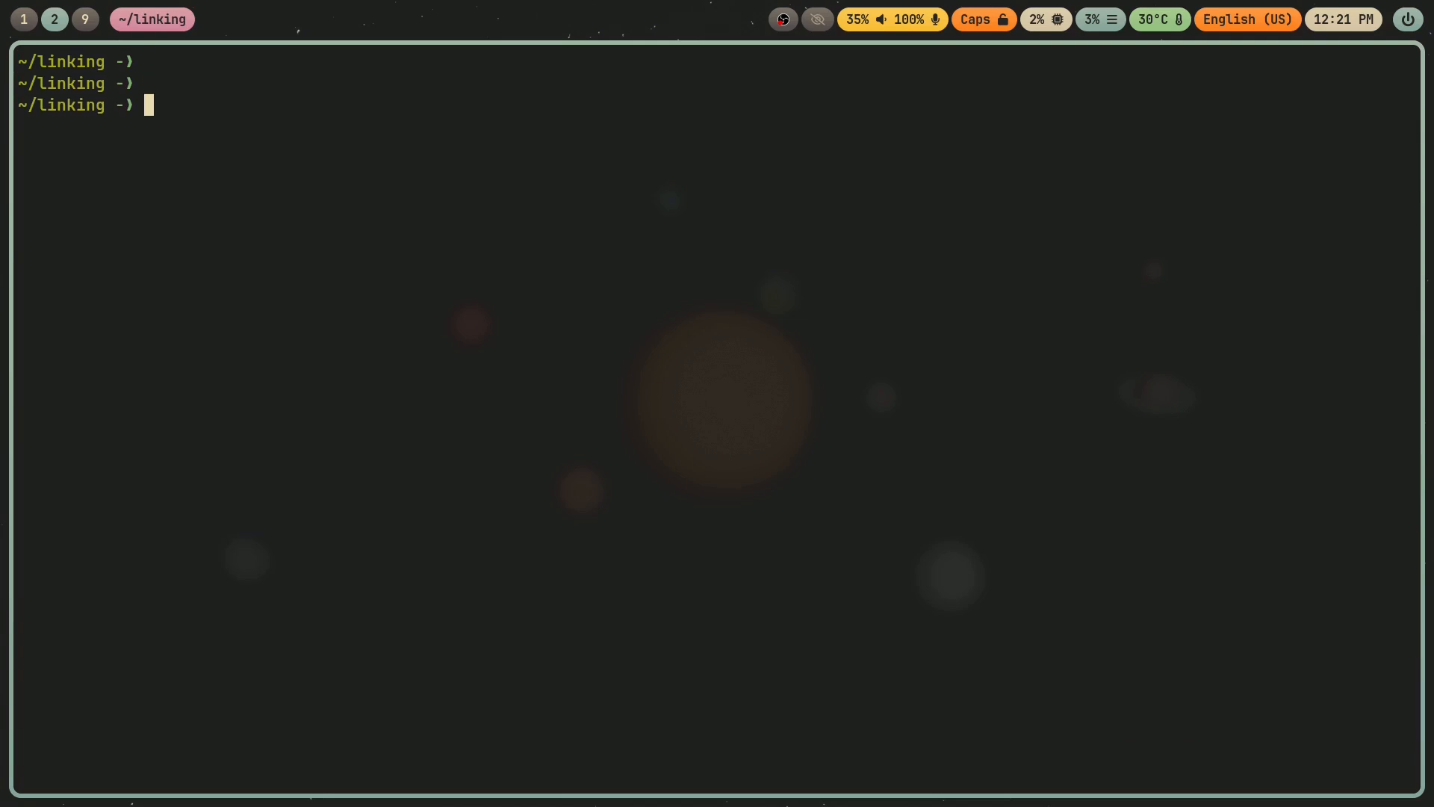
Compile a.c, b.c and c.c into object files a.o, b.o and c.o.
text(gcc)
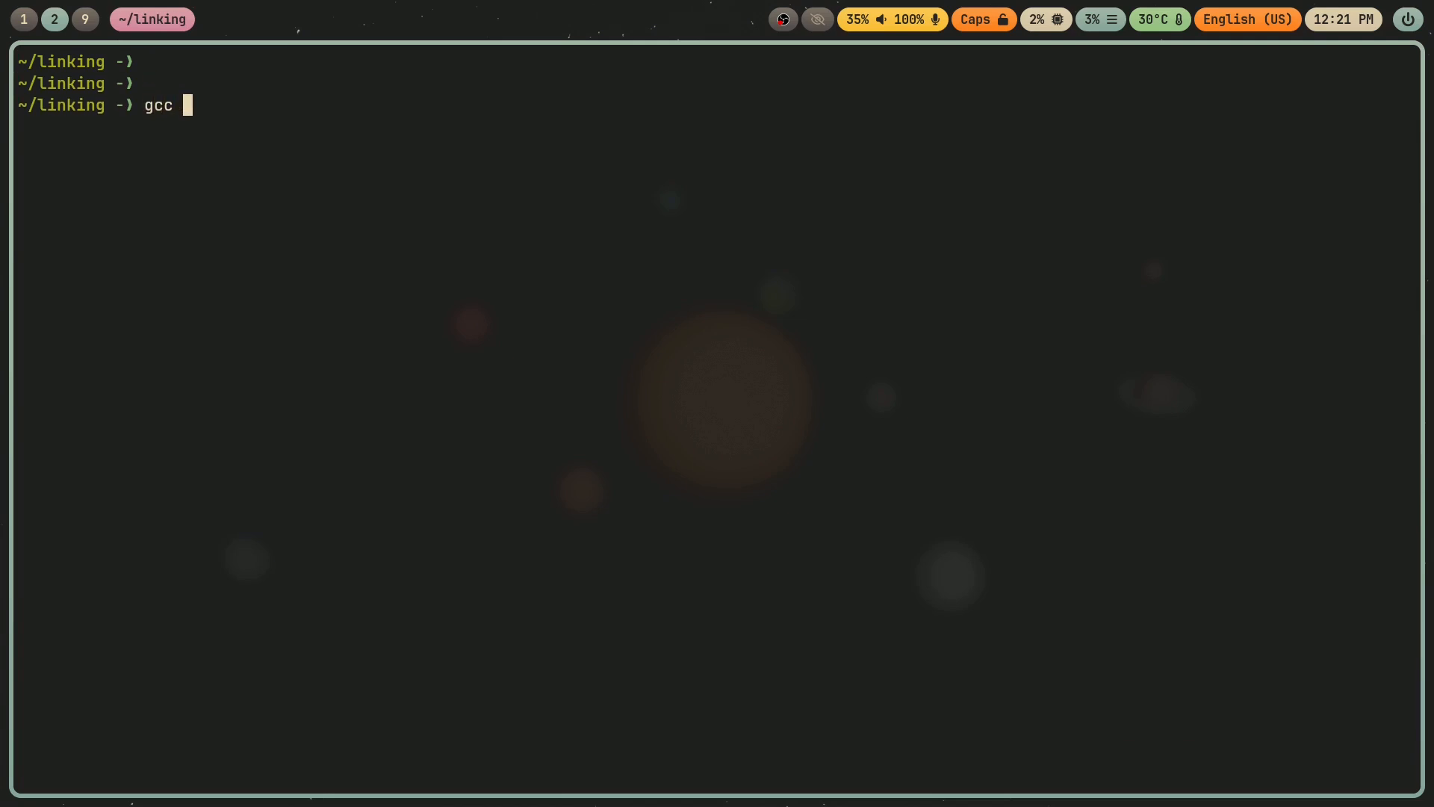
text(-o a)
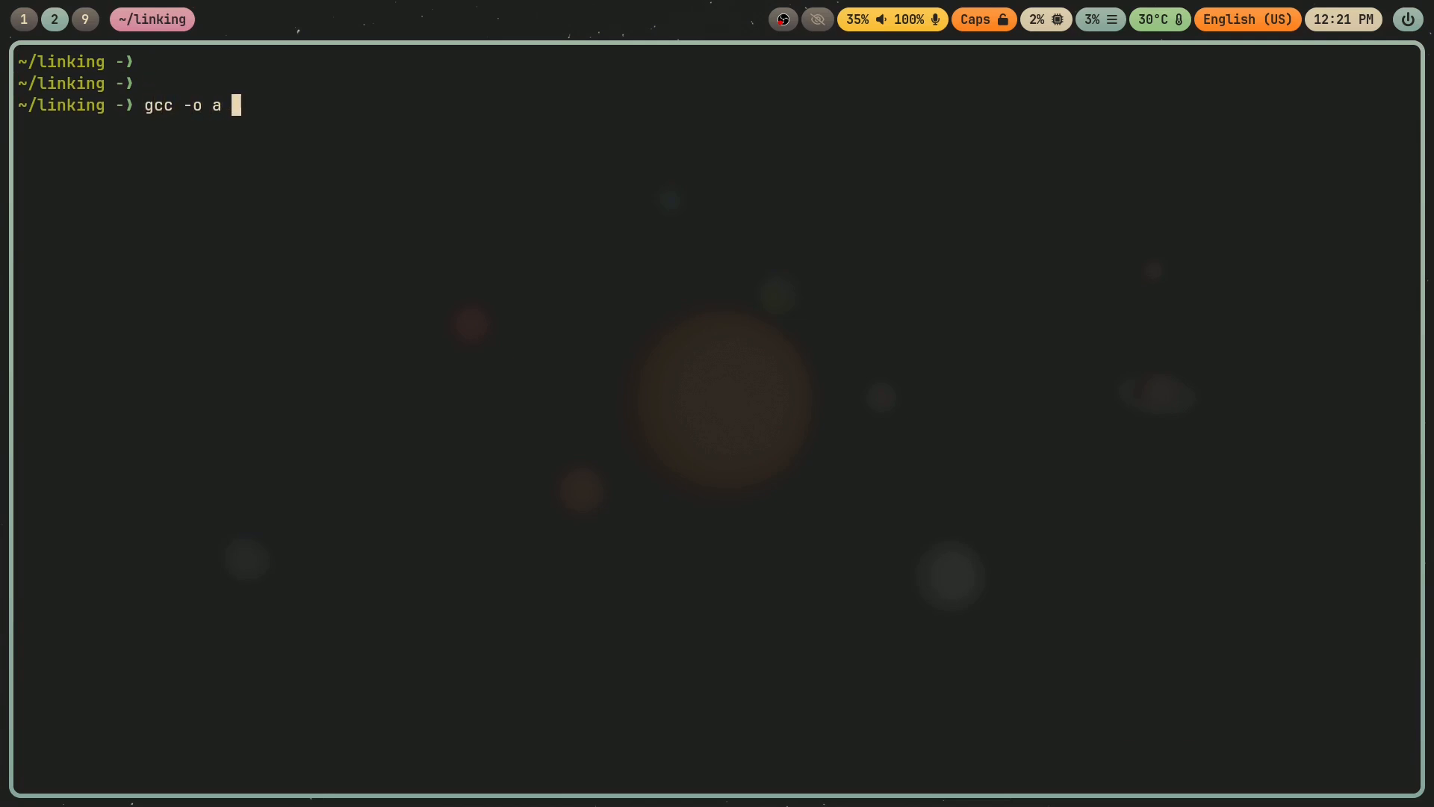
text(.o -c a.c)
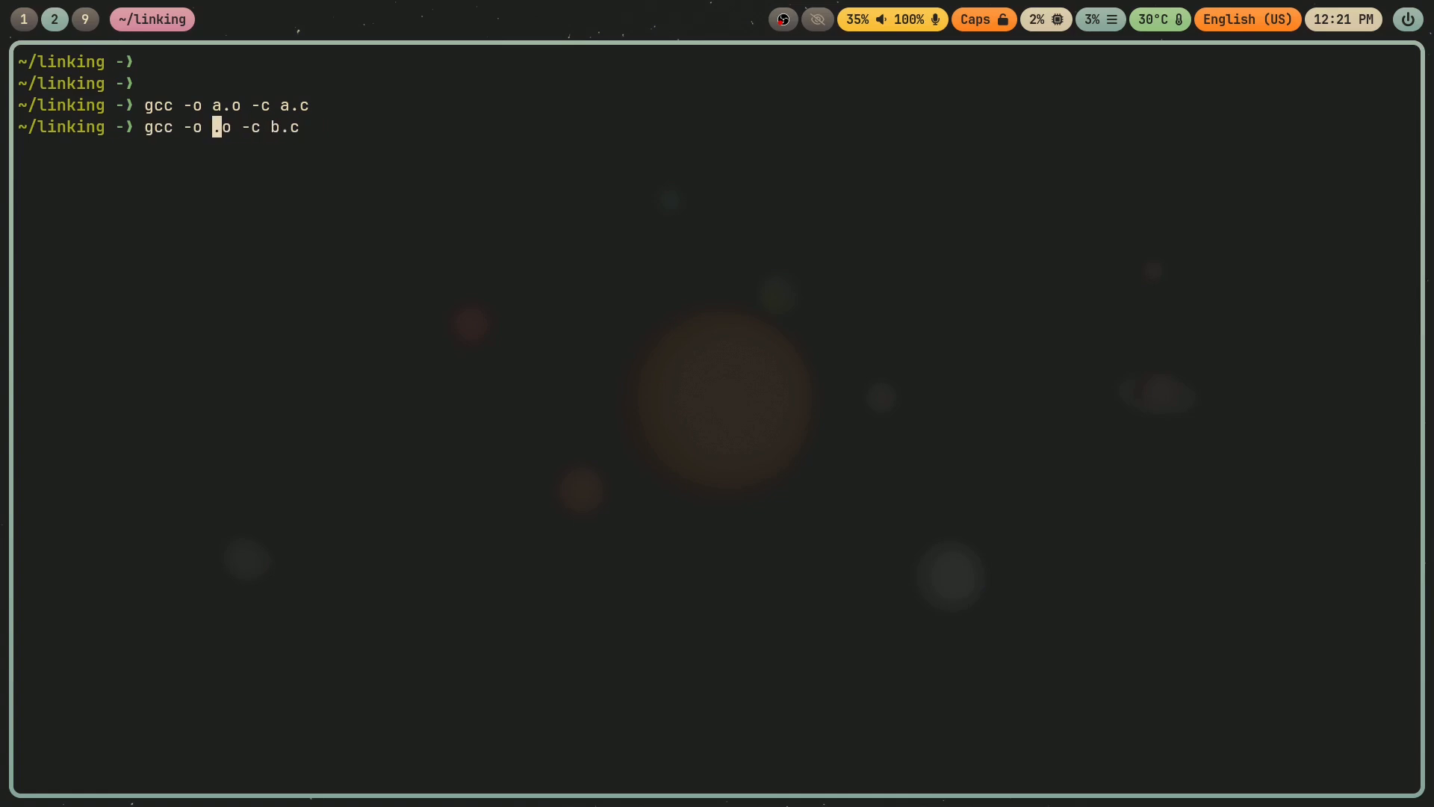
text(b)
text(ls)
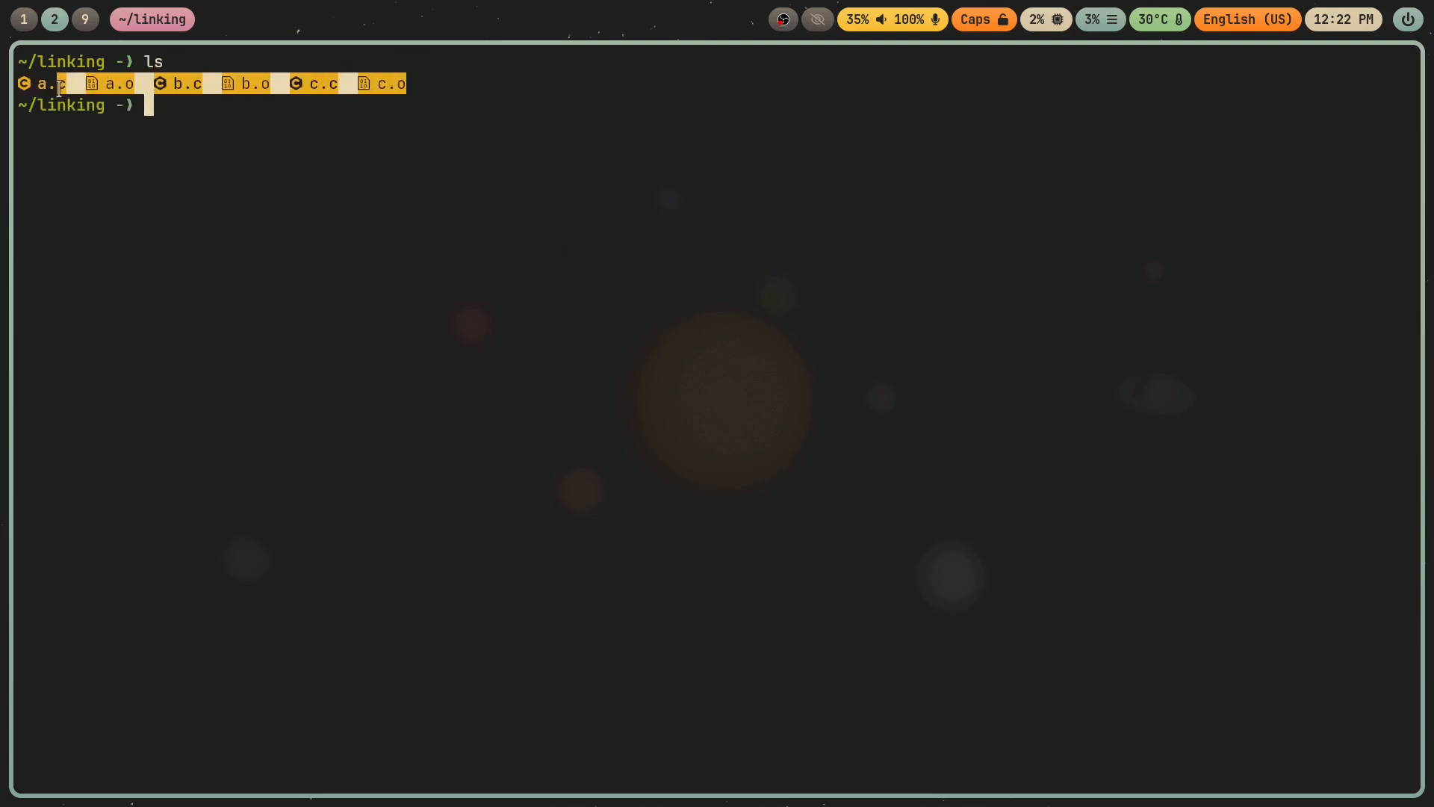
Link all *.o into executable, which fails with multiple definitions of math.
text(g)
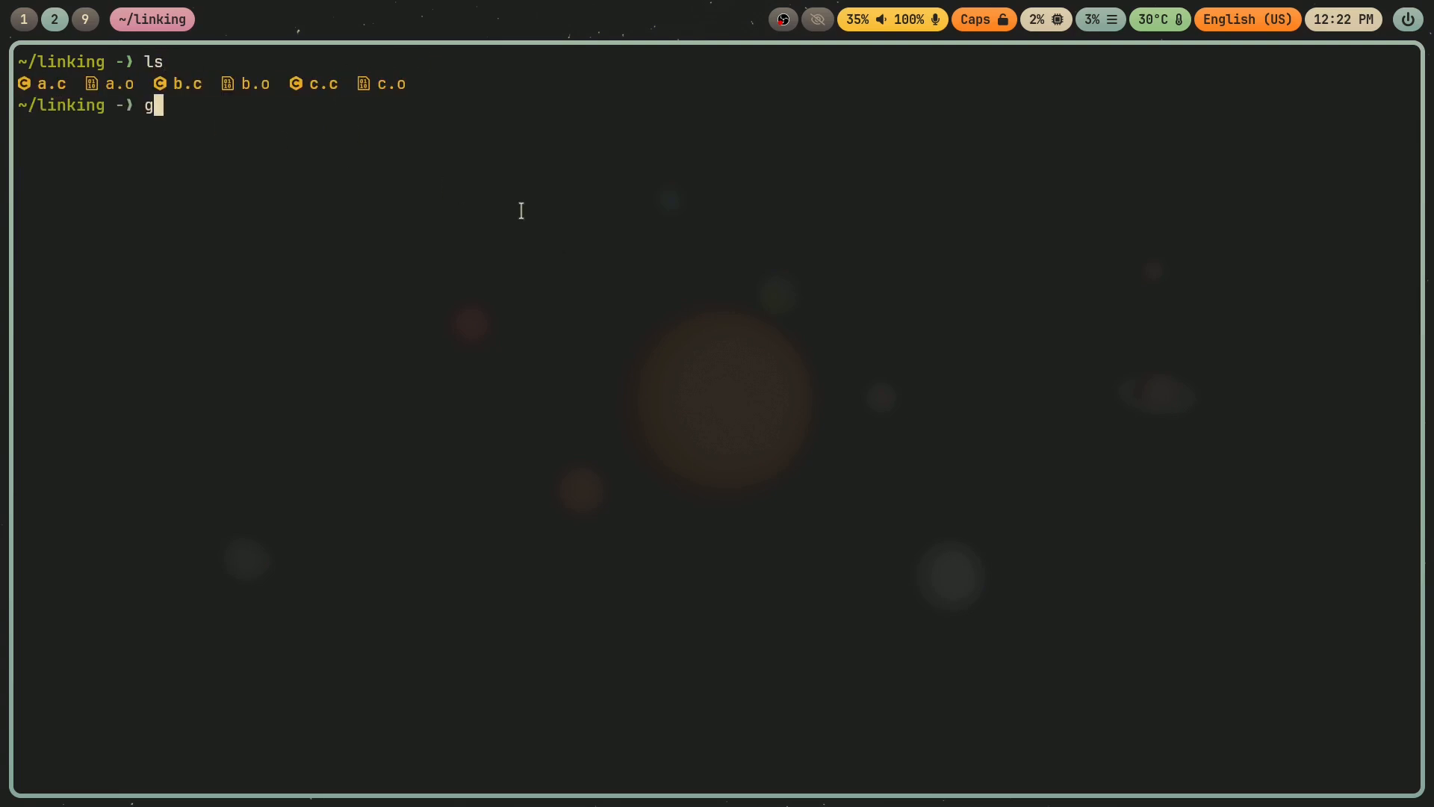
text(cc -)
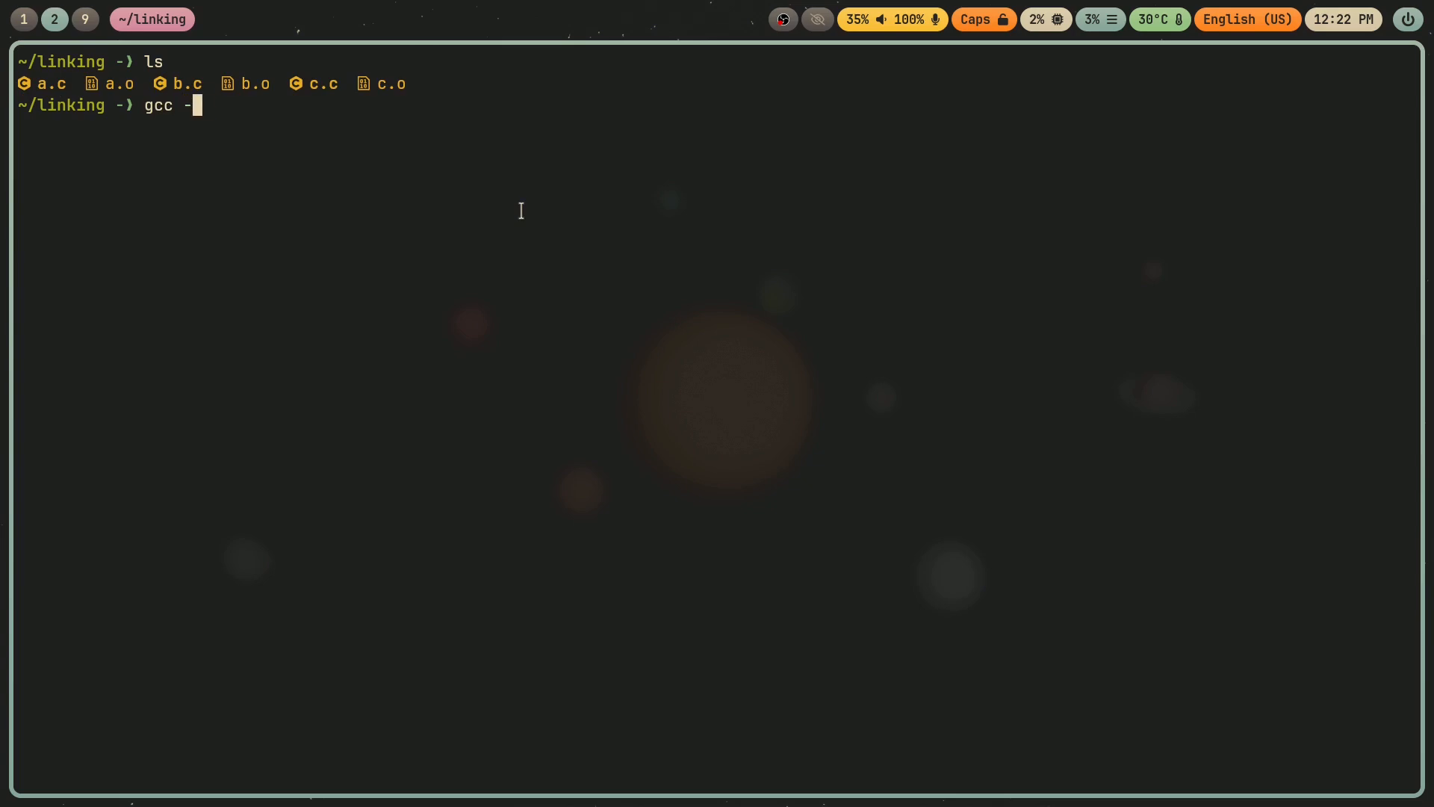
text(o main)
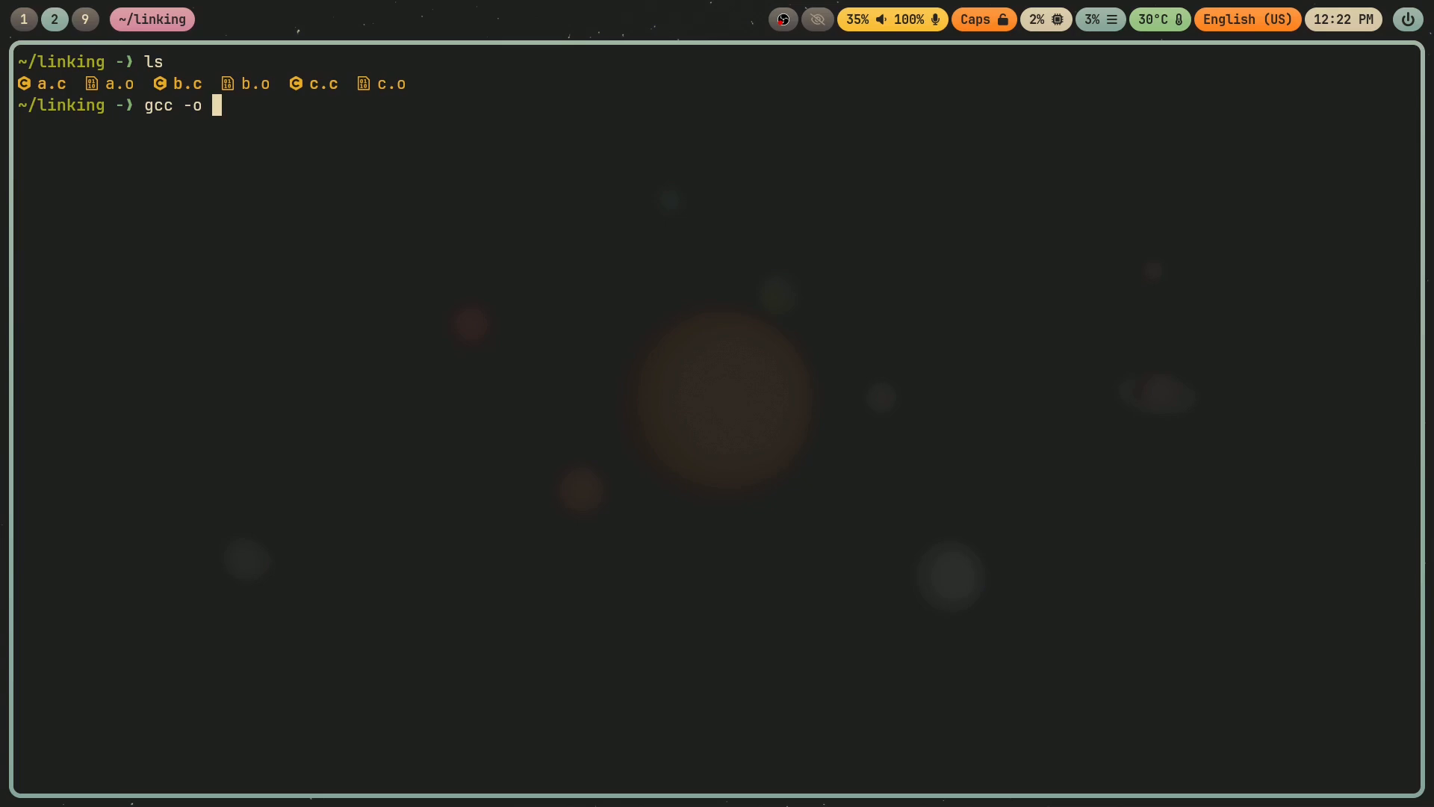
text(exec)
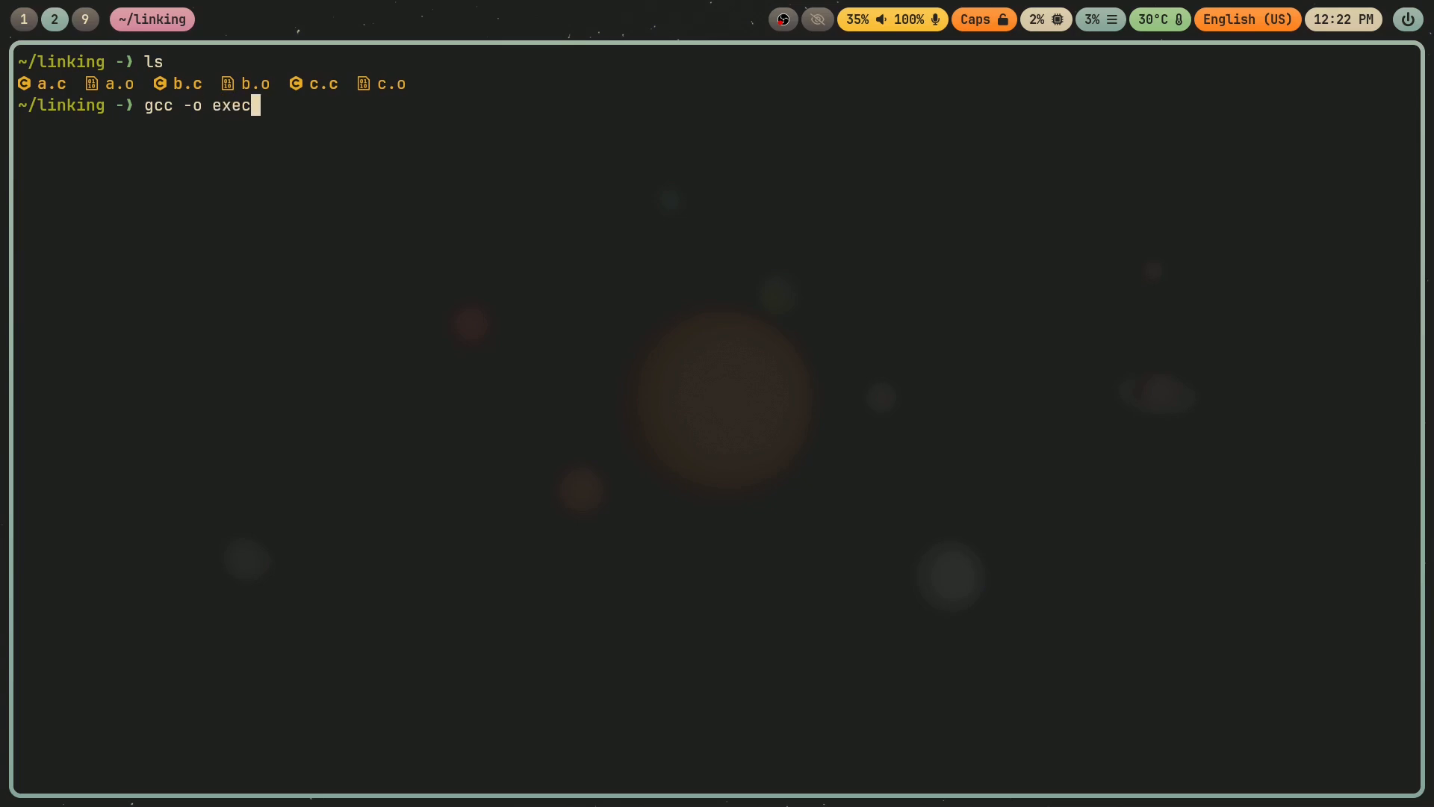
text(utable)
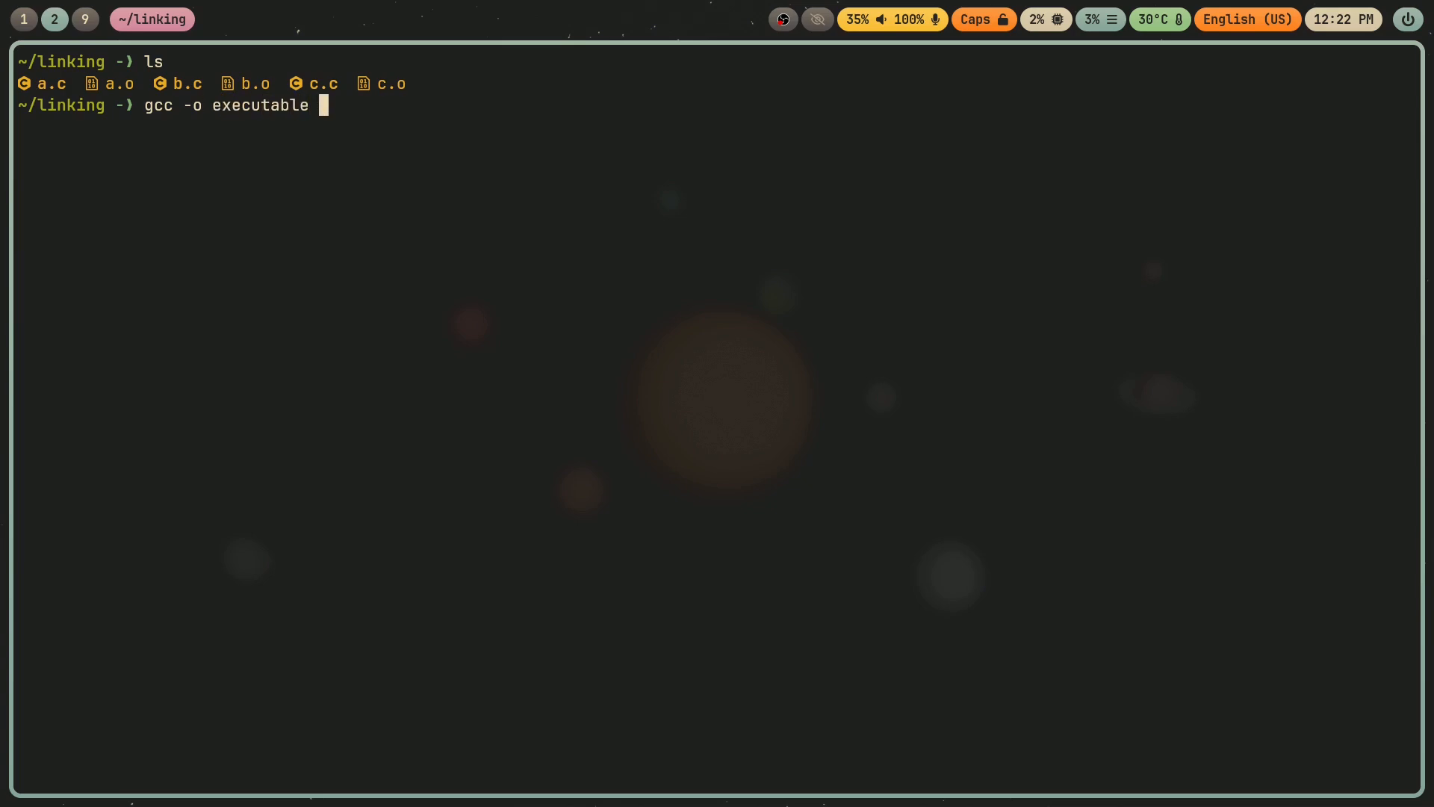
text(*.o)
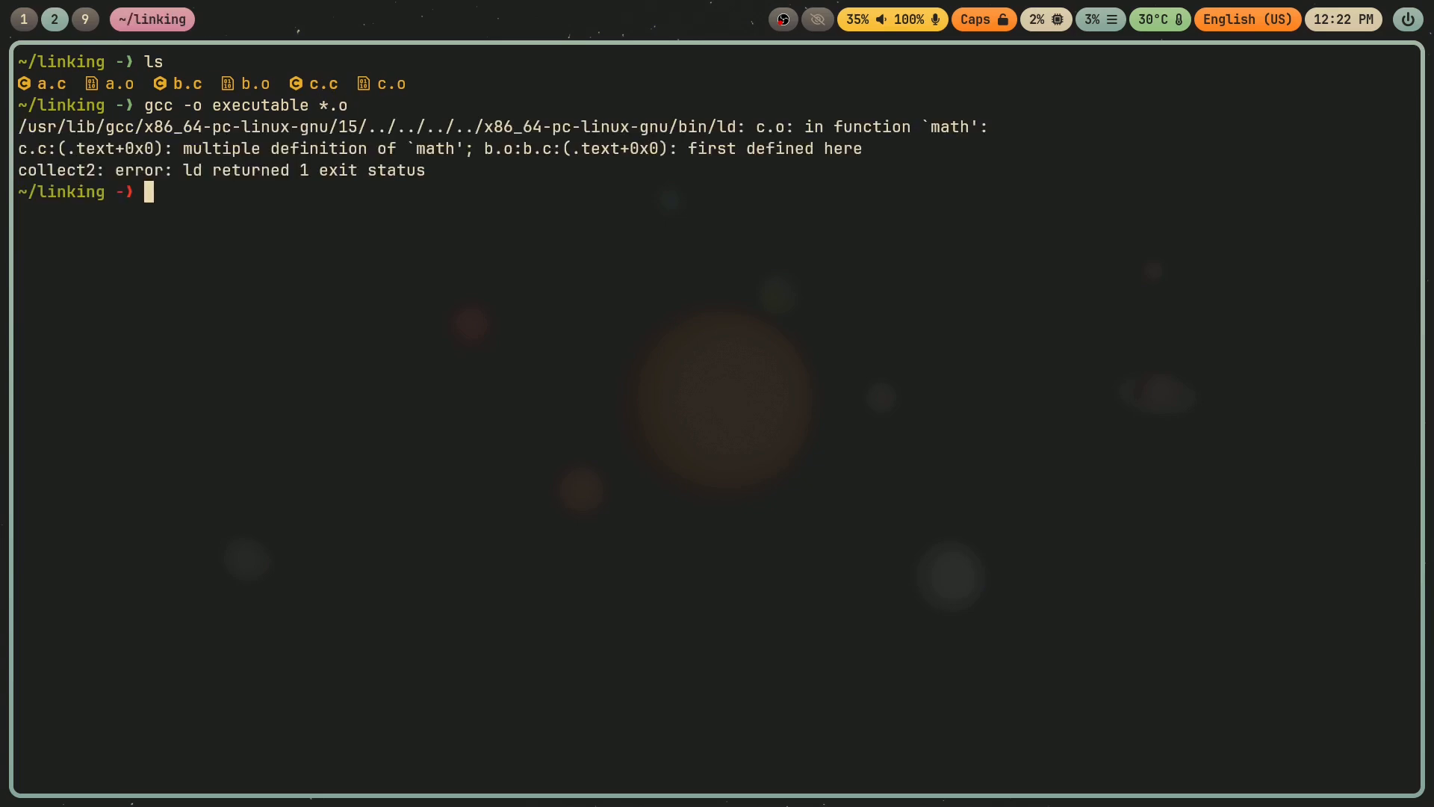
Build executable from a.o alone and run it so it prints Hello, world!
drag(328, 170, 153, 193)
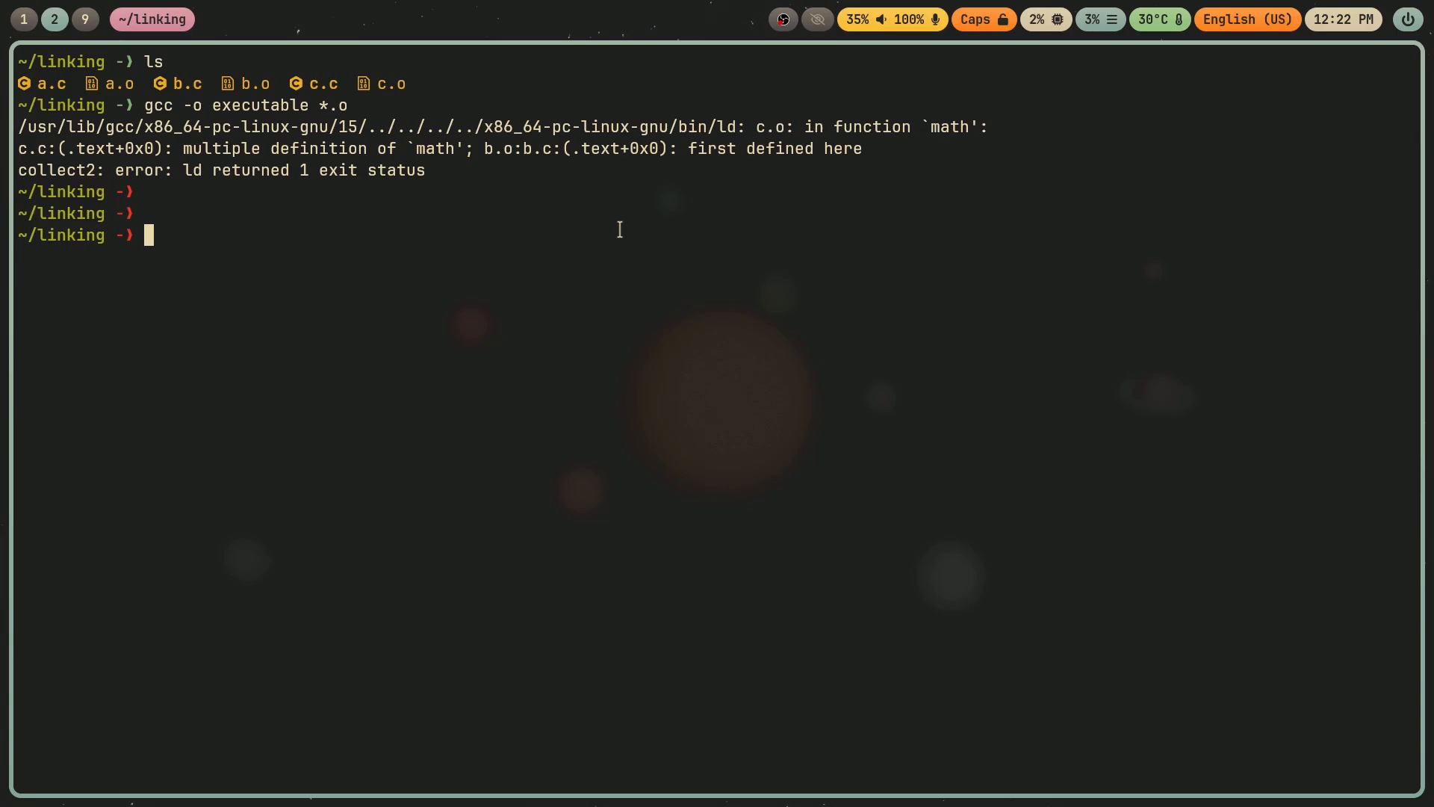
text(gcc -o executable a.o)
text(./executable)
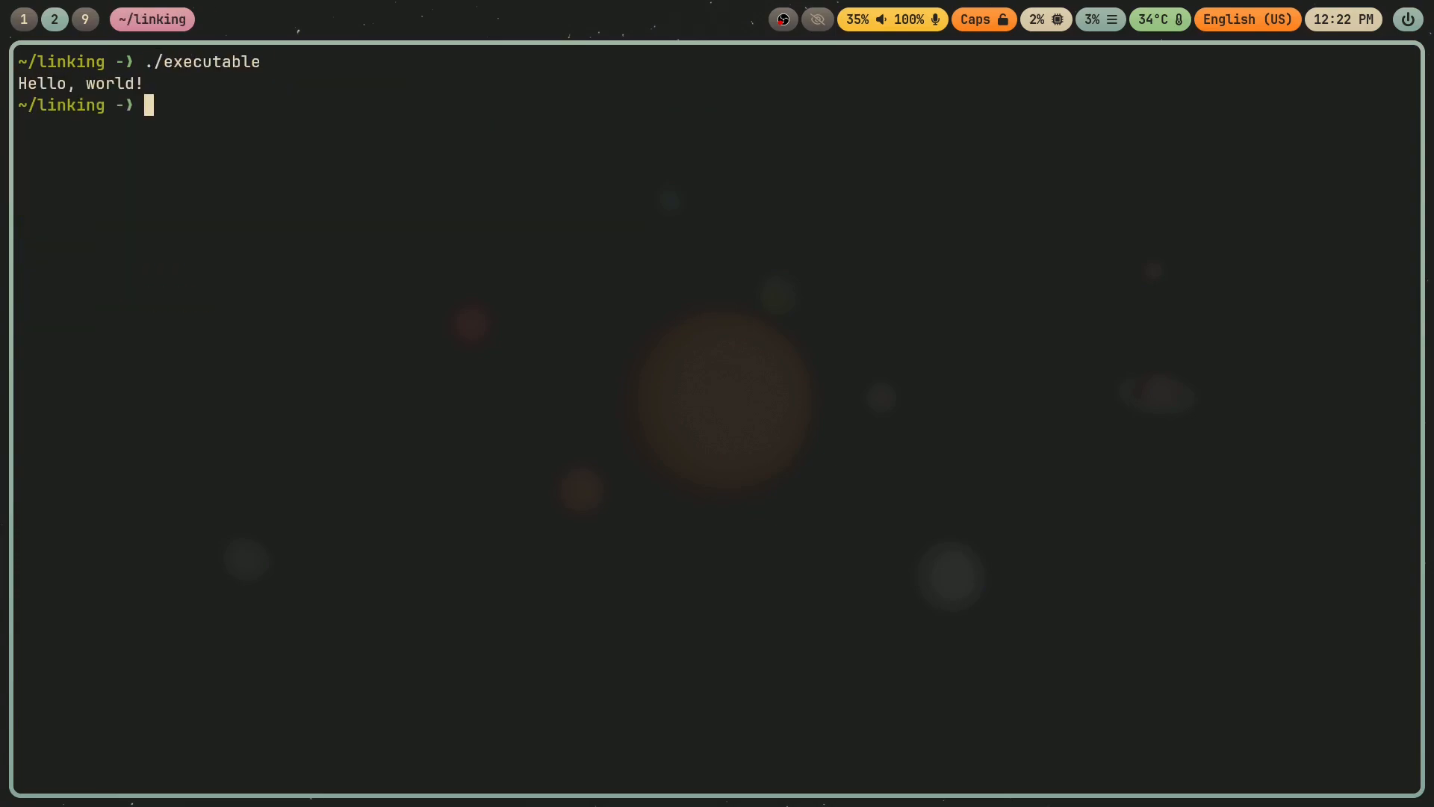
In a.c's main, declare const int lhs = 2 and const int rhs = 4.
text(hx ..)
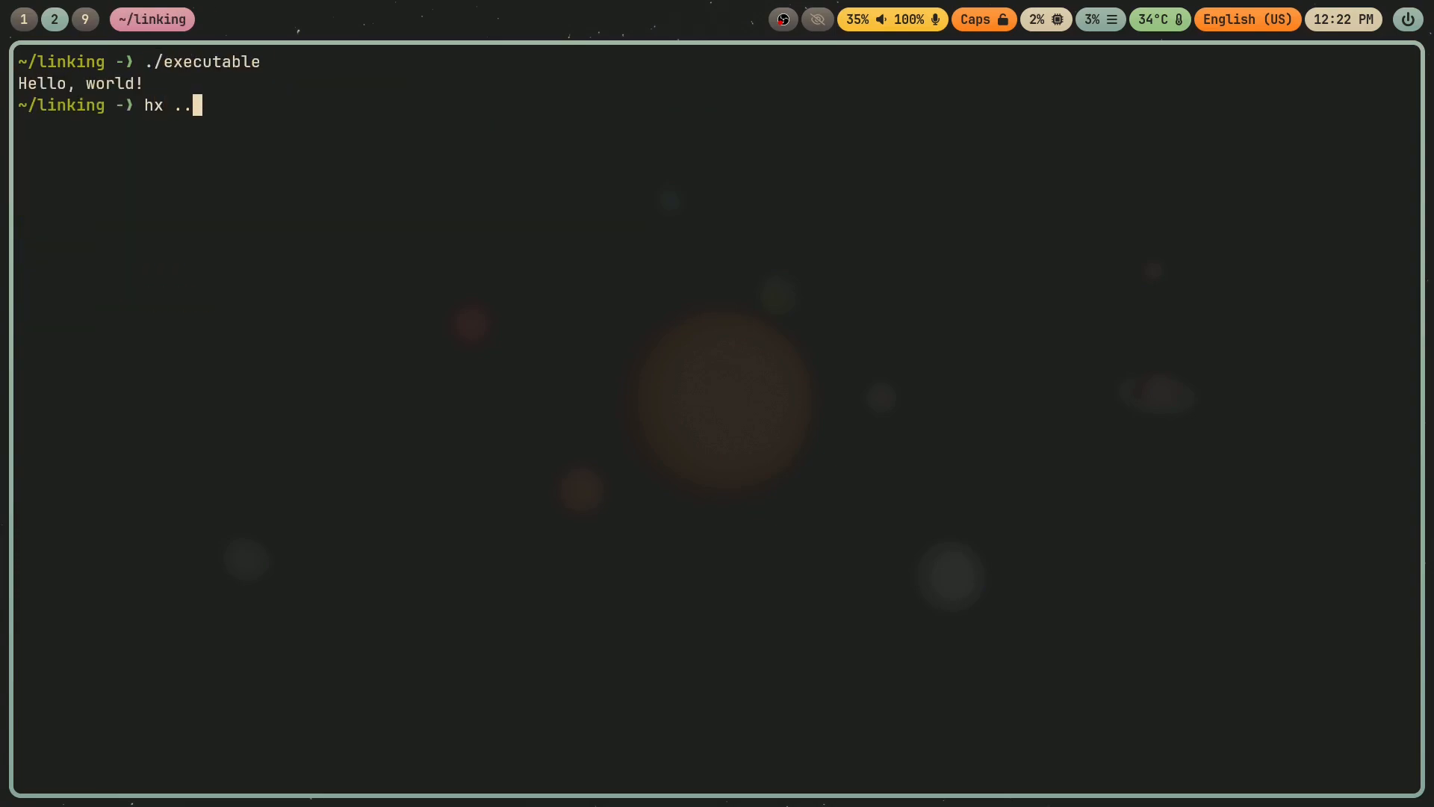
text(a)
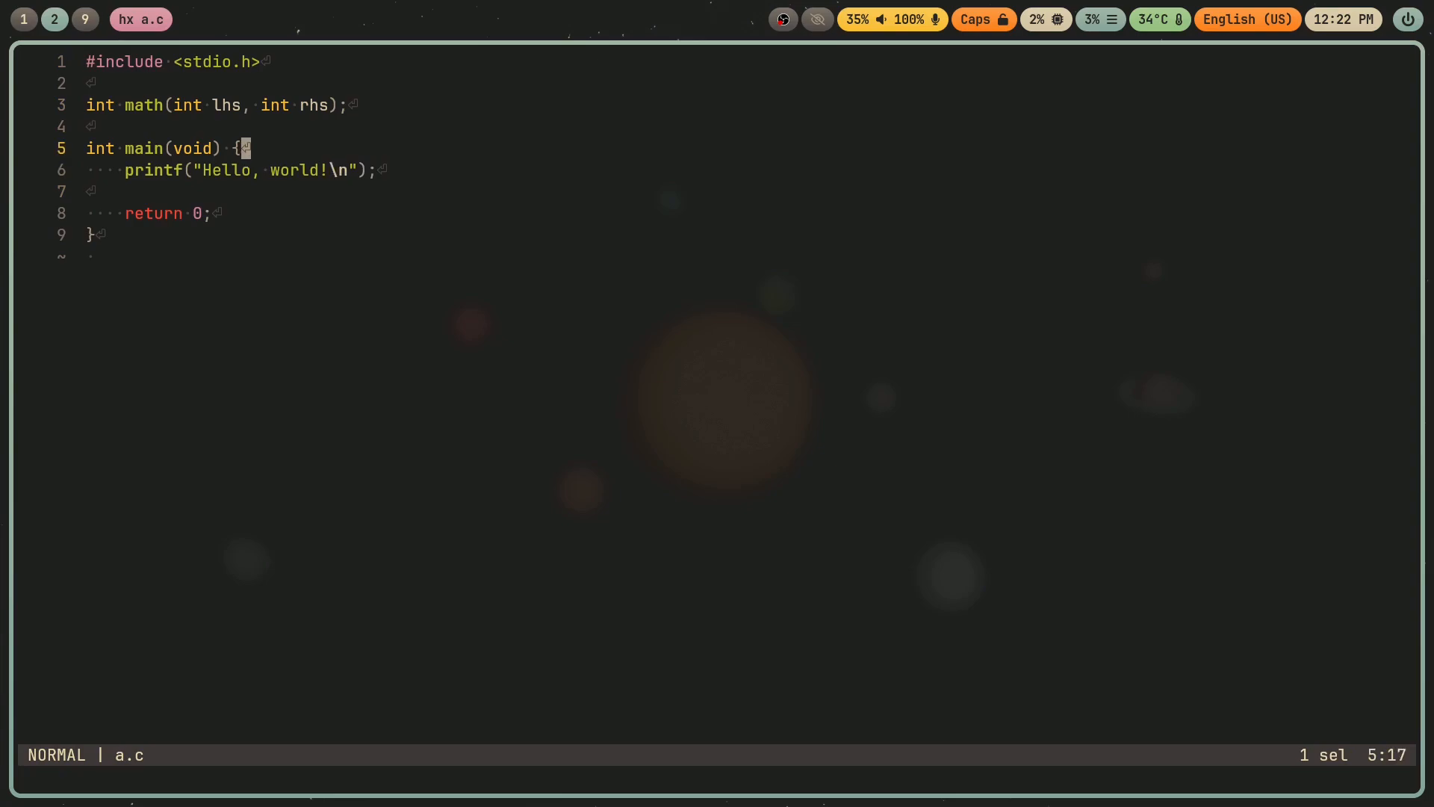
text(int)
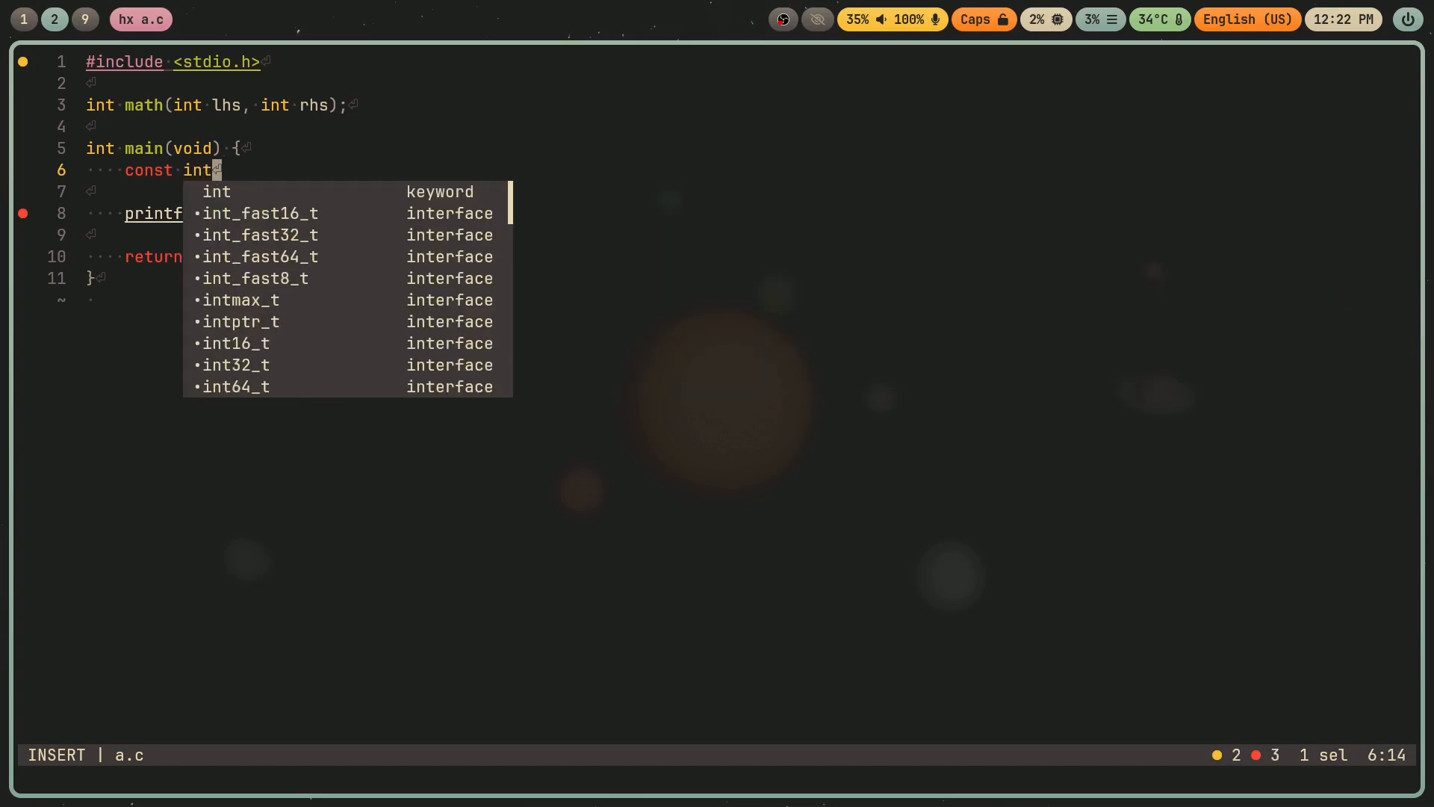
text(lhs =)
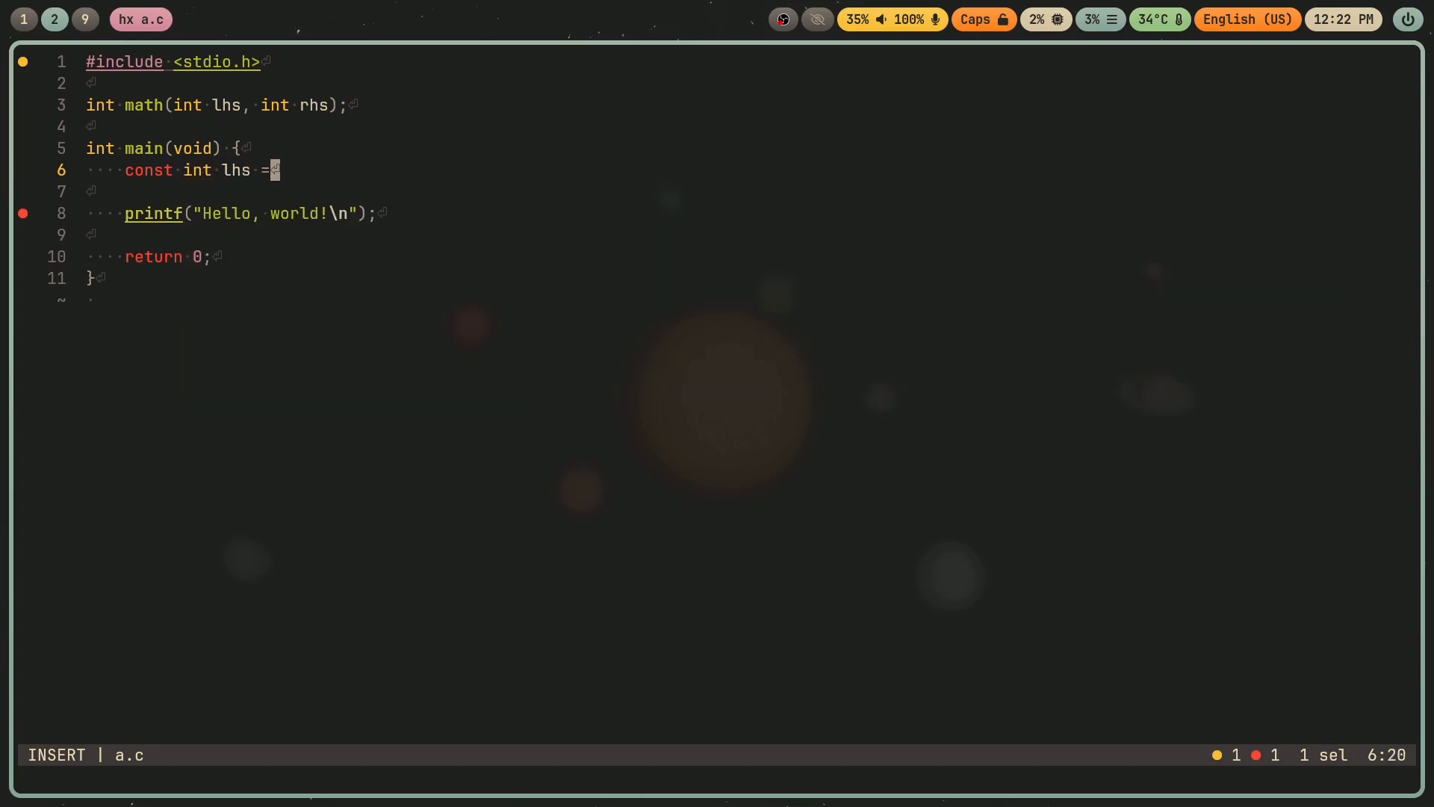
text(2;)
text(const int r)
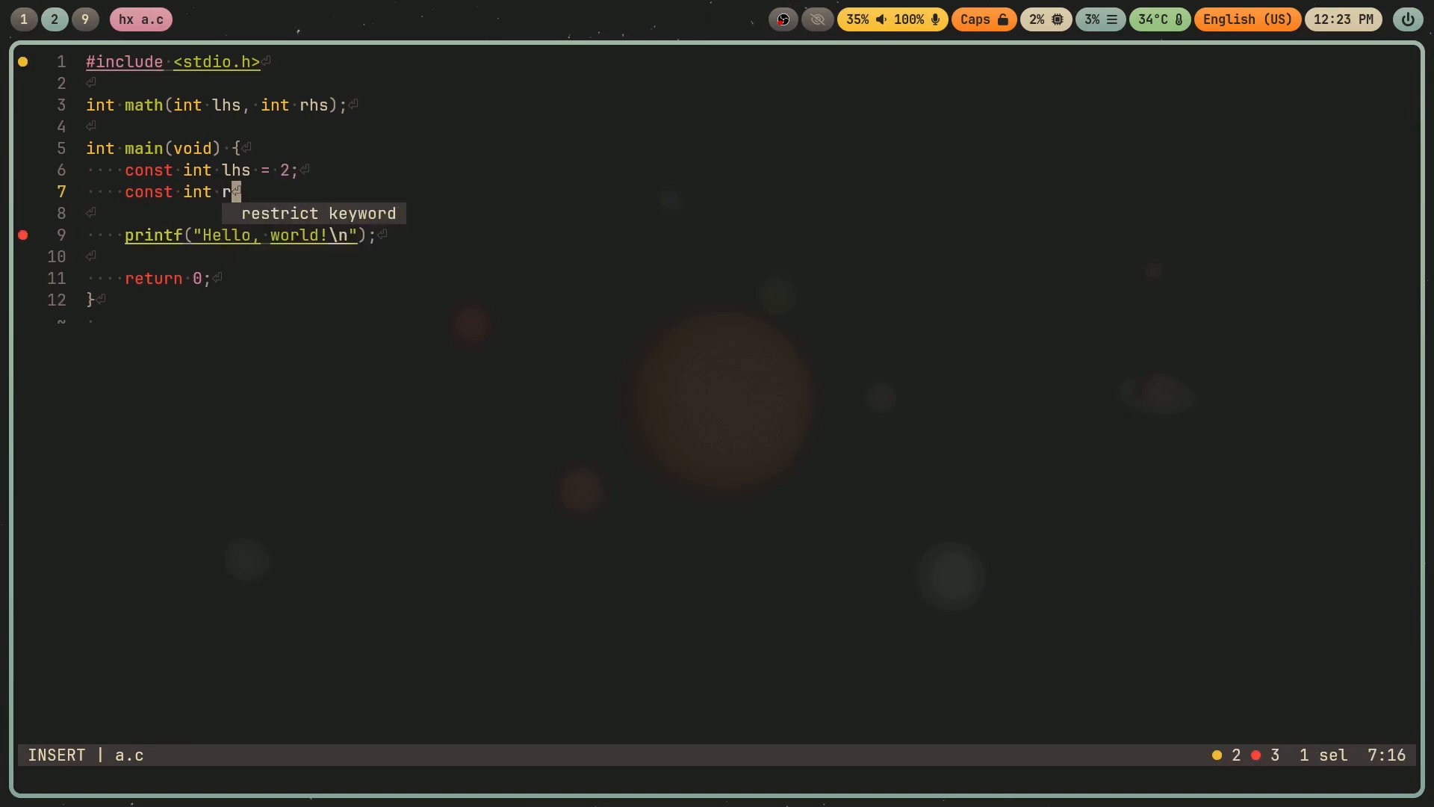
text(hs = 4;)
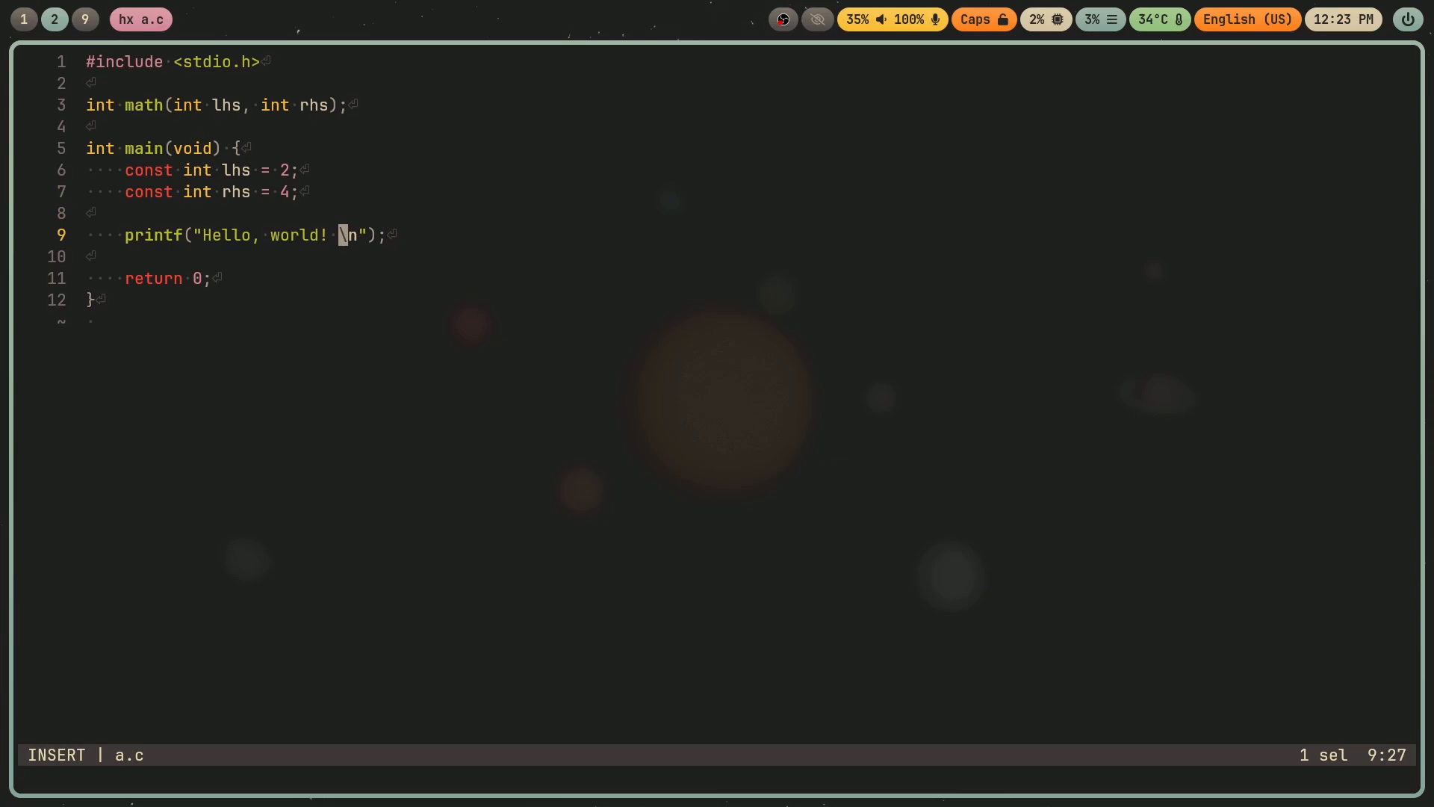
Extend the printf with %i %i %i placeholders and lhs, rhs arguments, then save and quit.
text(%i)
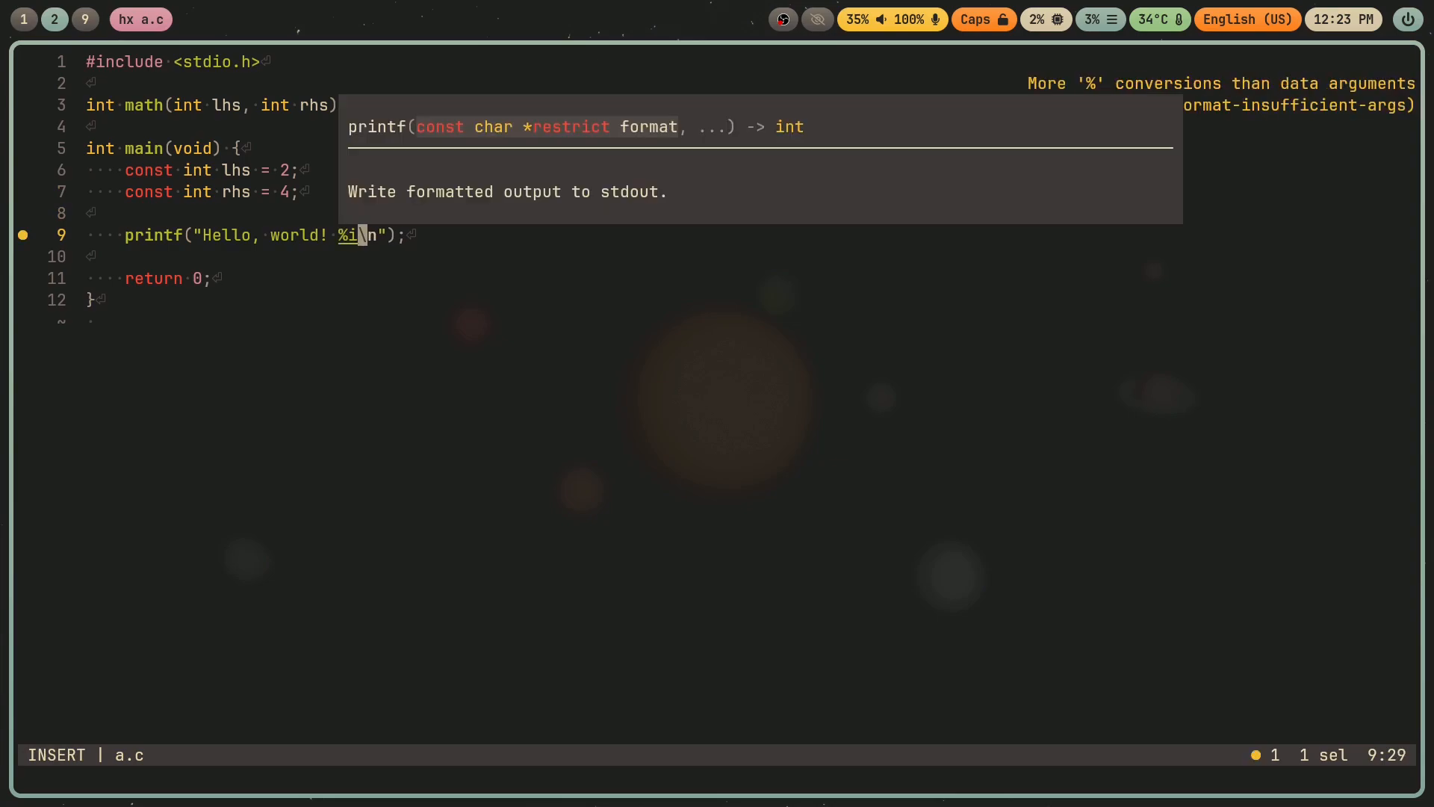
text(%i %i)
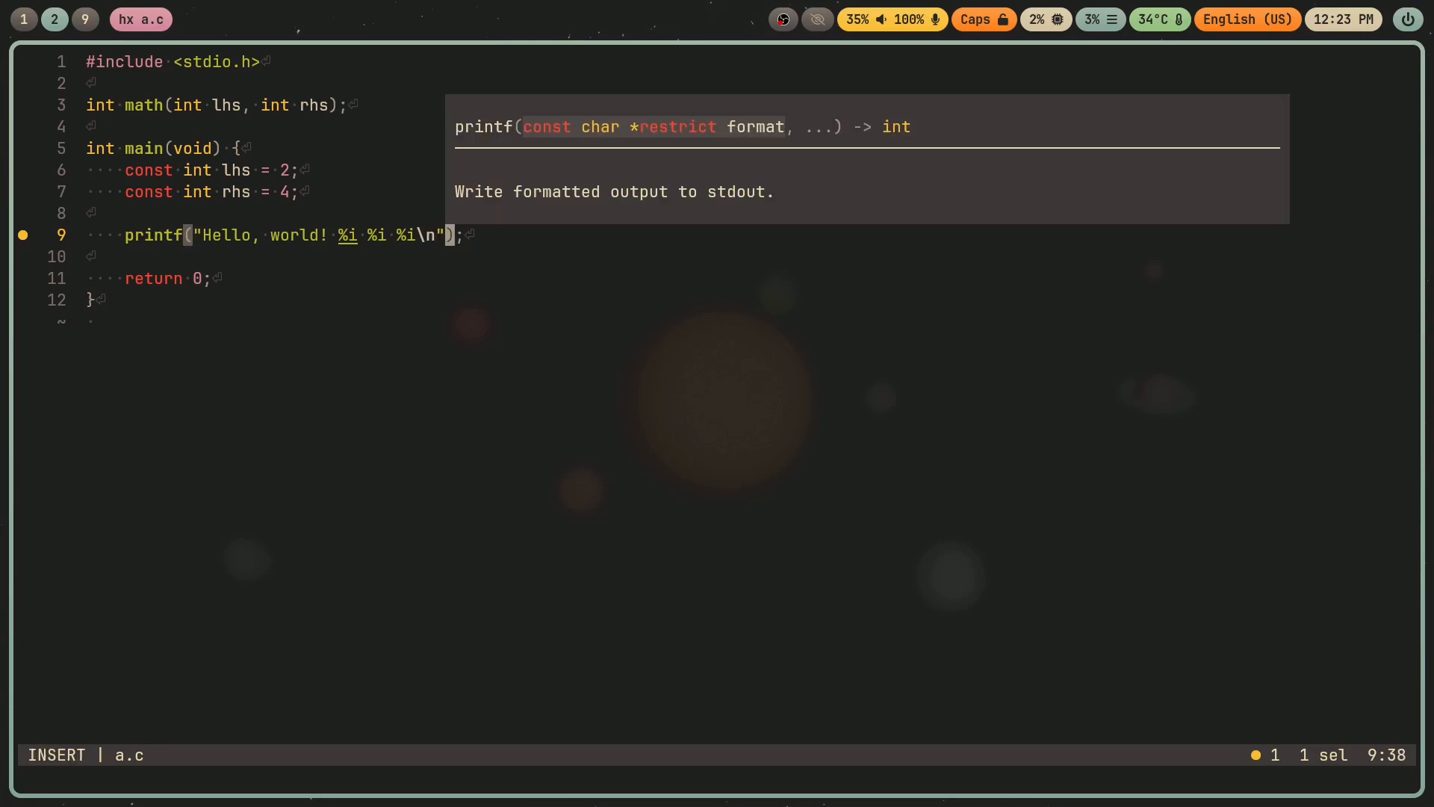
text(, l)
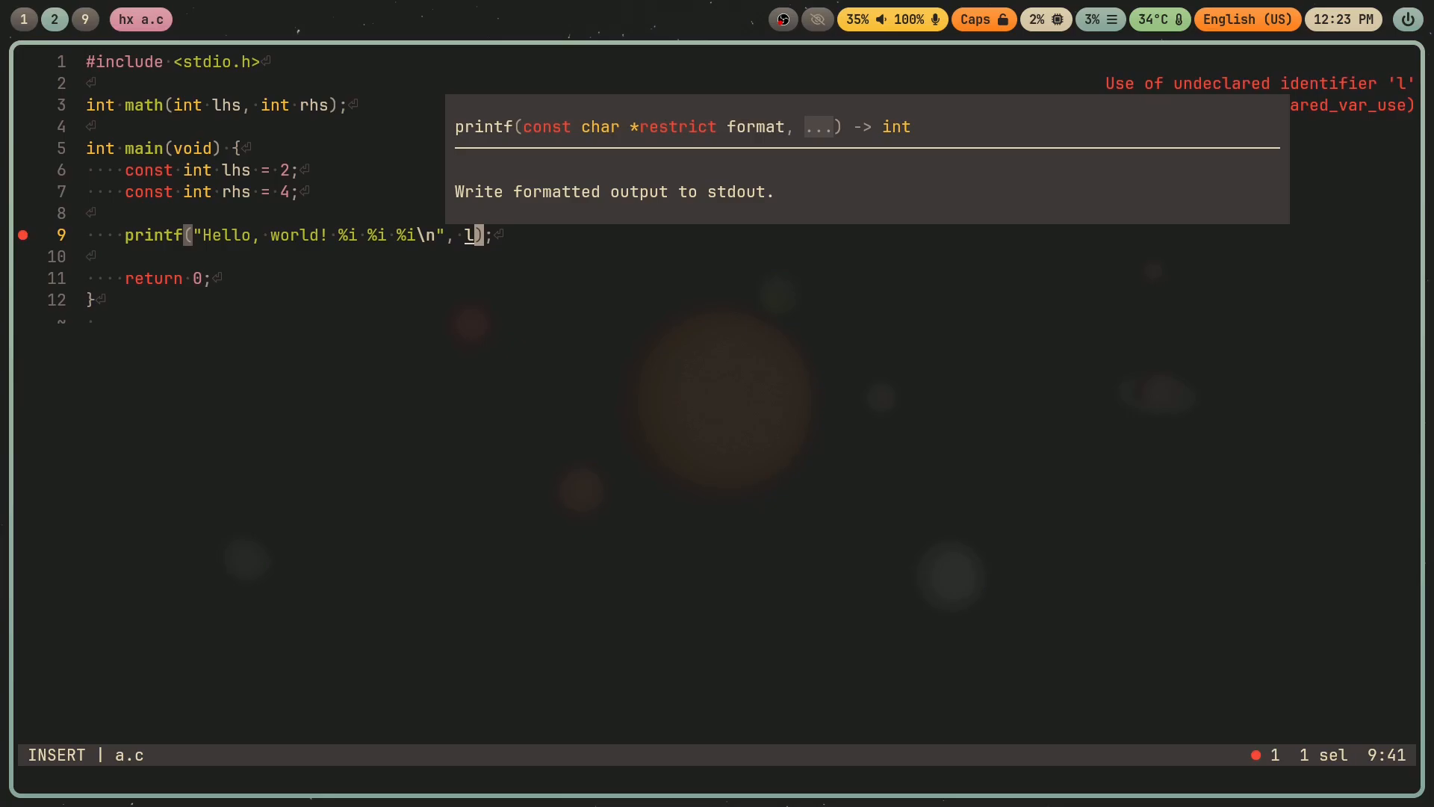
text(hs, rhs,)
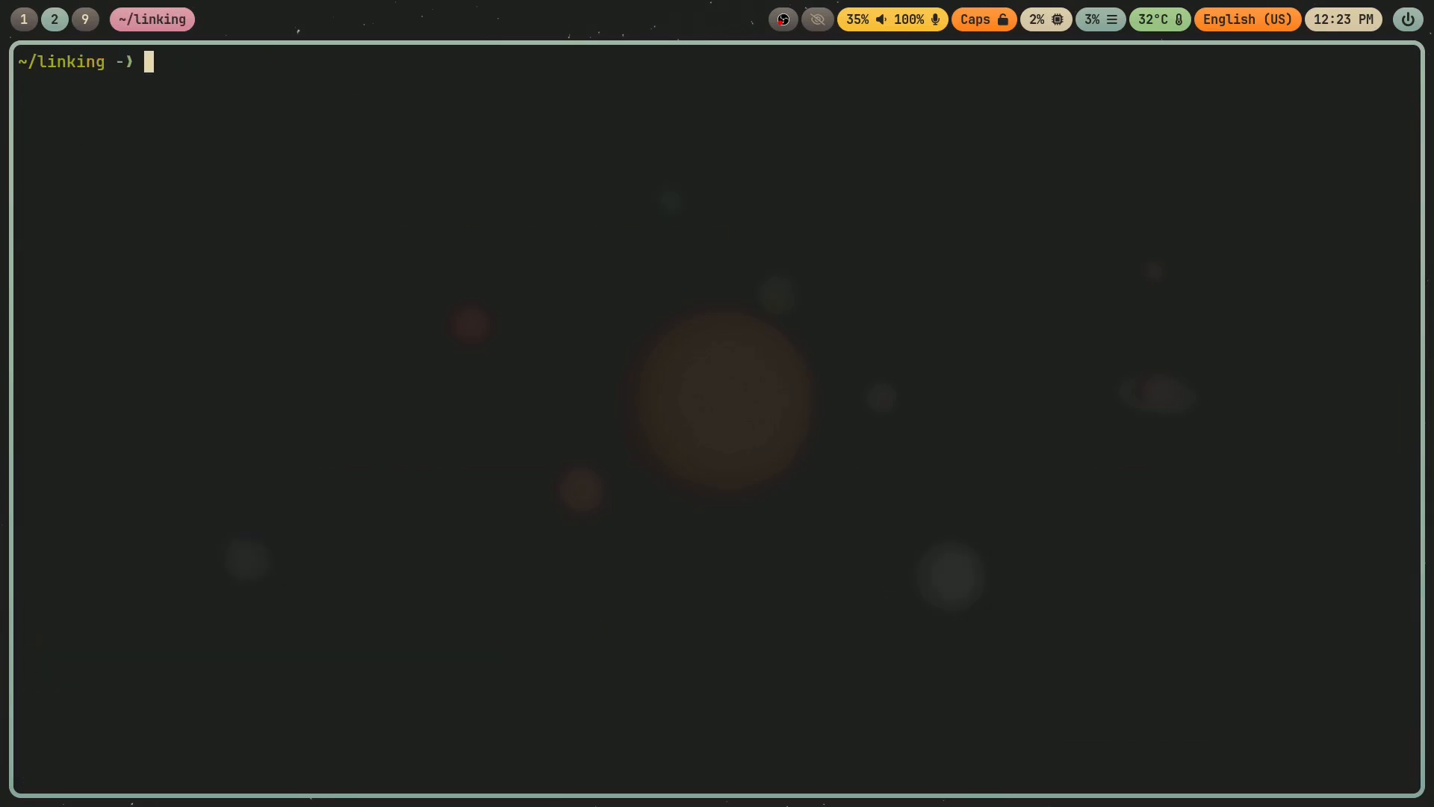
Recompile a.o from a.c and check the object files with ls.
text(gc c)
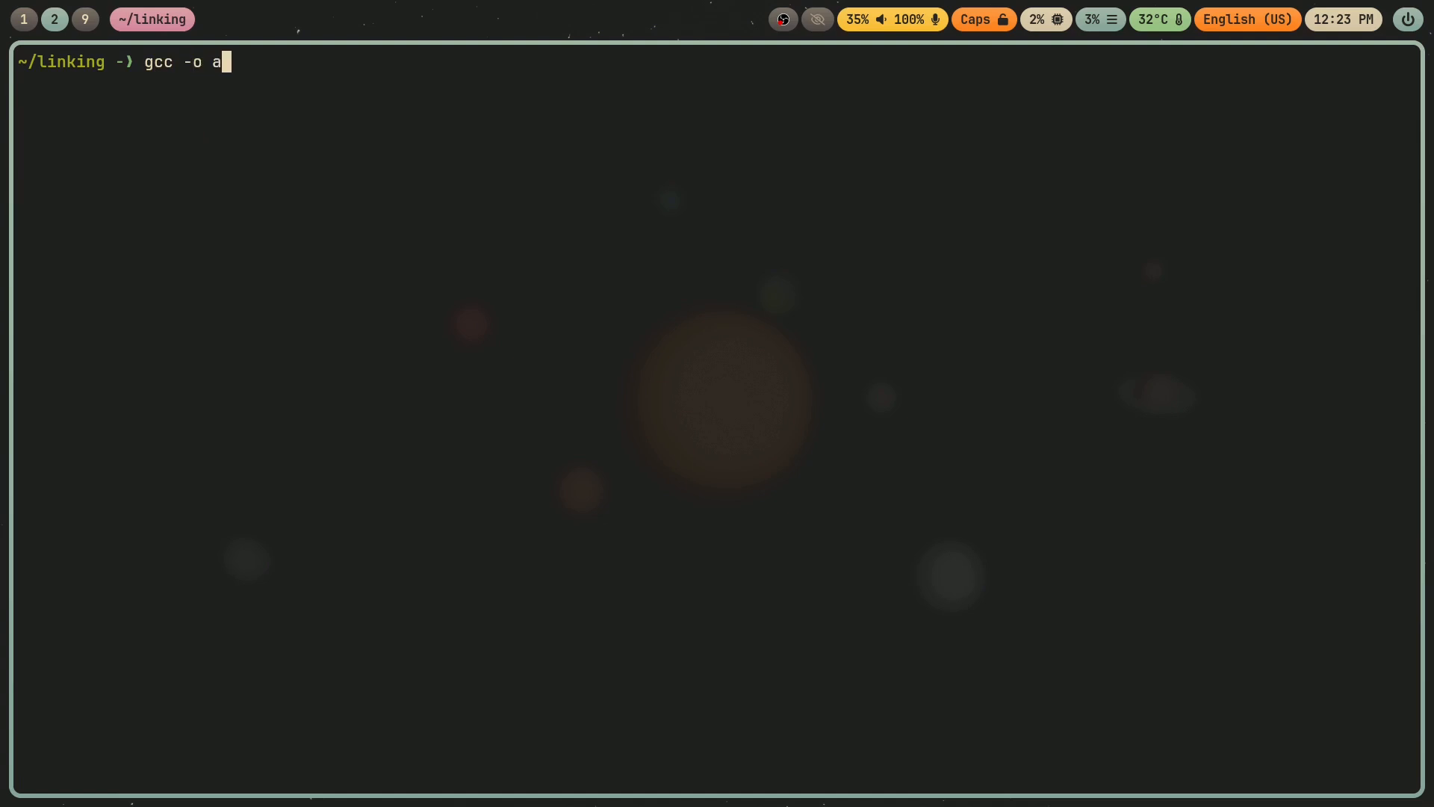
text(.o a.o -c a.c)
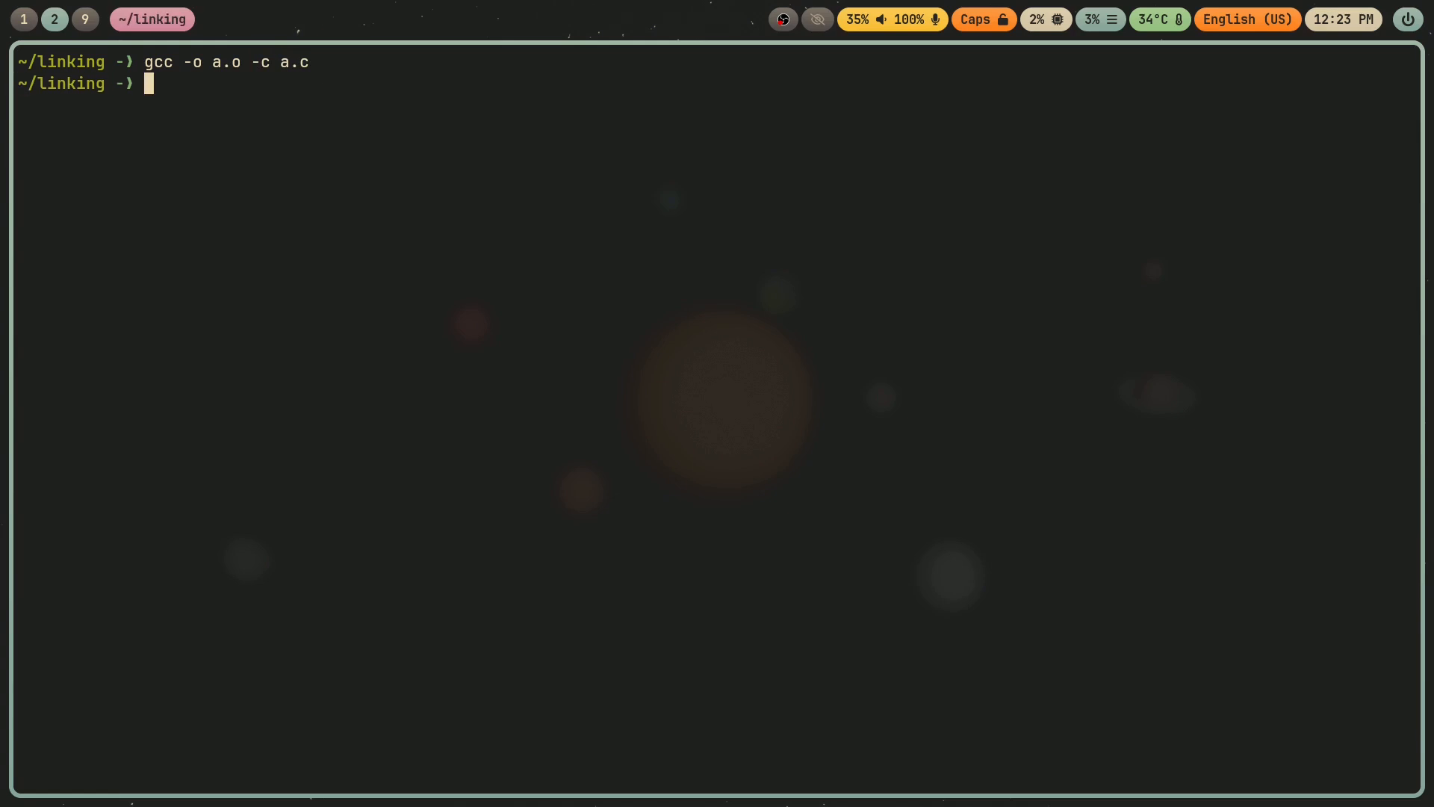
text(ls)
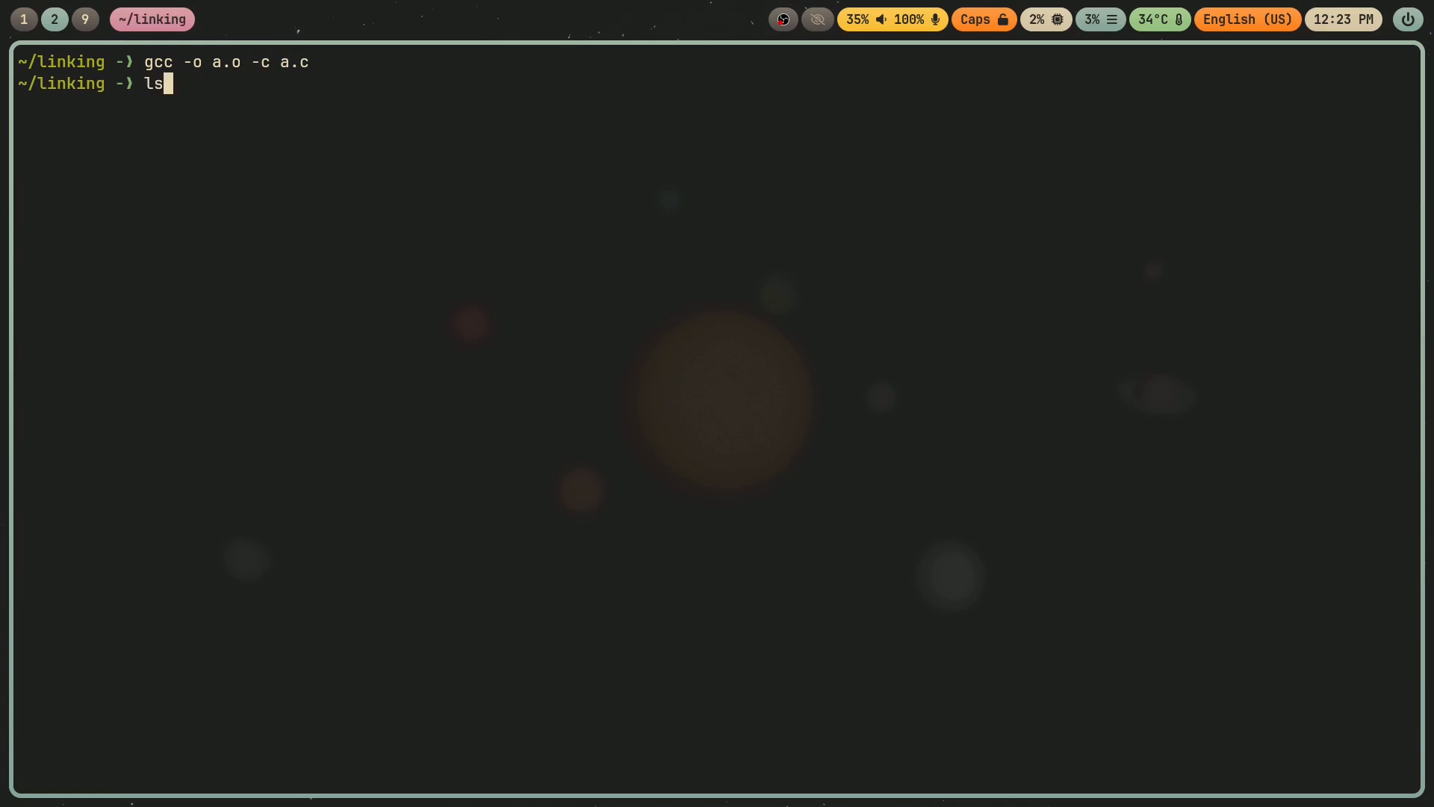
text(gcc -o executable *.o b.o)
text(./executable)
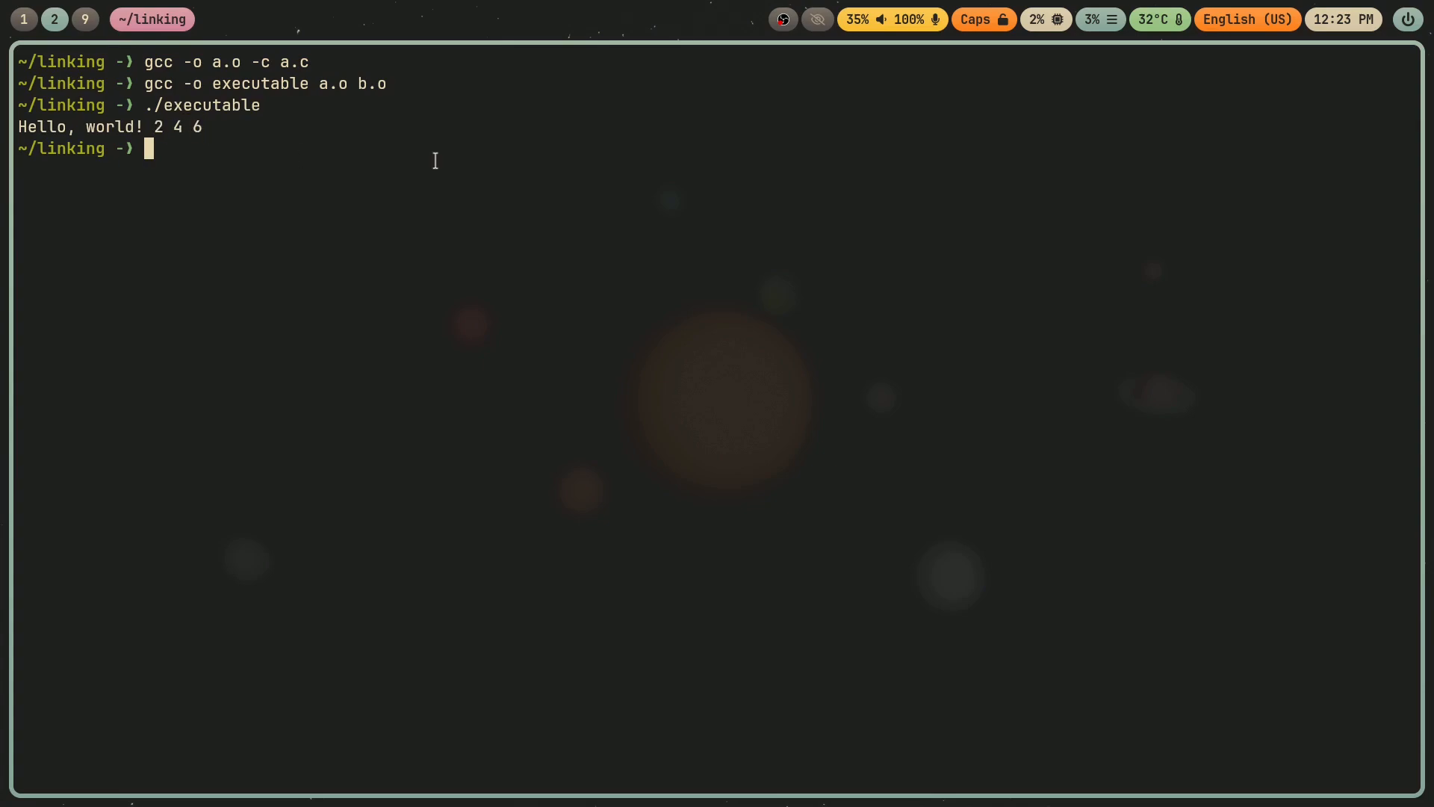
Link a.o with b.o into executable and run it to print Hello, world! 2 4 6.
text(gcc -o executable a.o b.o)
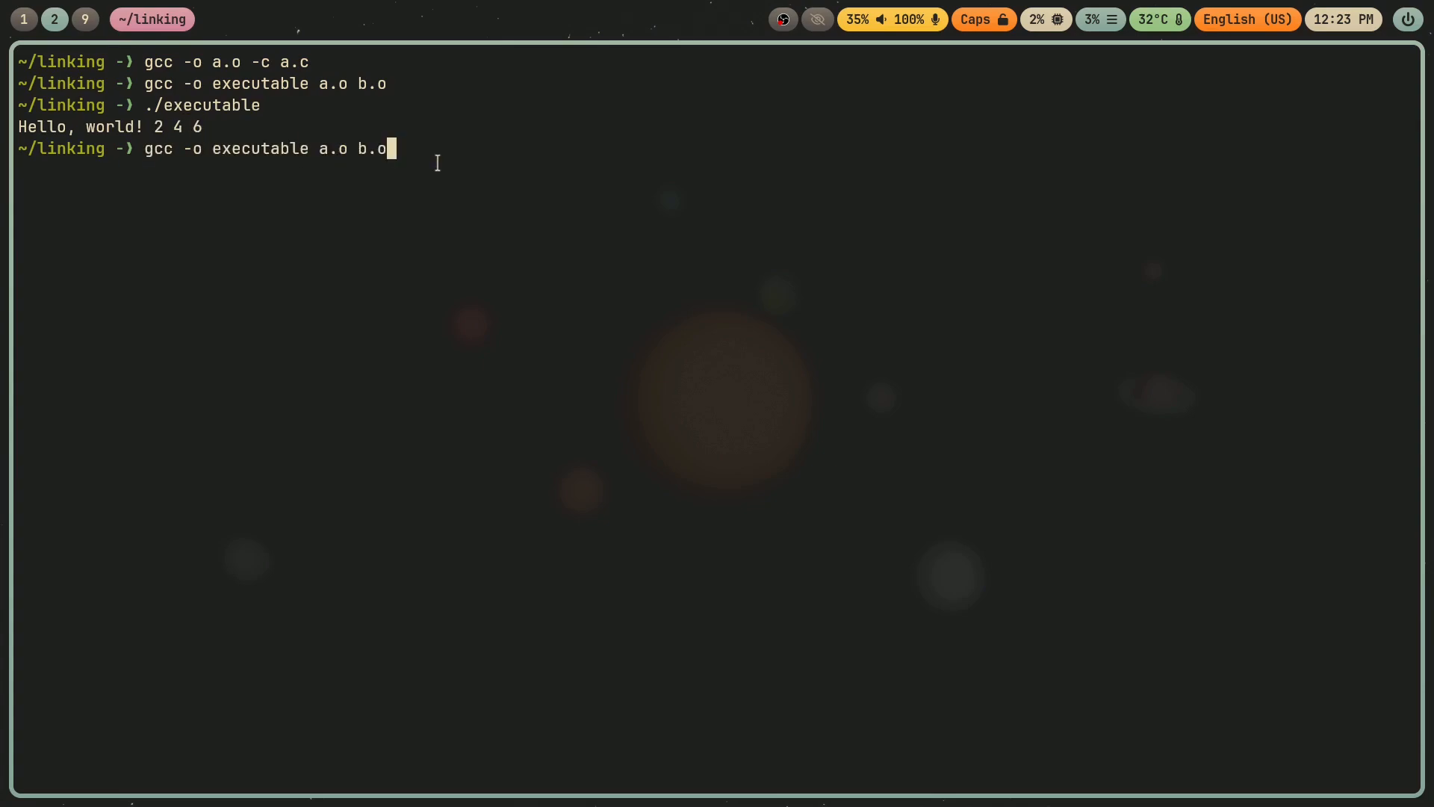
key(Backspace)
text(c)
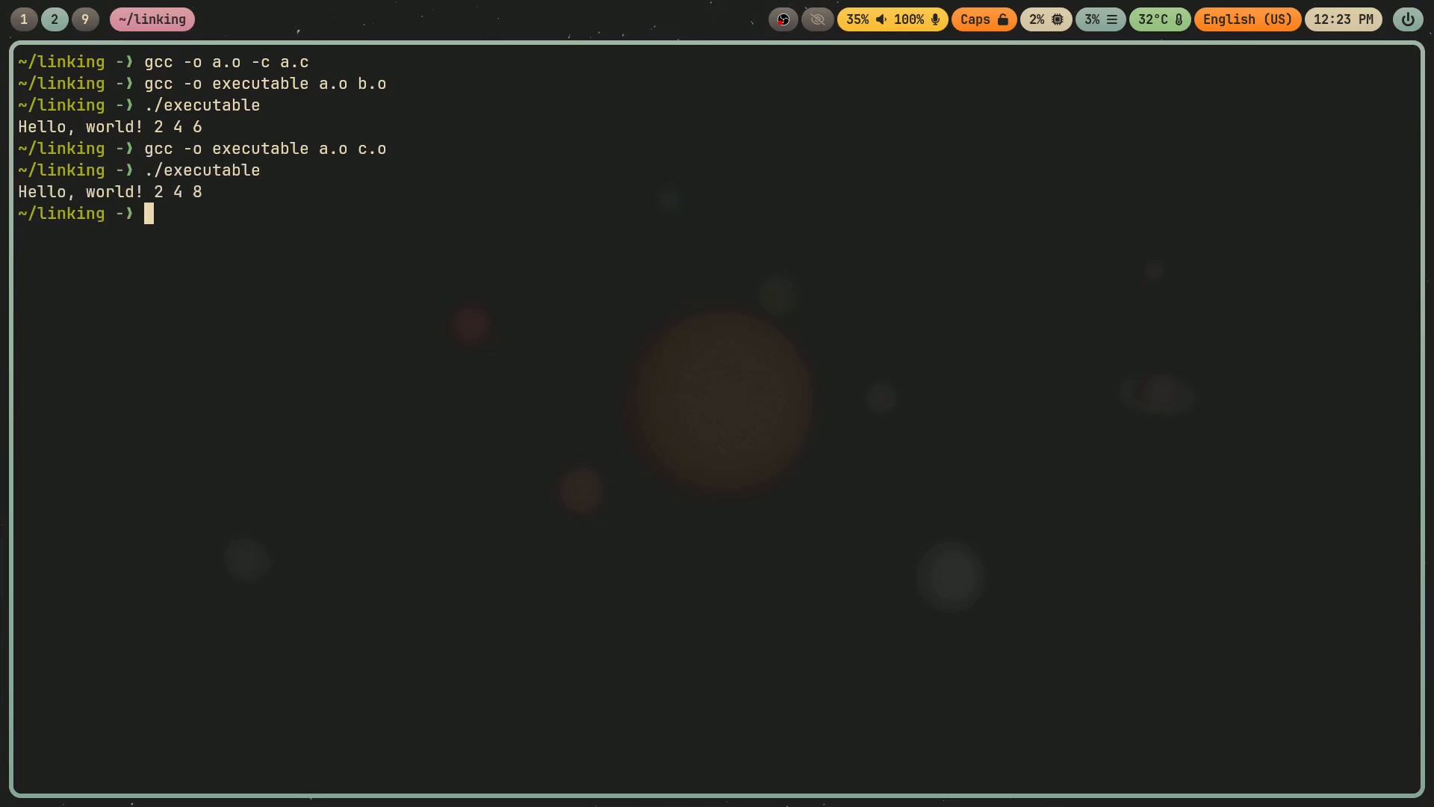
double_click(160, 193)
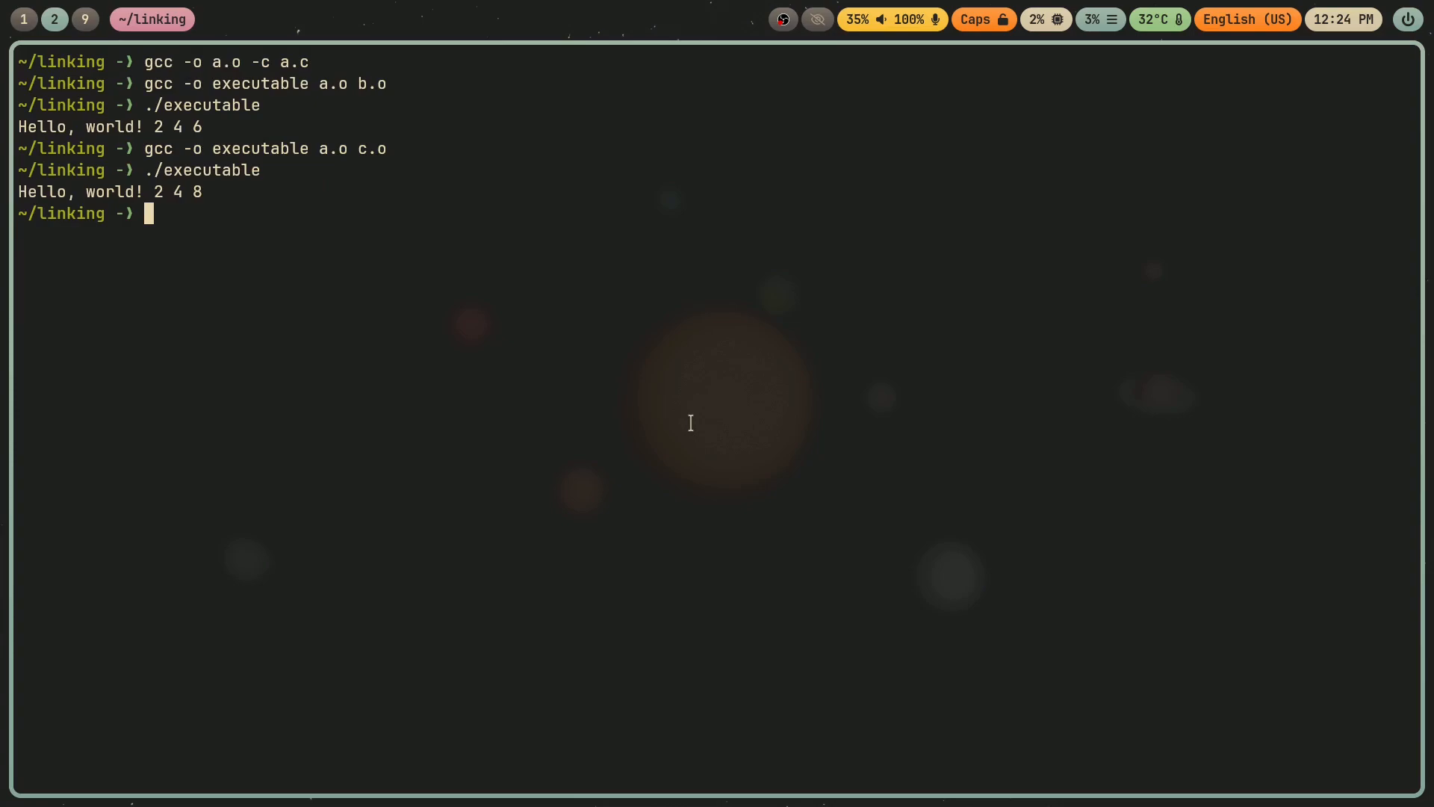
List the directory contents, then create the new header file math_func.h with touch.
text(ls)
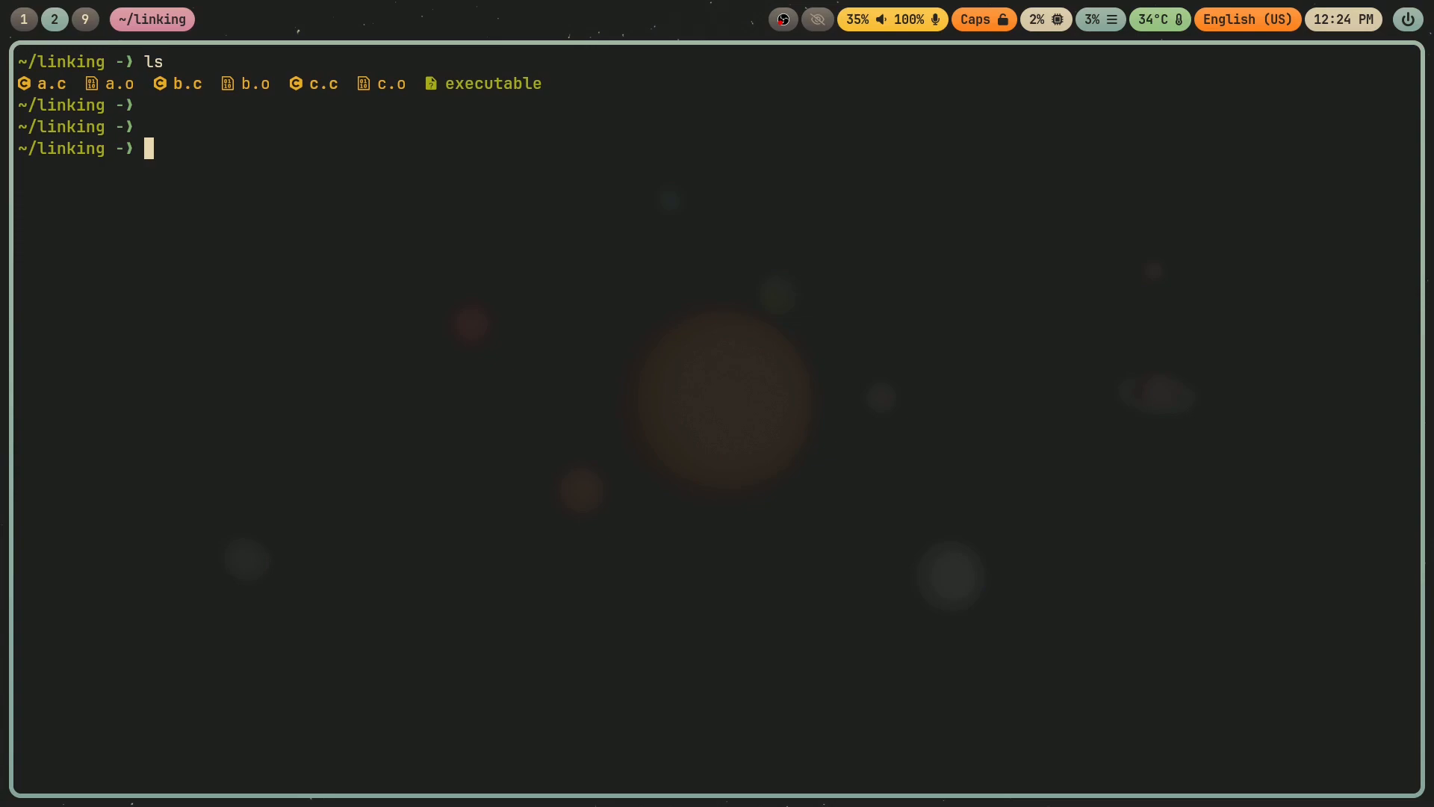
text(touch math)
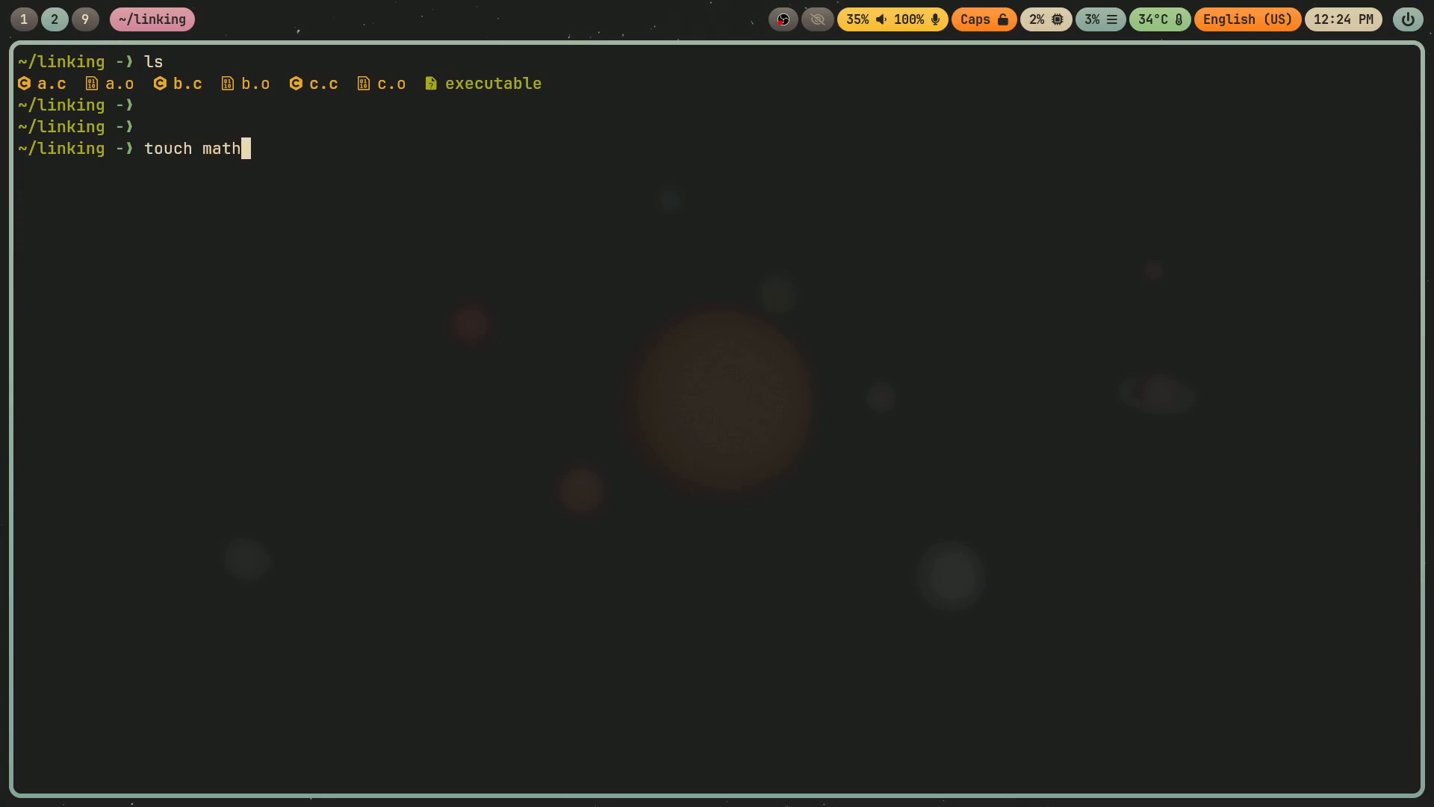
key(BackSpace)
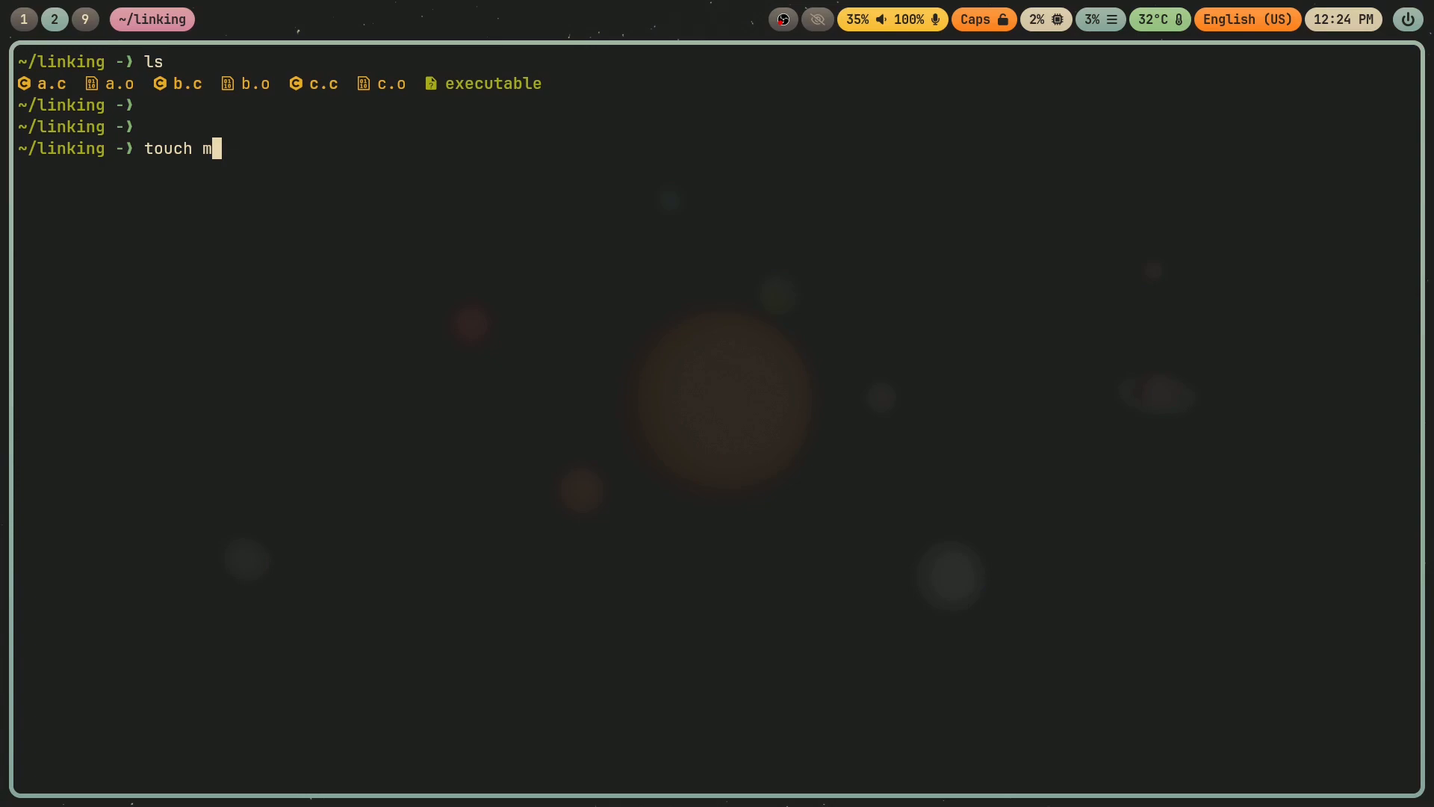
text(a)
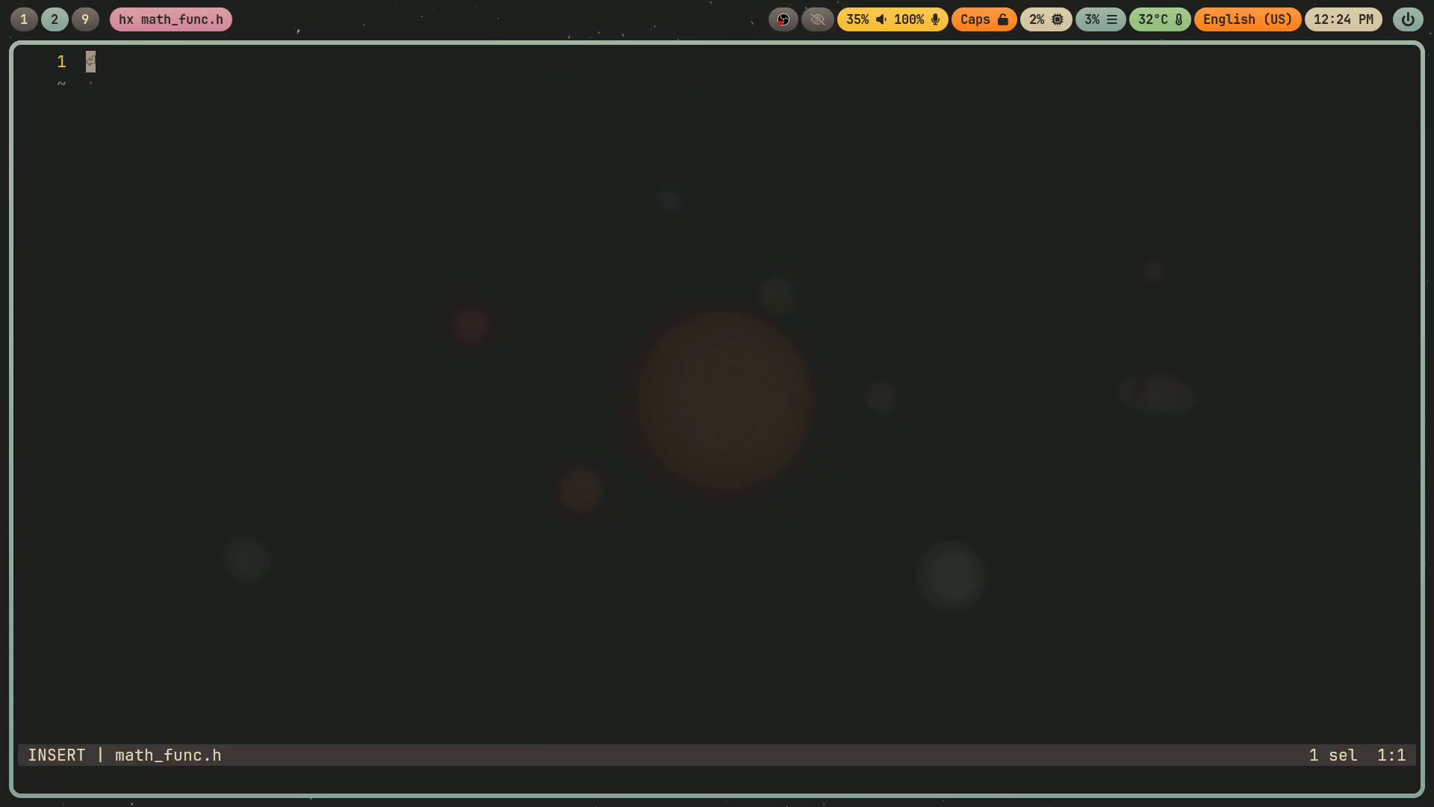
Write math_func.h with an #ifndef/#define __MATH_FUNC_H guard and the int math(int lhs) prototype, then save.
text(#ifndef _)
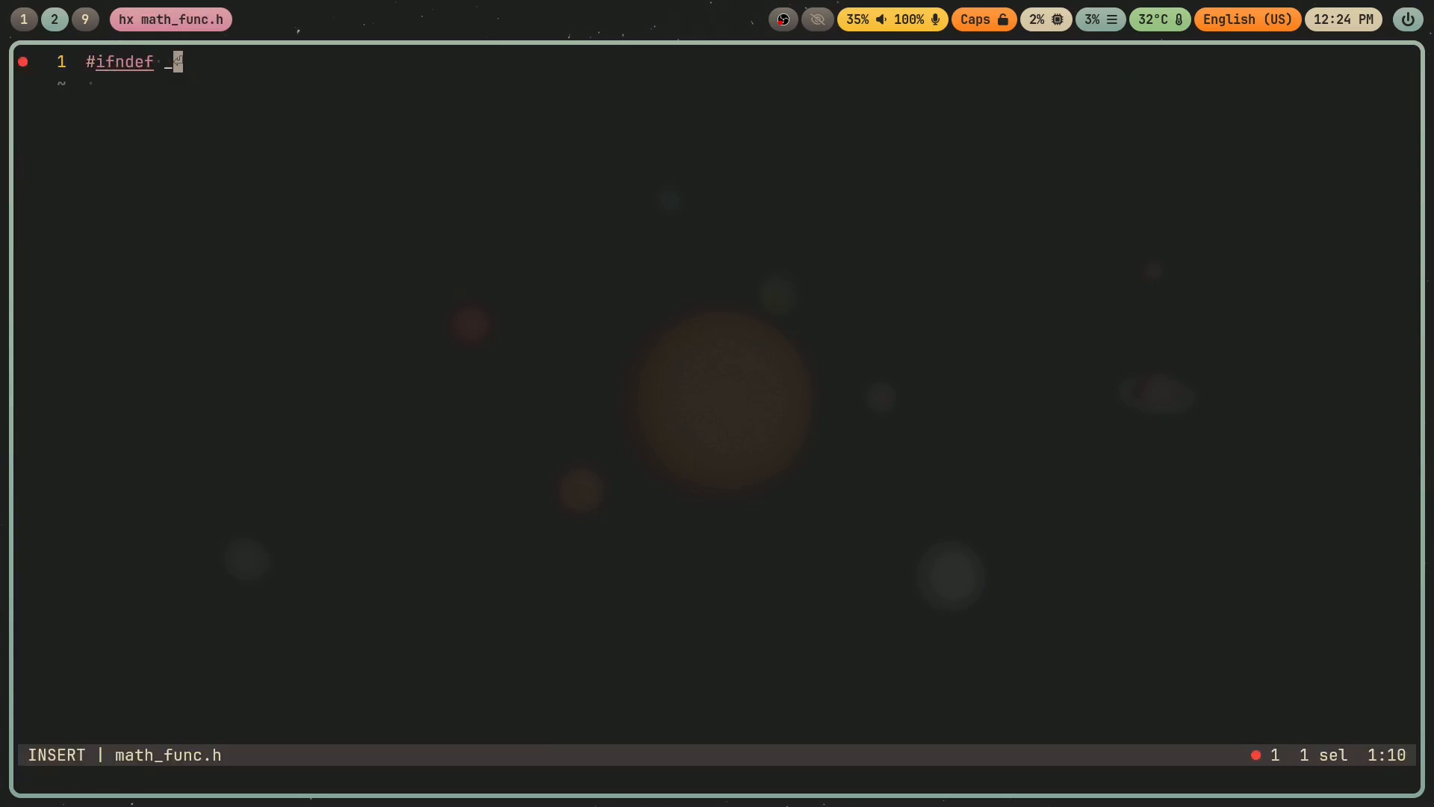
text(__MATH_FUI)
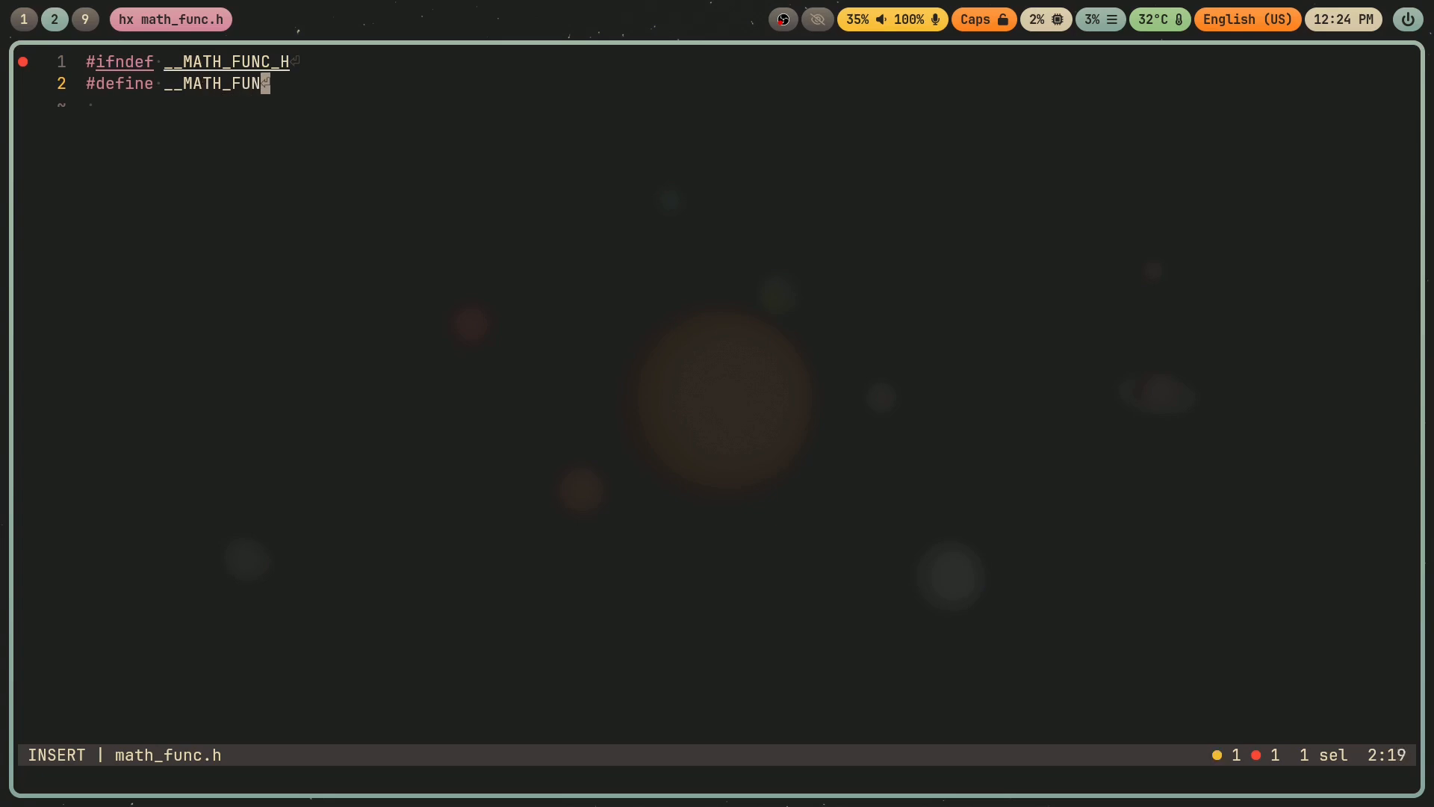
text(C_H)
text(#endif)
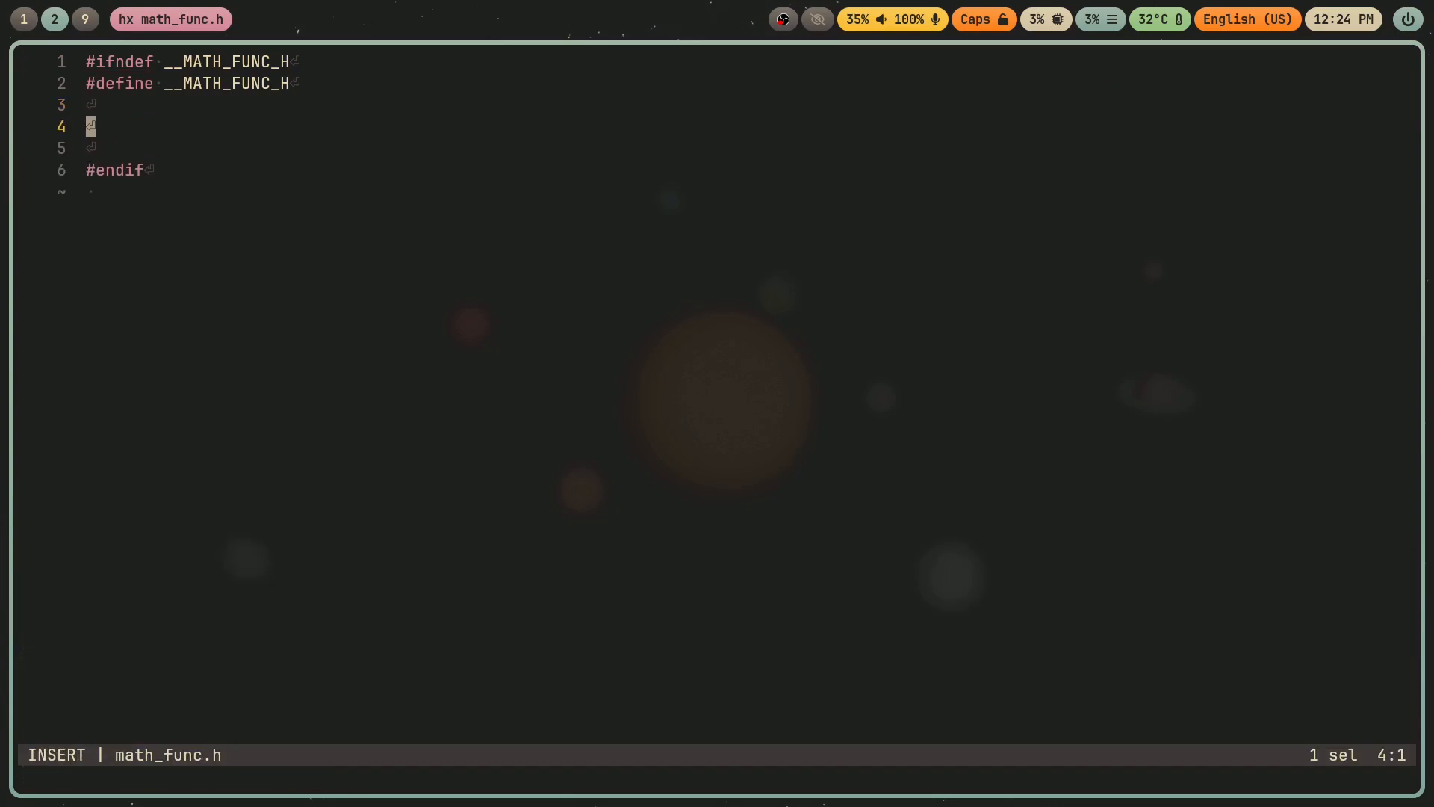
text(int math)
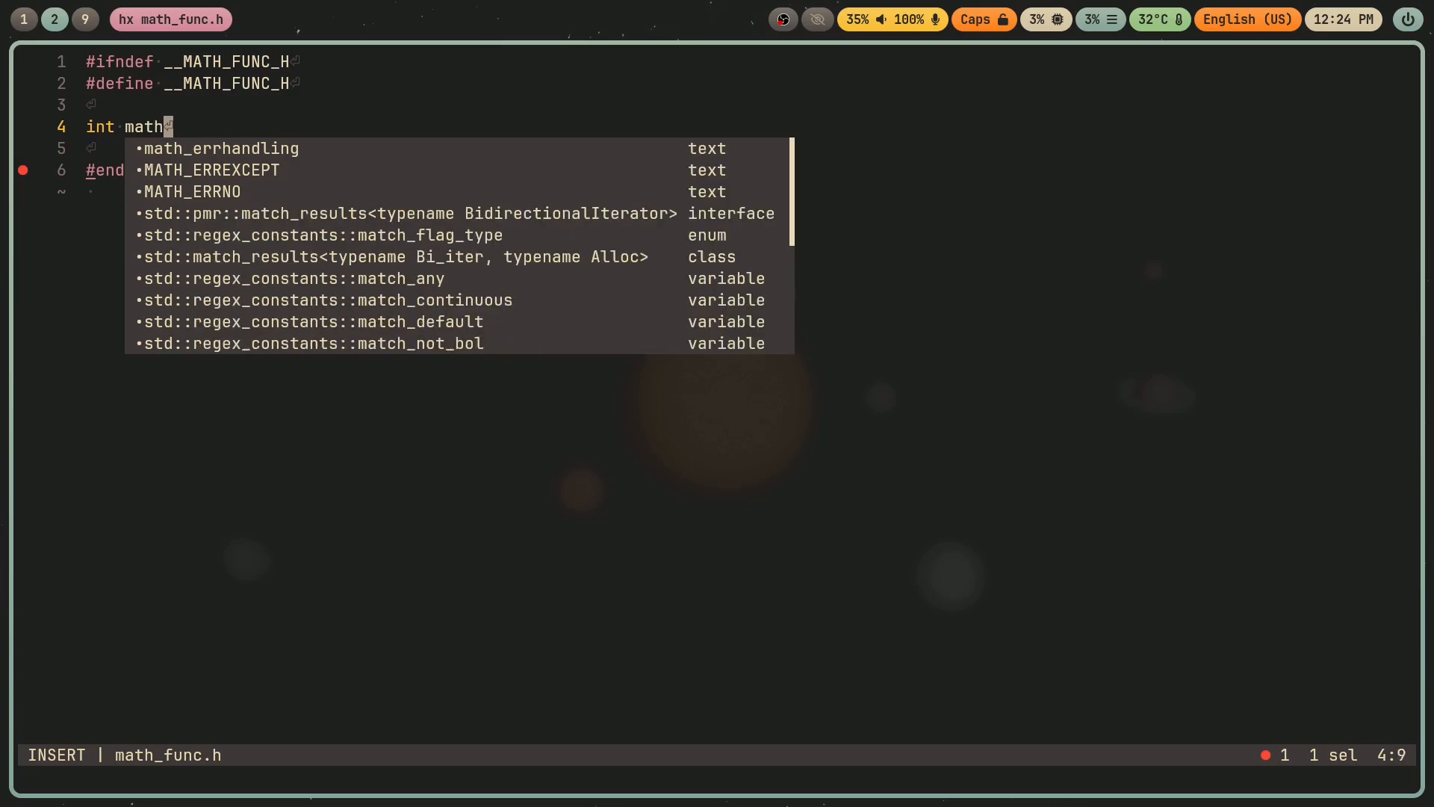
text((int lhs);)
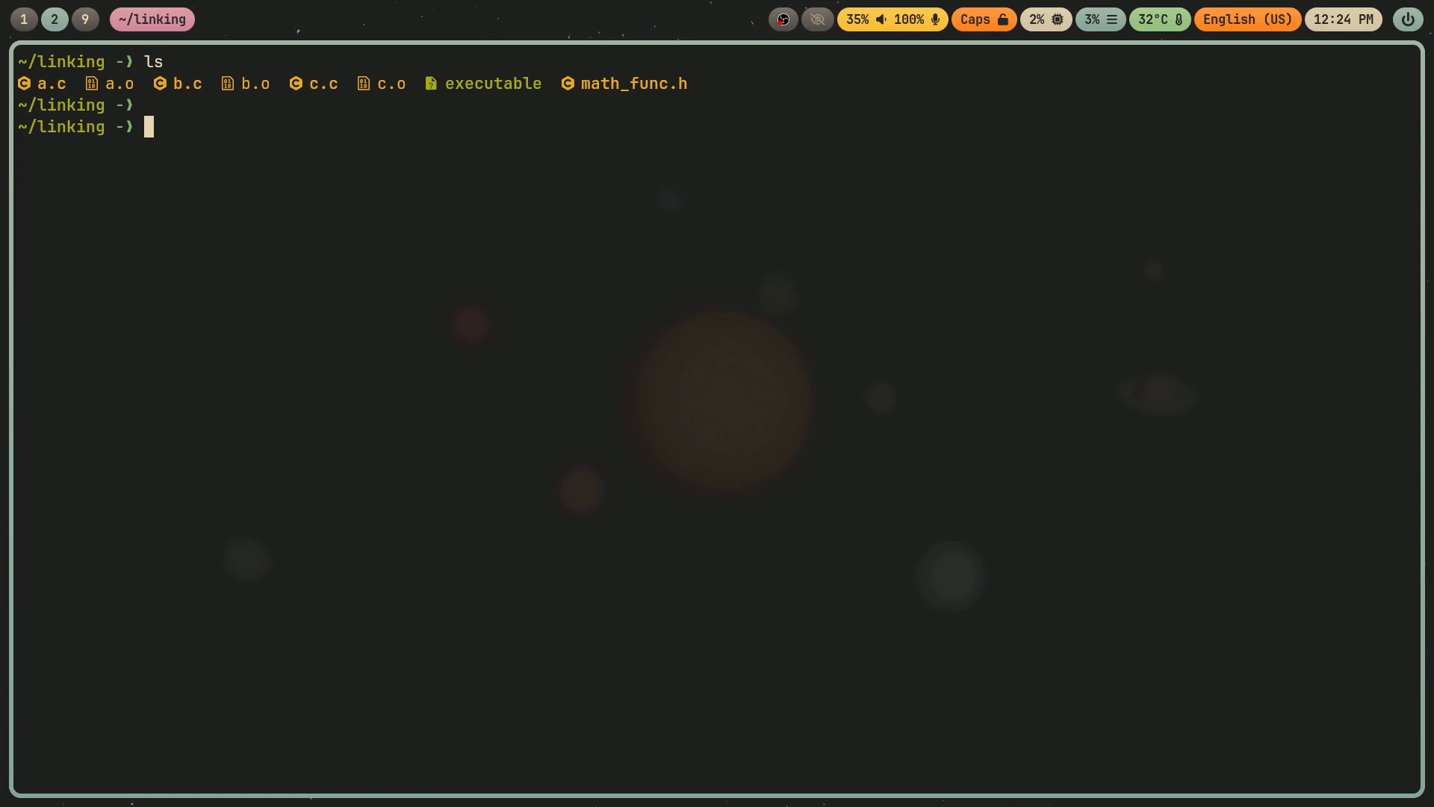
Add #include "math_func.h" near the top of the first source file and save it.
text(hx a.)
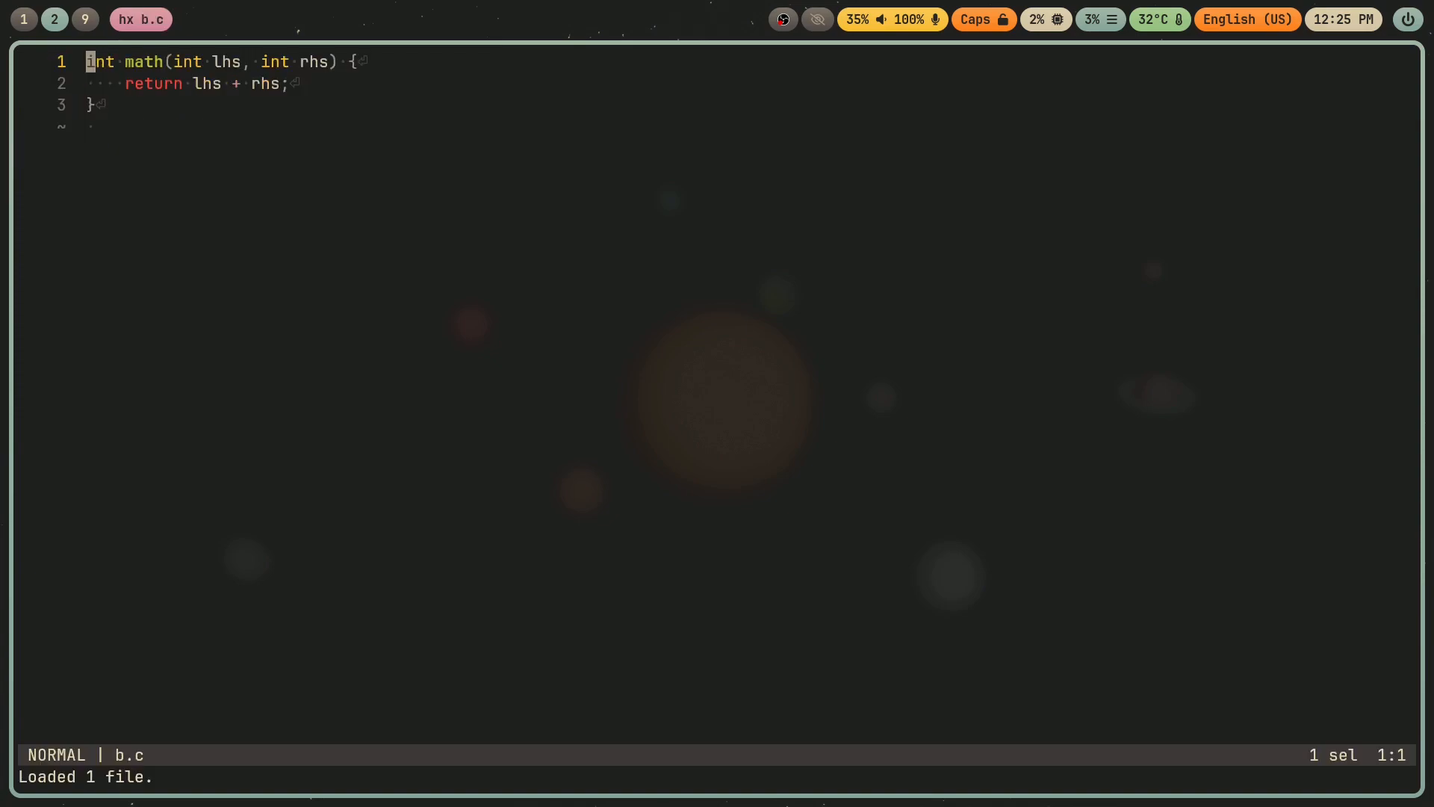
text(#inclu)
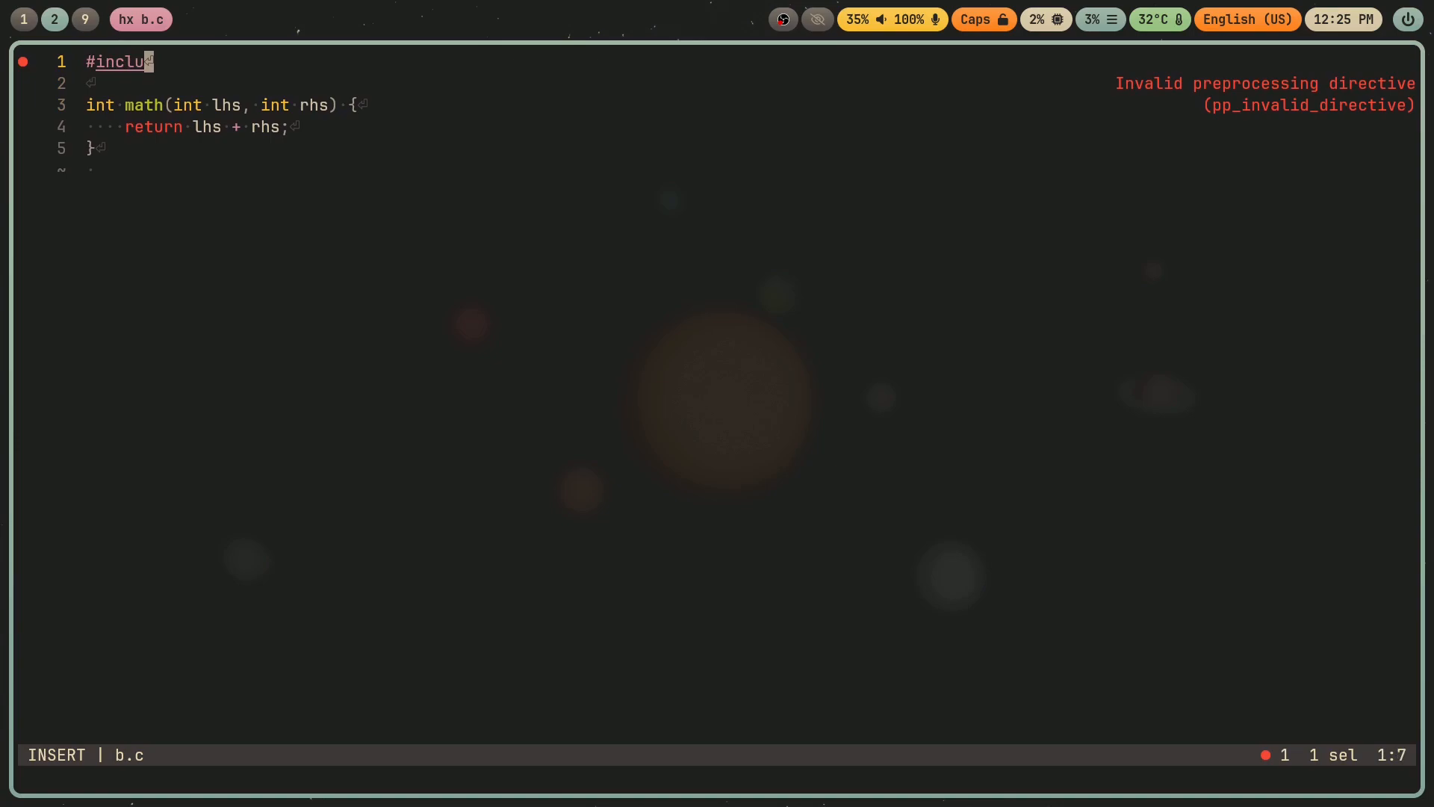
text(de "math_func")
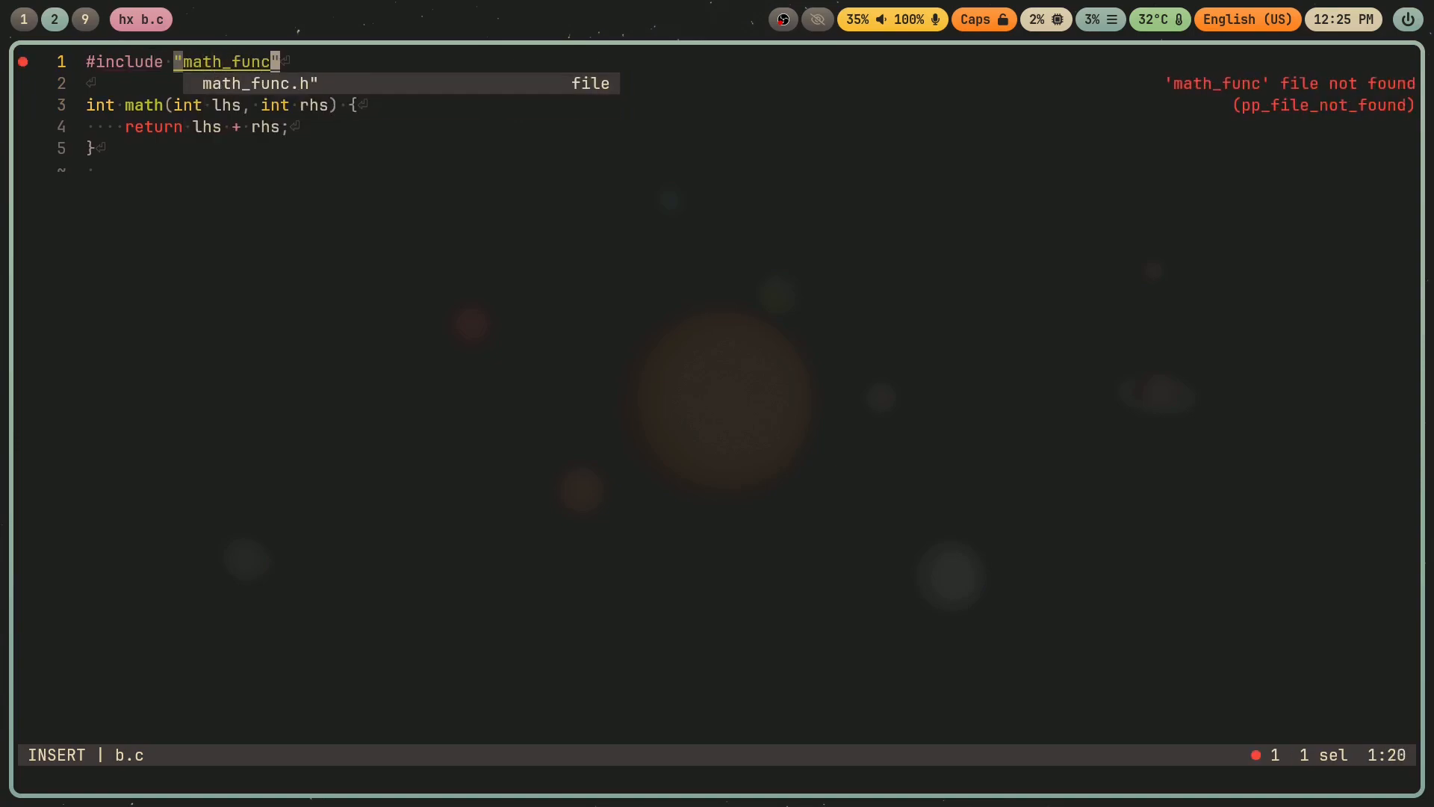
key(Escape)
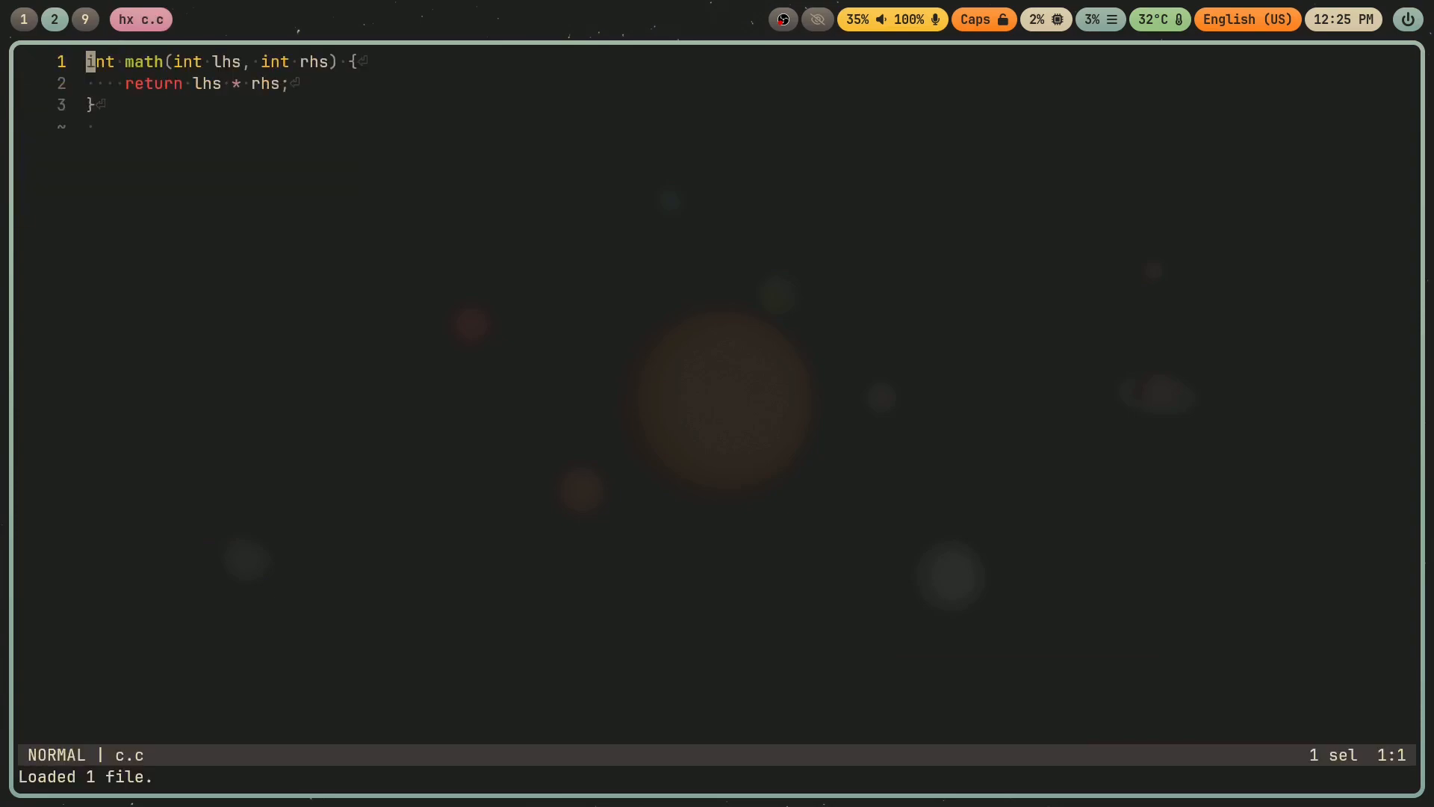
Add #include "math_func.h" at the top of c.c and a.c as well, saving each.
key(O)
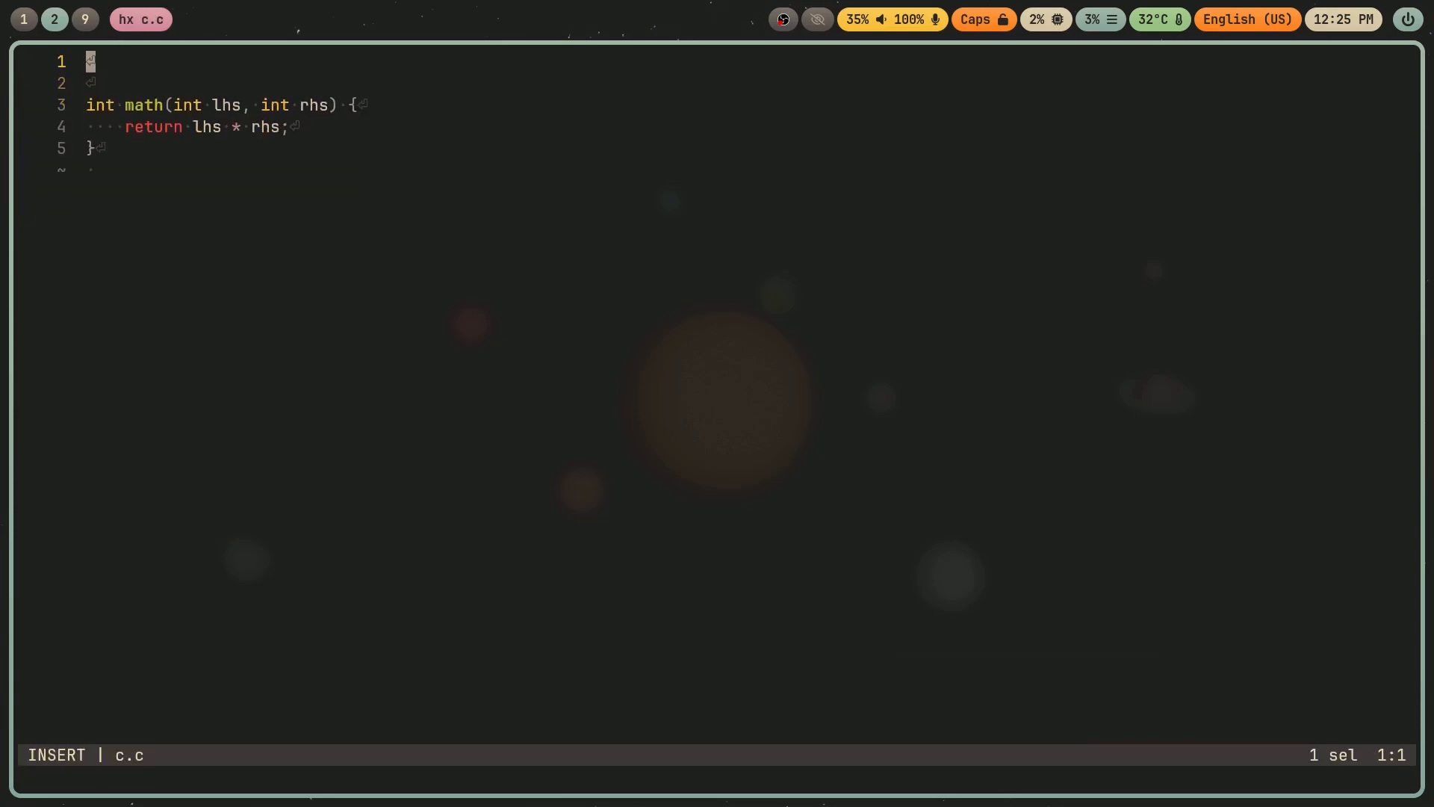
text(#include "math)
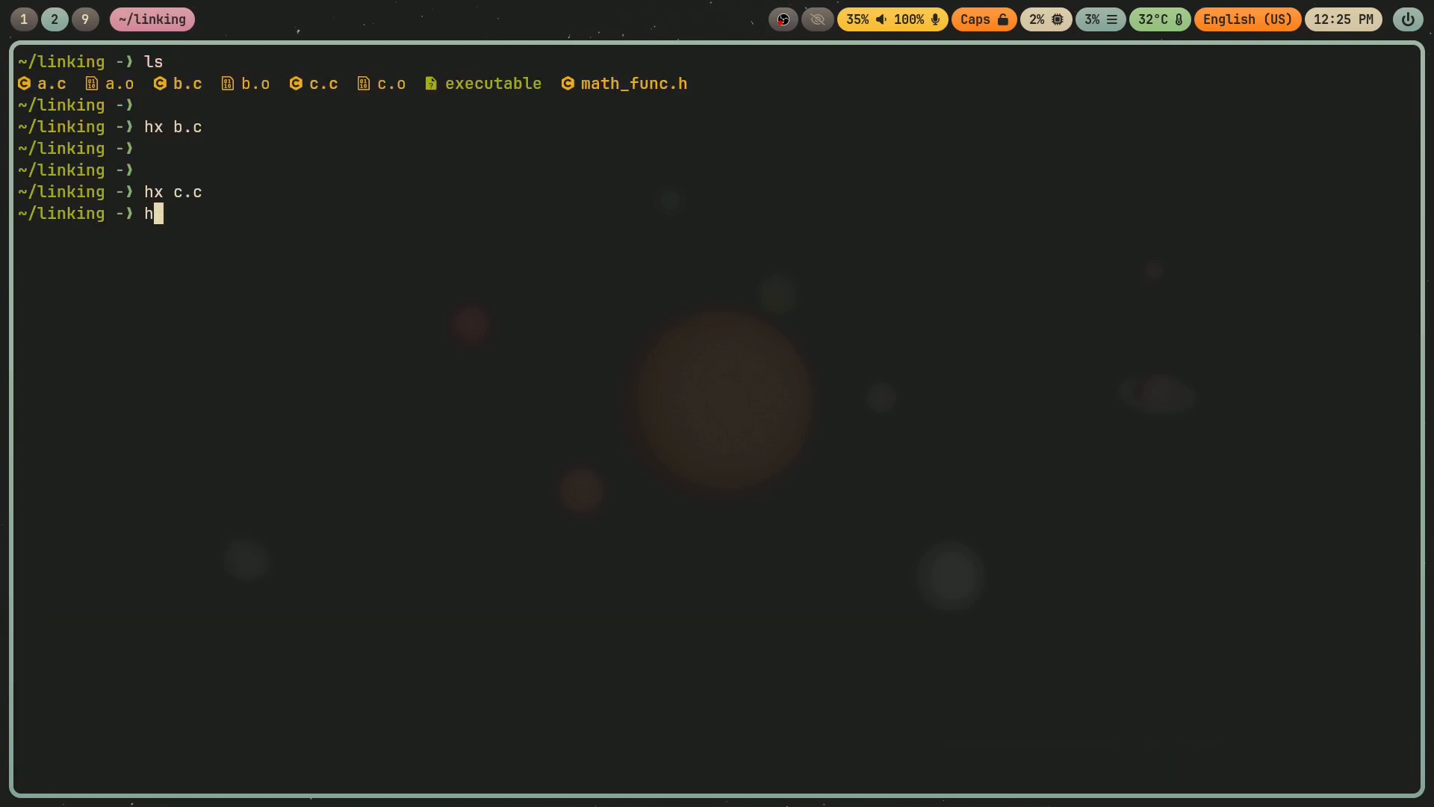
text(x)
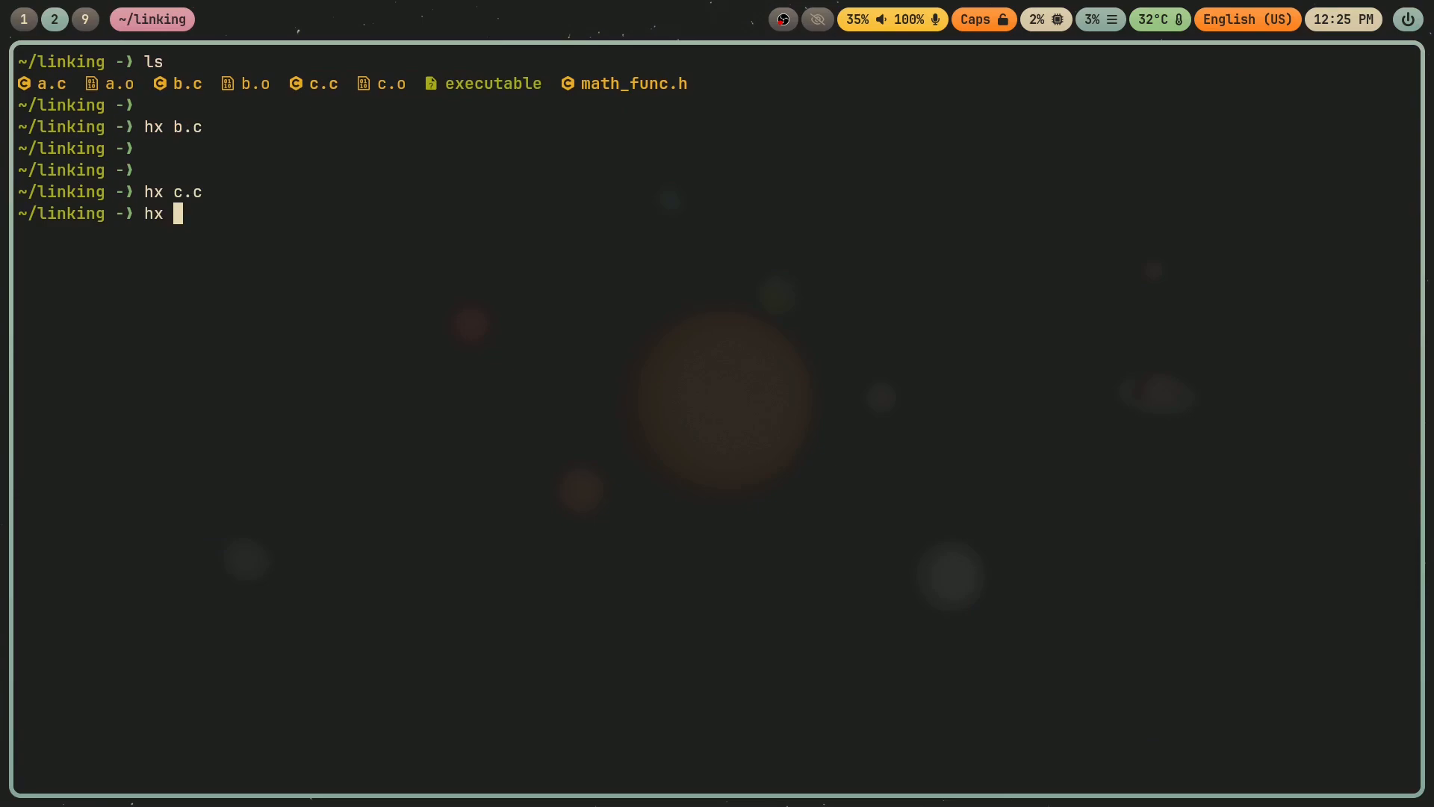
text(a.c)
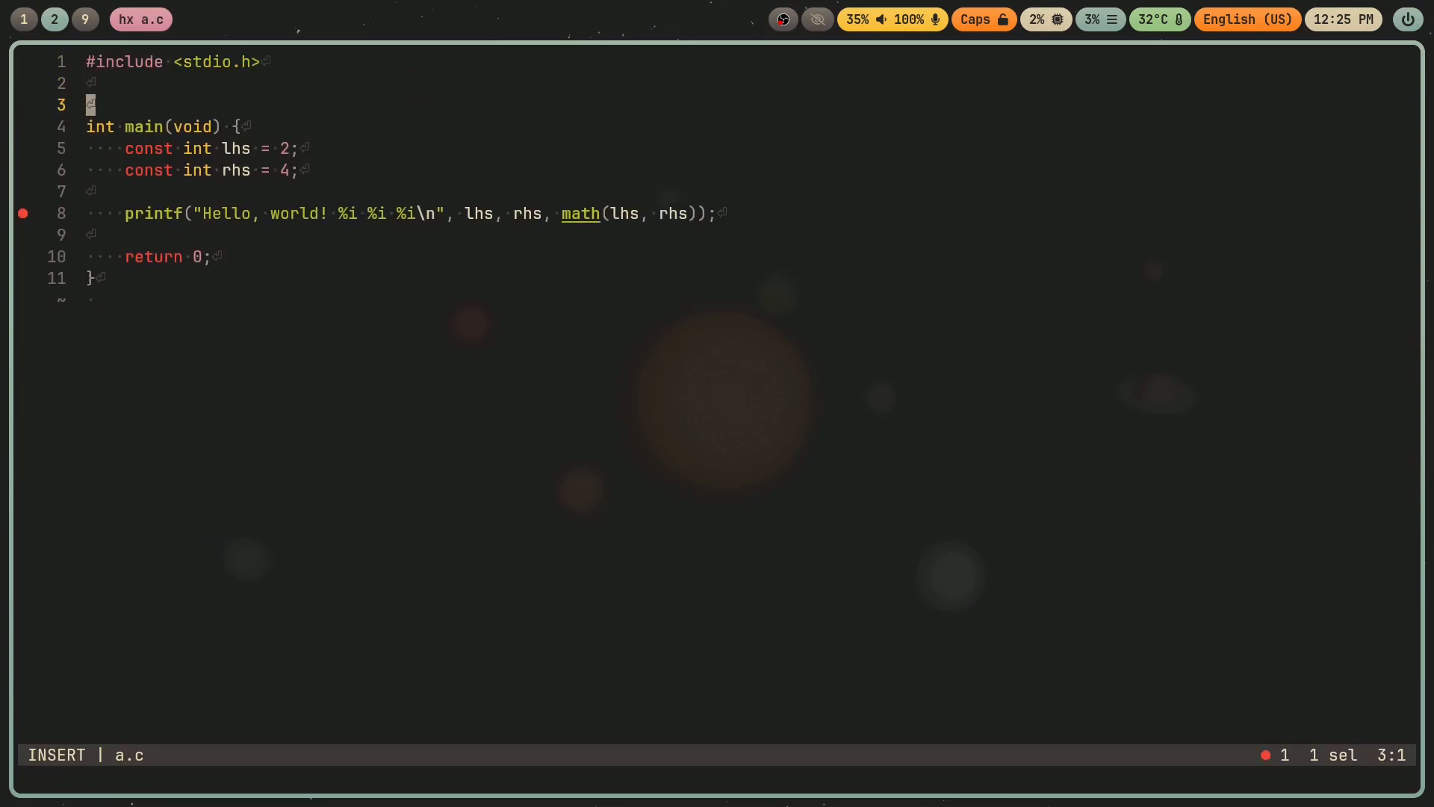
text(#include "m)
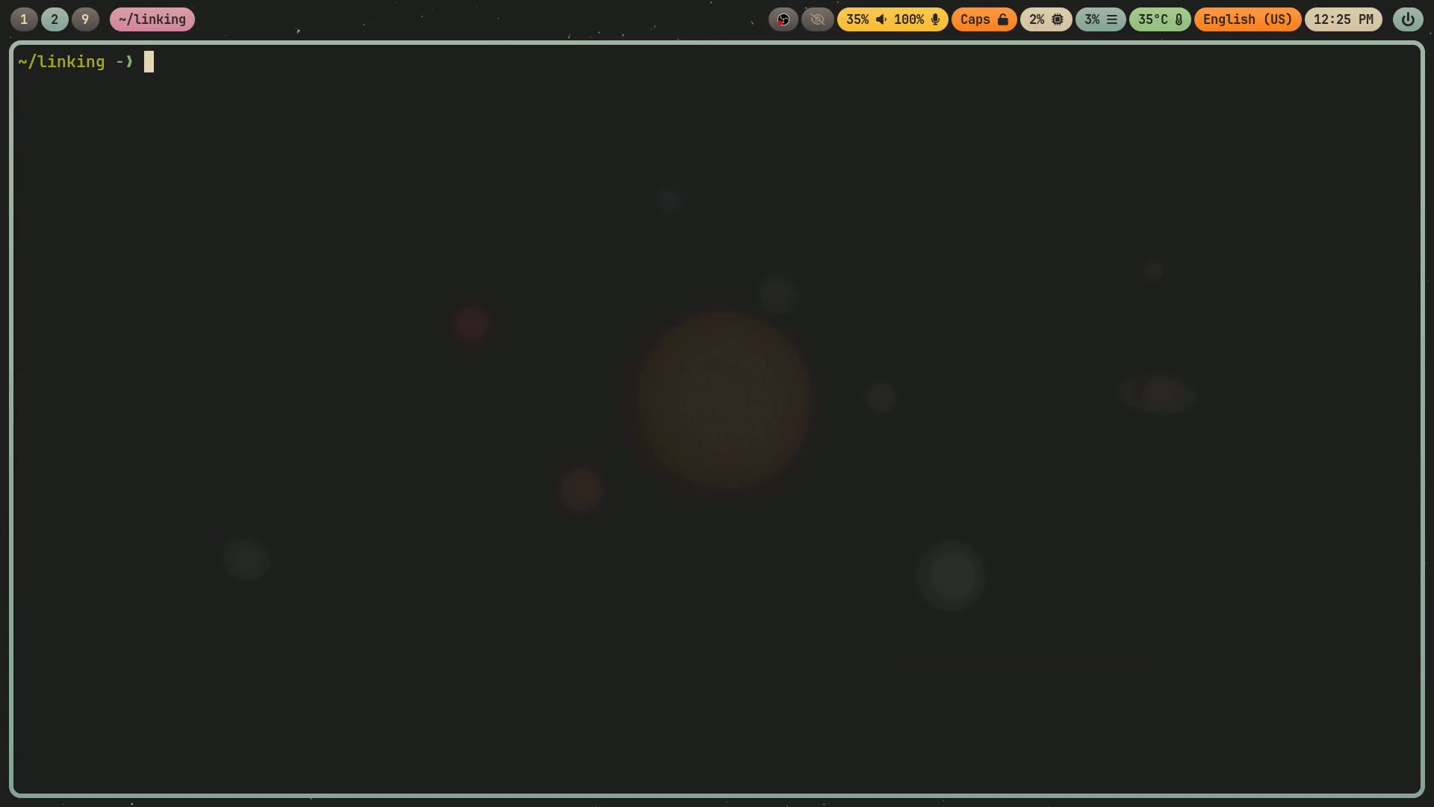
Recompile the sources to objects with gcc -o a.o -c a.c and likewise for b.c and c.c.
text(gcc -)
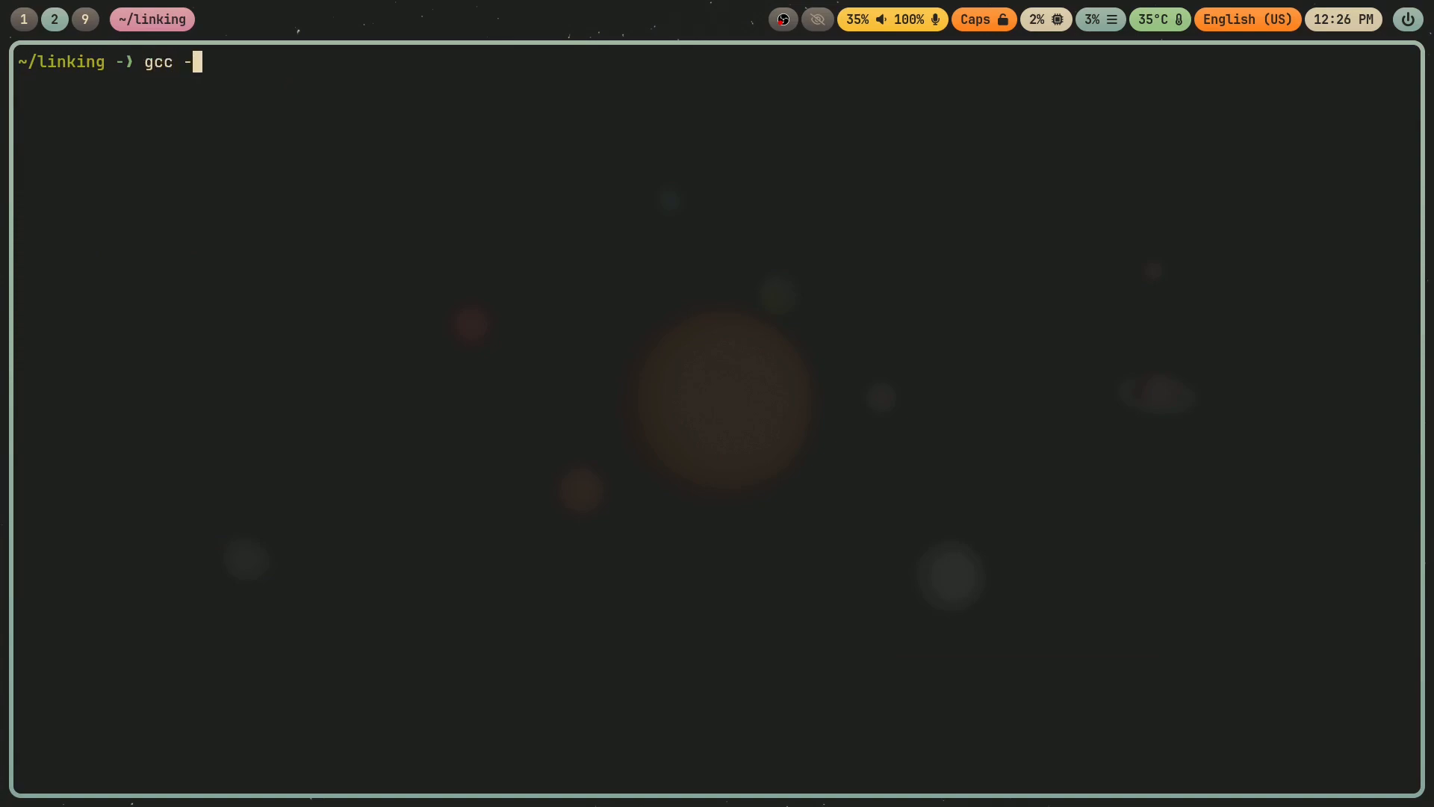
text(o a.o)
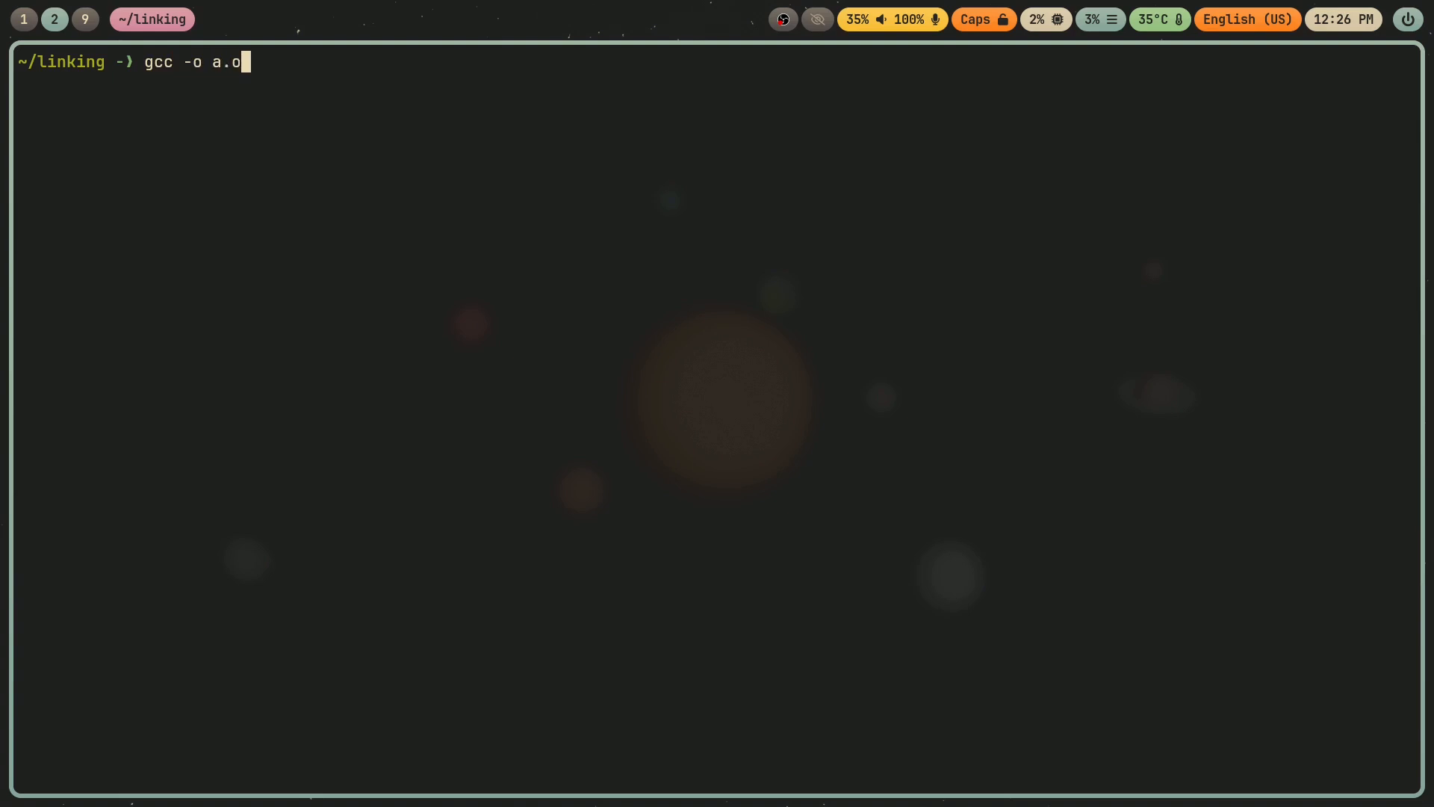
text(-c a.c)
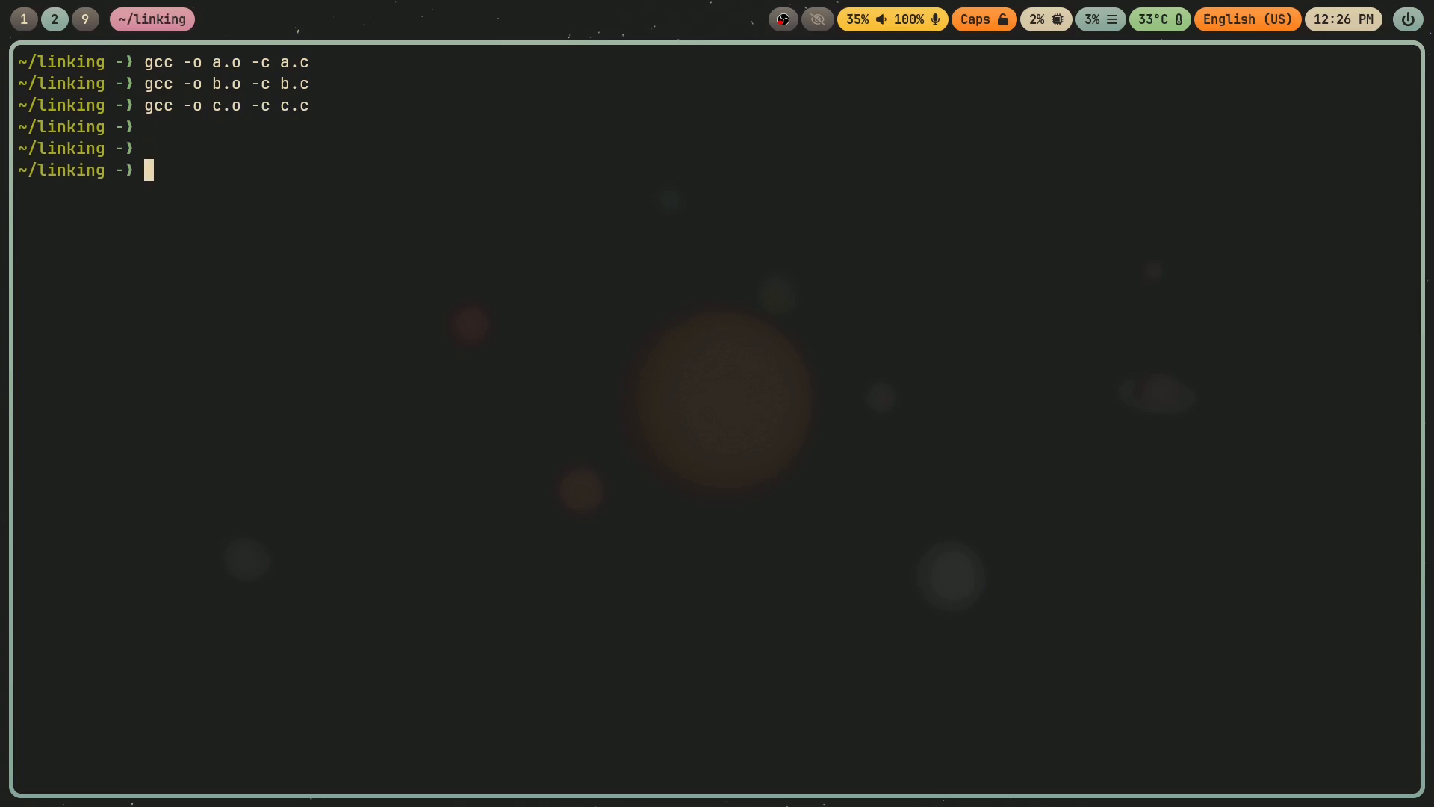
Link a.o with b.o into executable and run it to print Hello, world! 2 4 6.
text(gcc -lo)
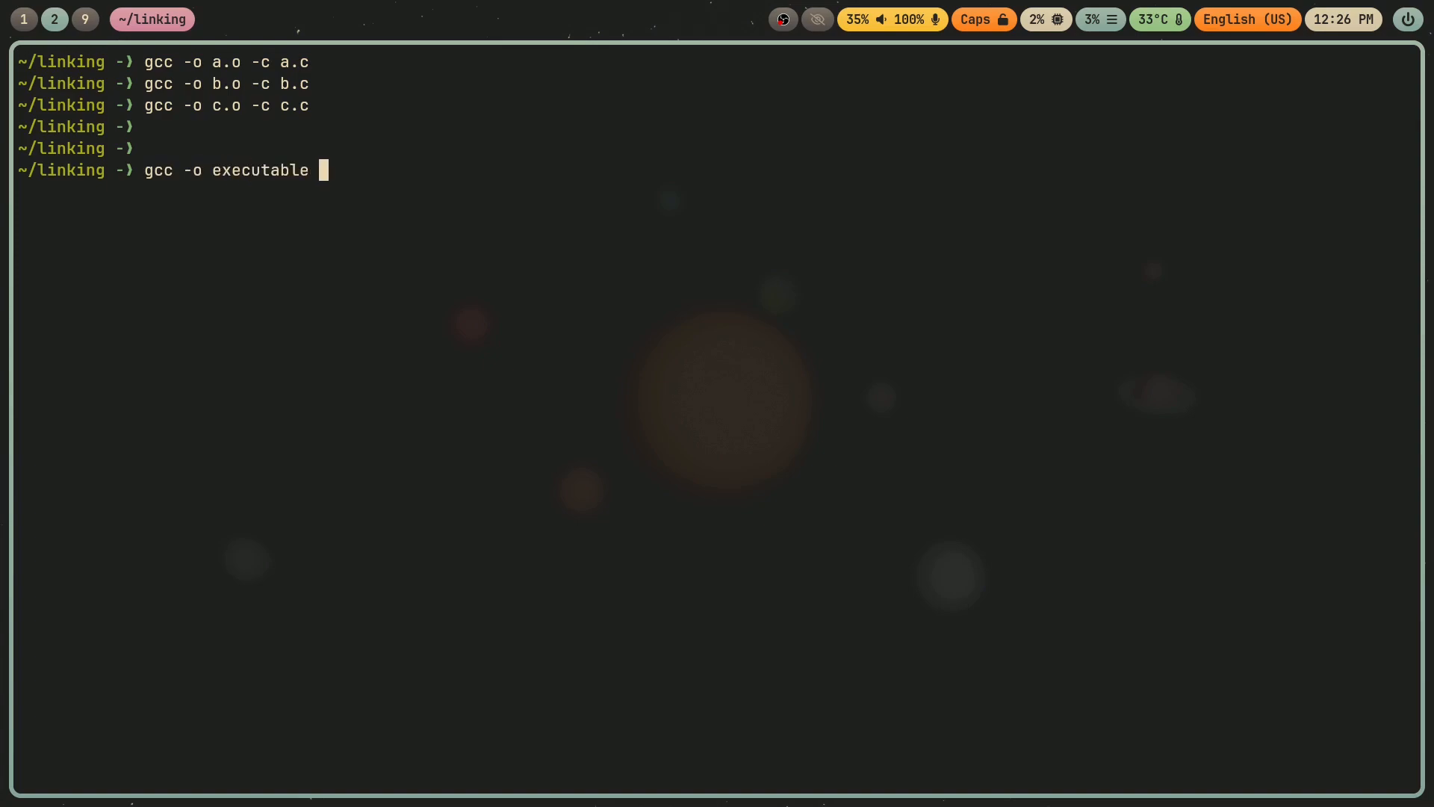
text(a.)
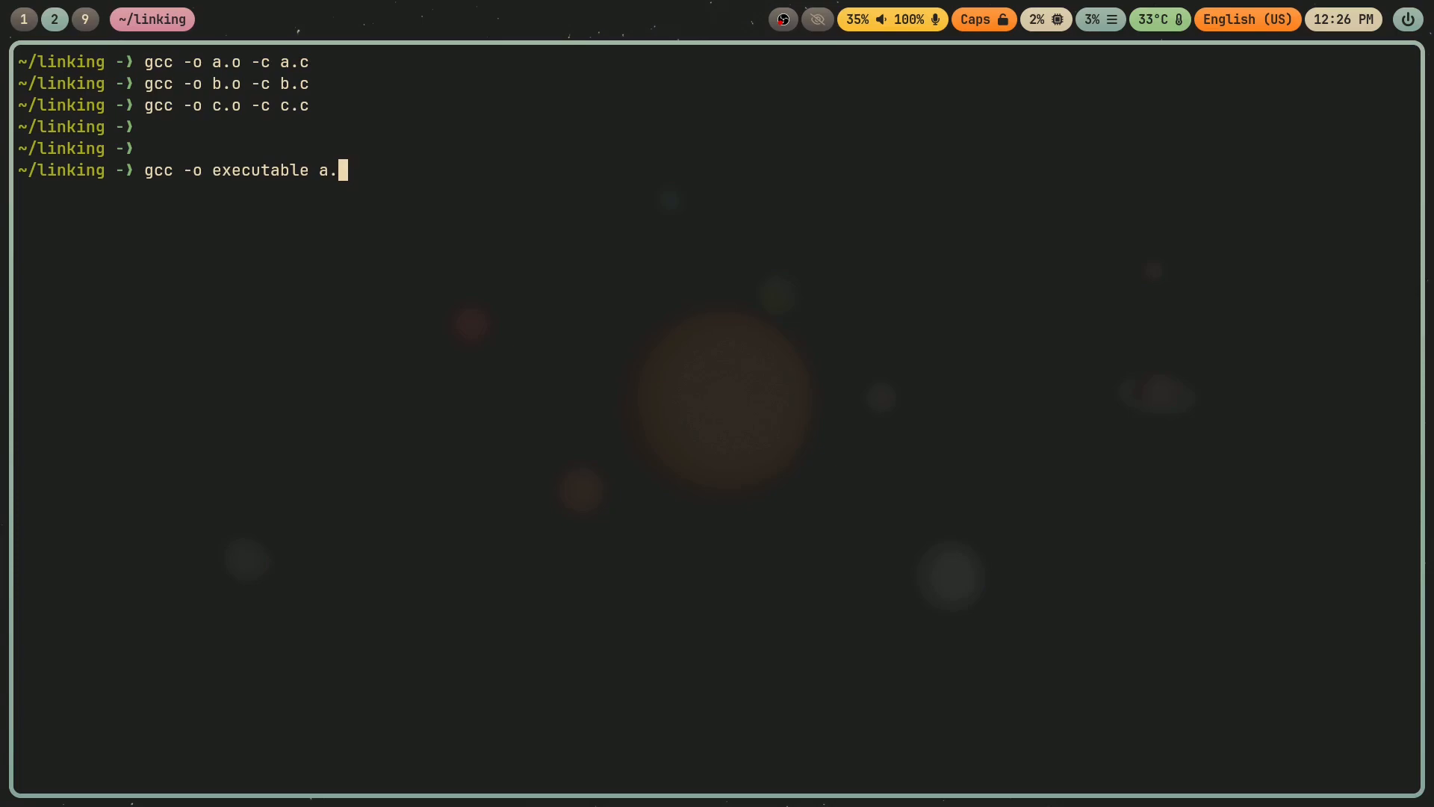
text(o)
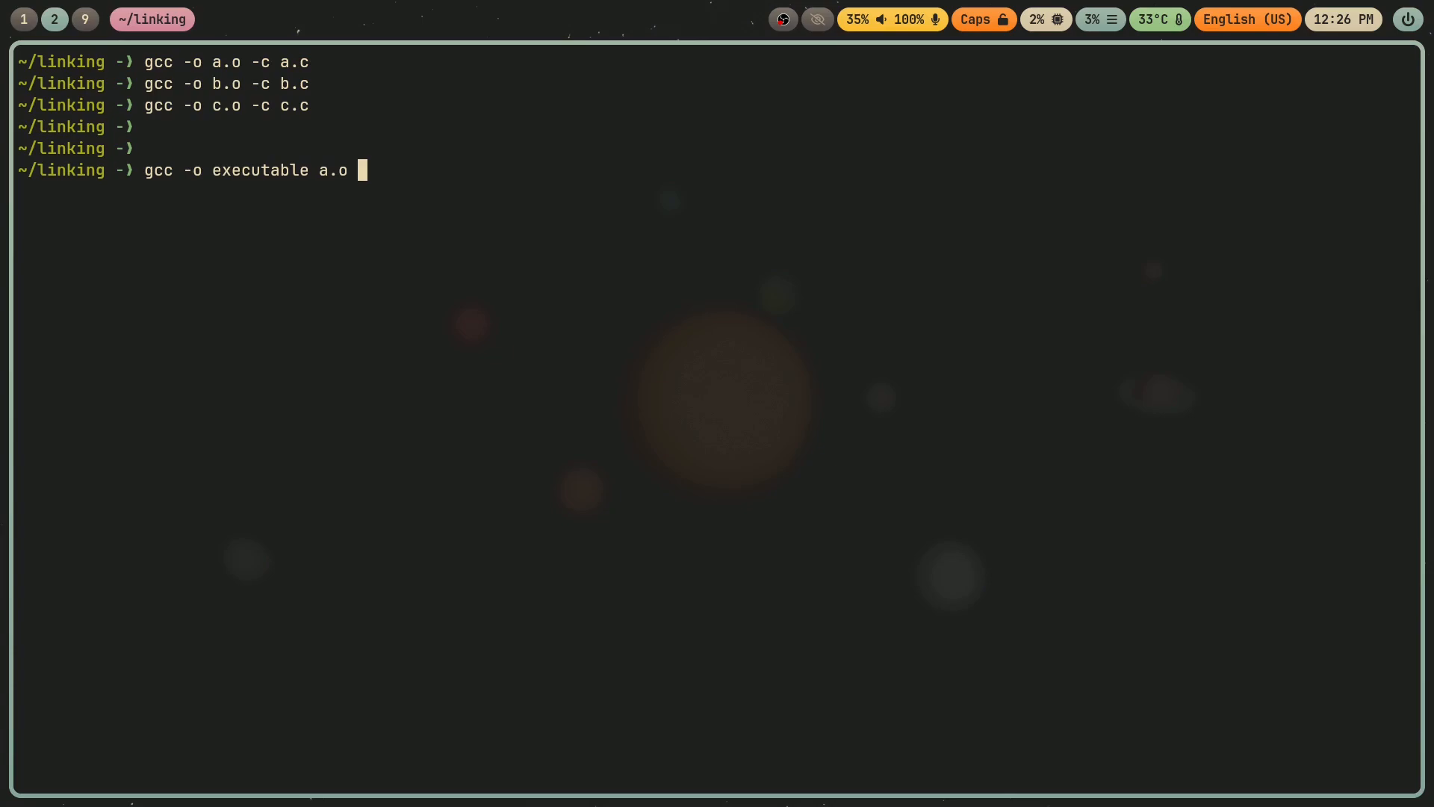
text(b.o)
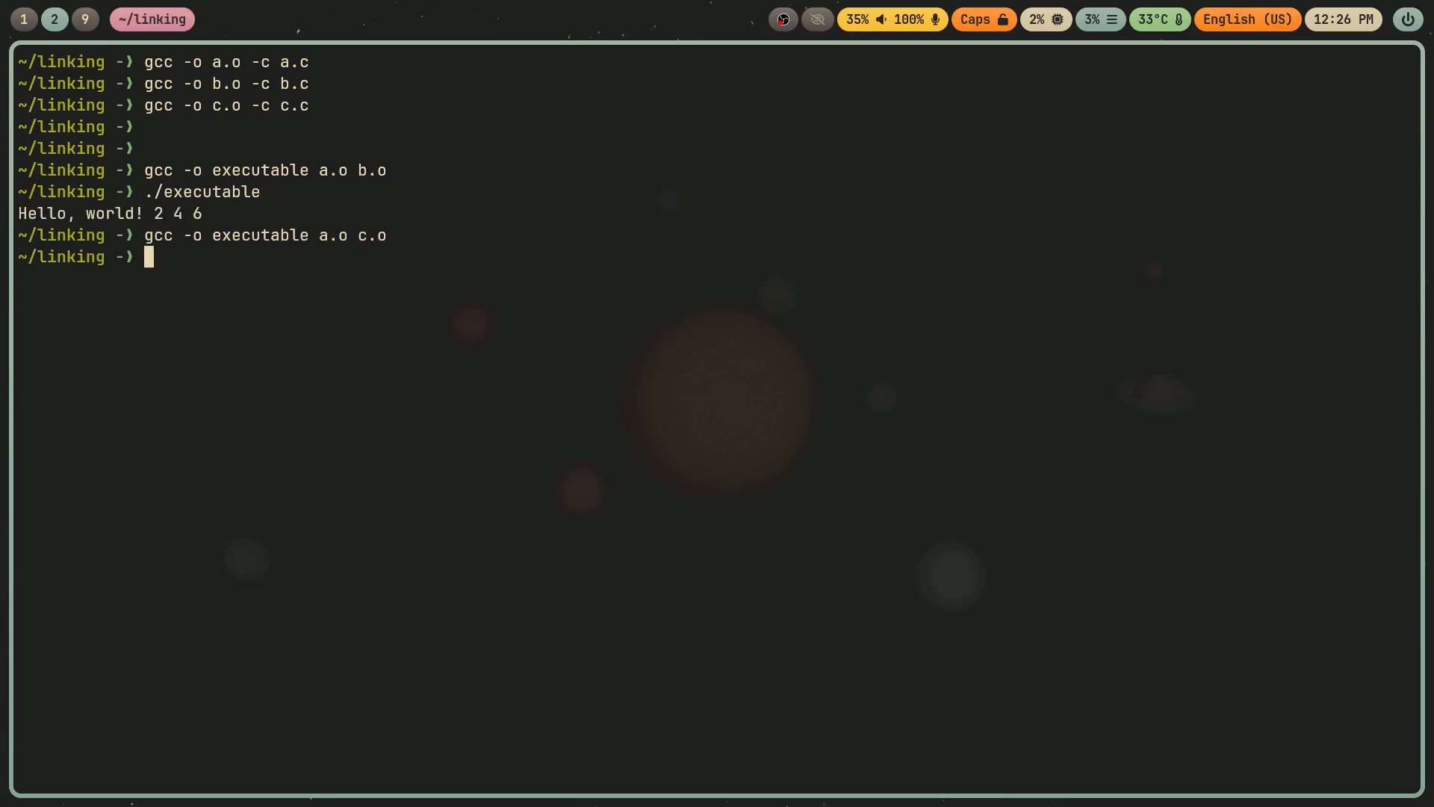
text(./executable)
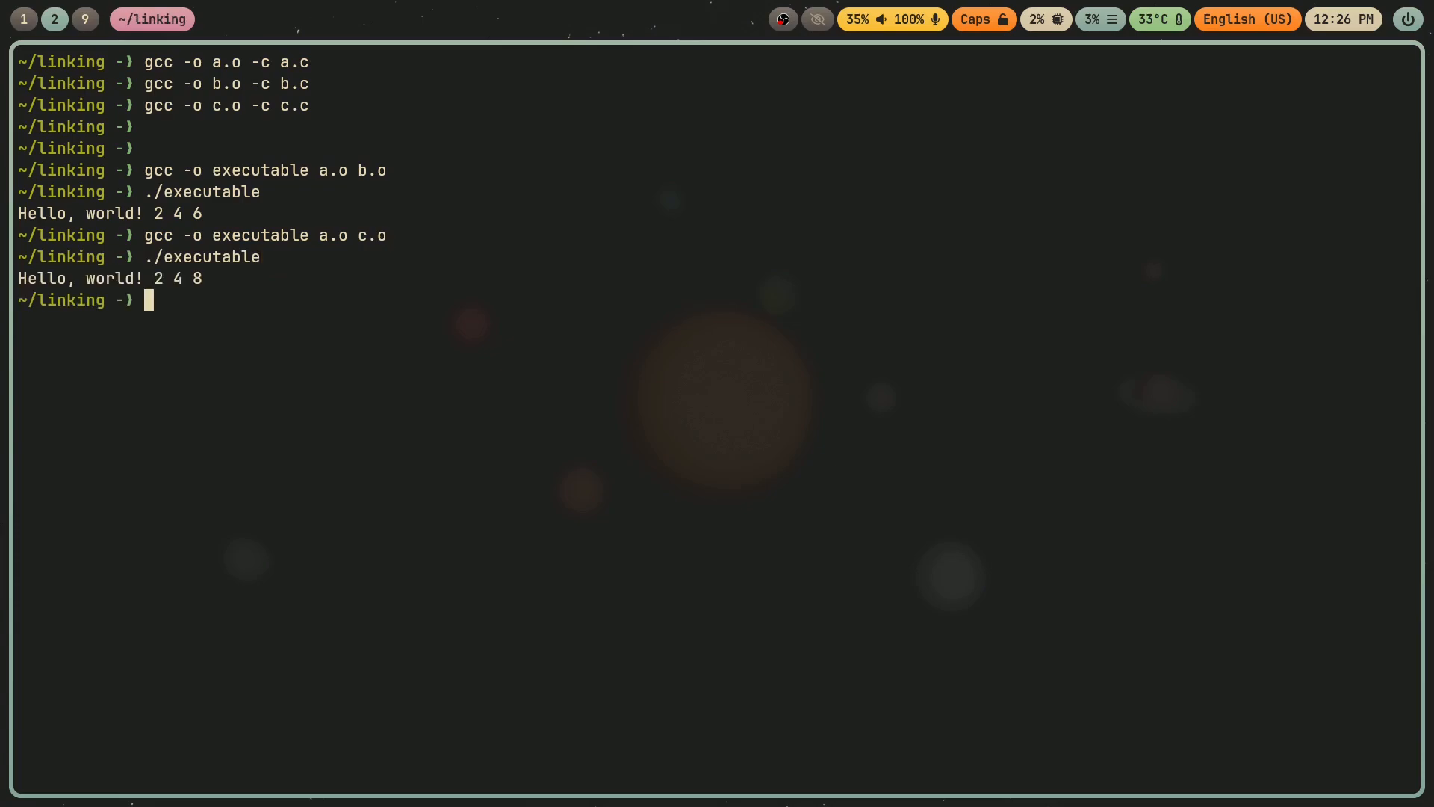